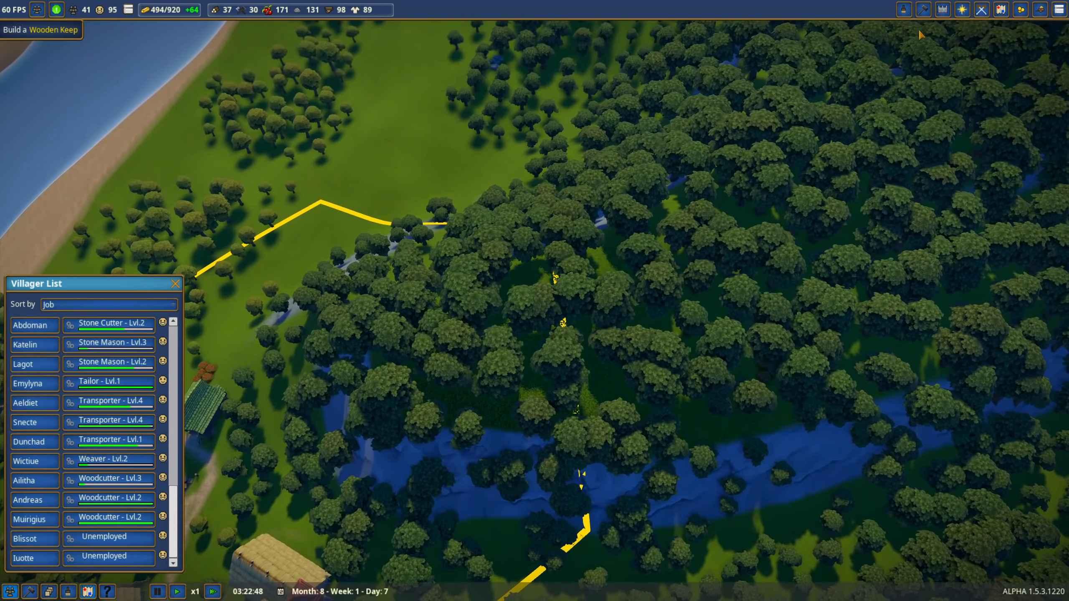
Open the construction list of production buildings from the top toolbar
click(922, 9)
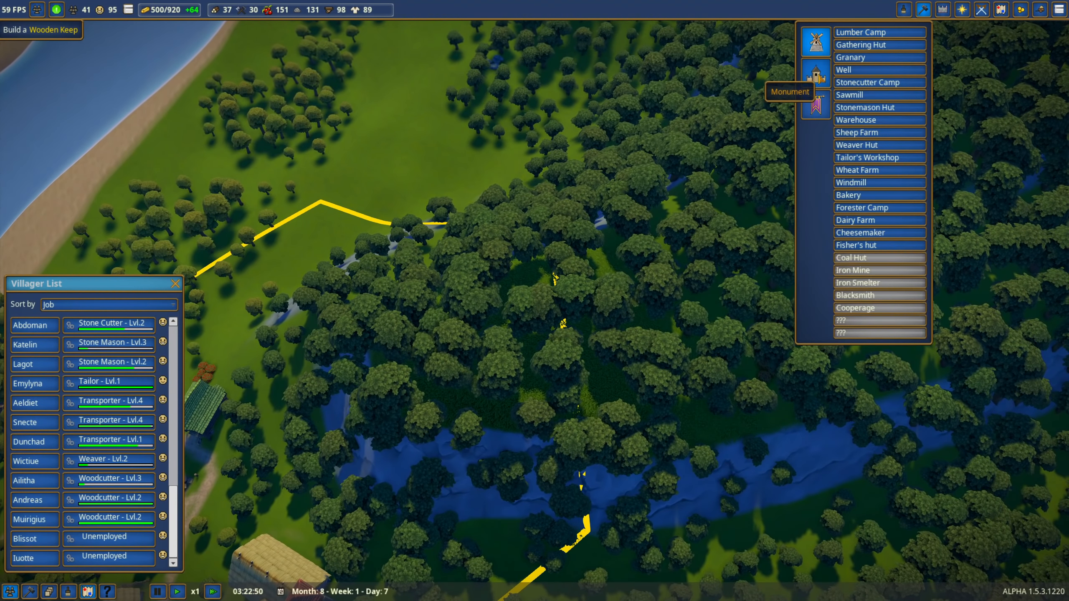
click(816, 103)
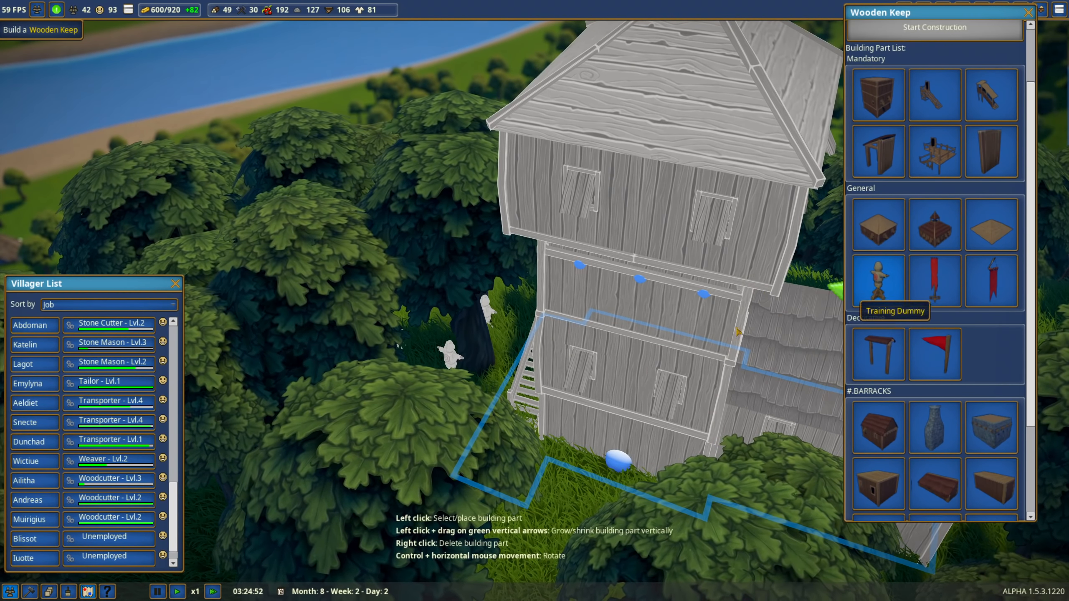
Switch to the village overview showing resource stockpile totals
click(877, 281)
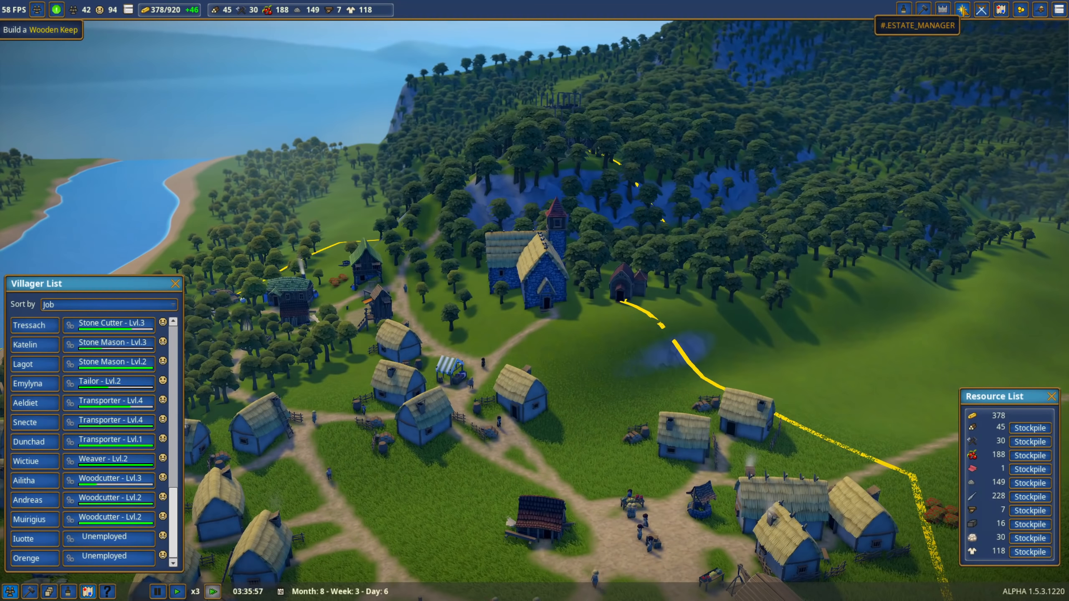
View the Estates window's Labor, Kingdom and Clergy unlocks, then close it
click(961, 8)
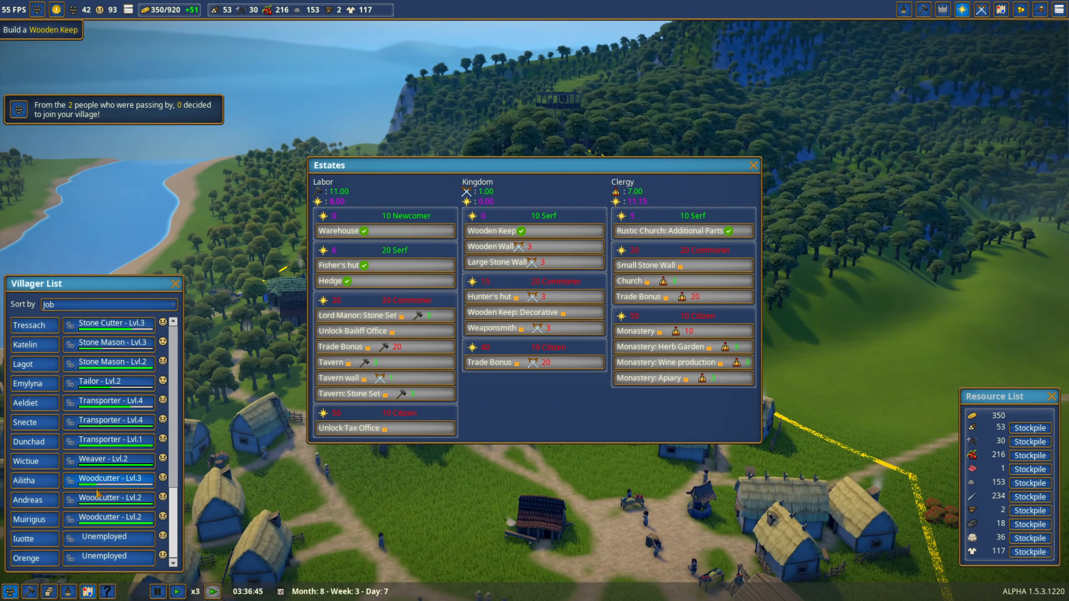
click(751, 165)
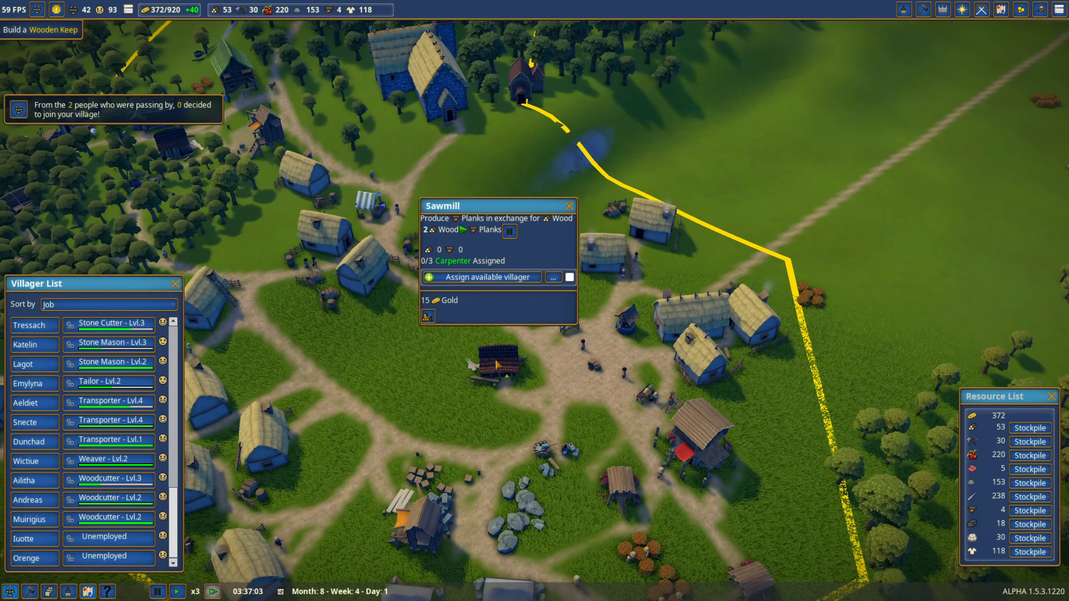
Close the sawmill and fisher's hut panels and assign Iuotte as granary transporter
click(427, 317)
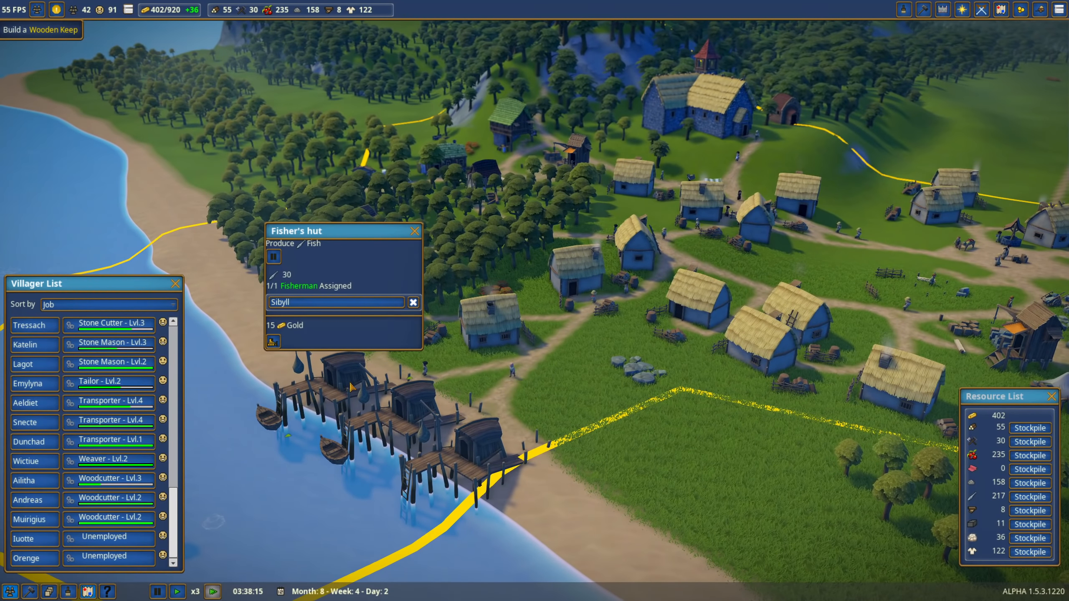
click(414, 231)
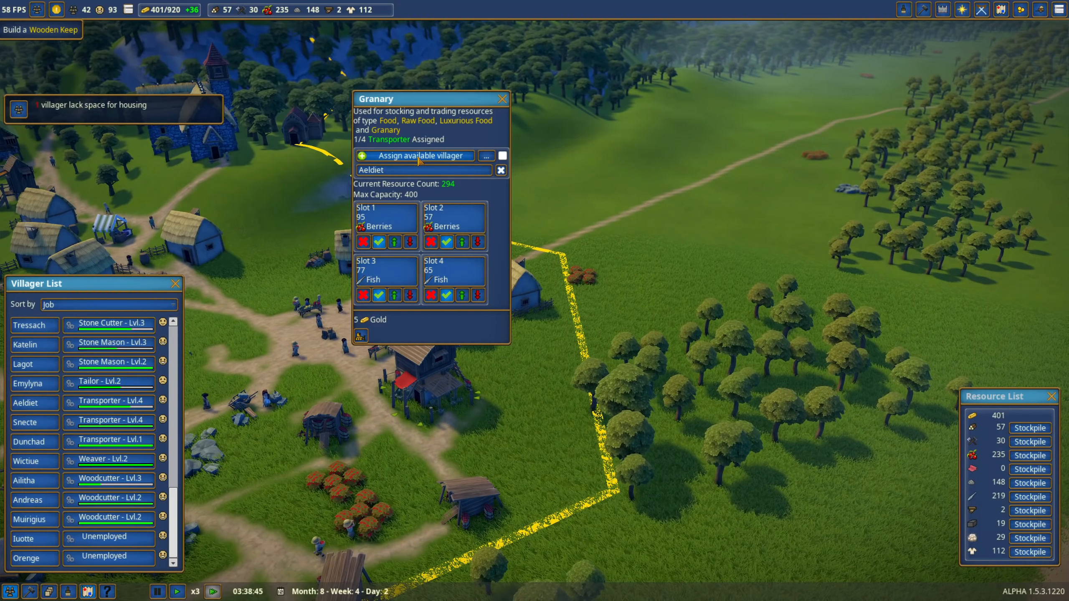
click(417, 155)
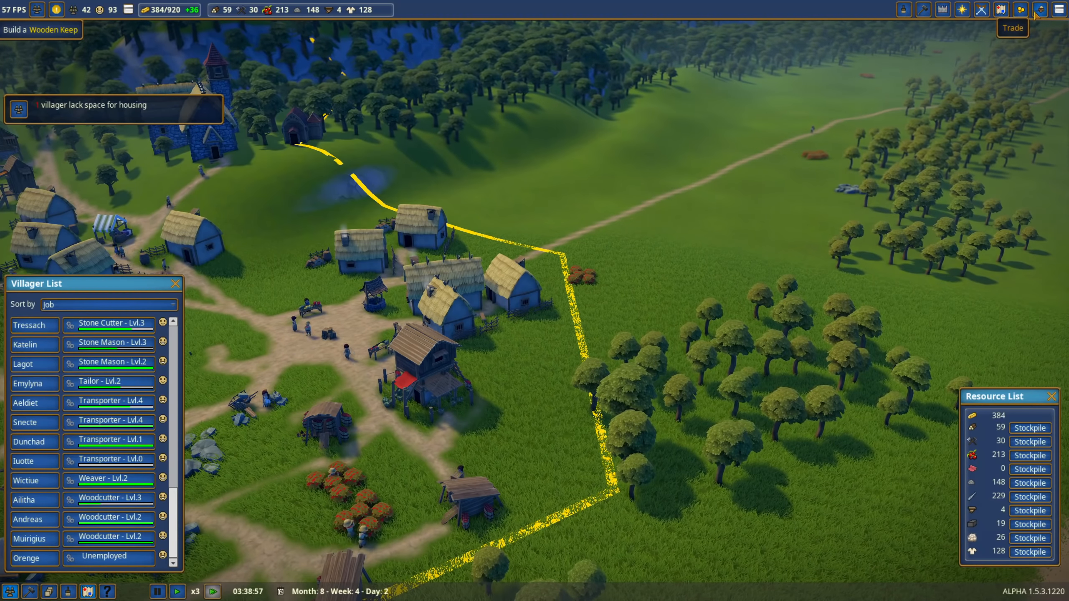
click(1038, 9)
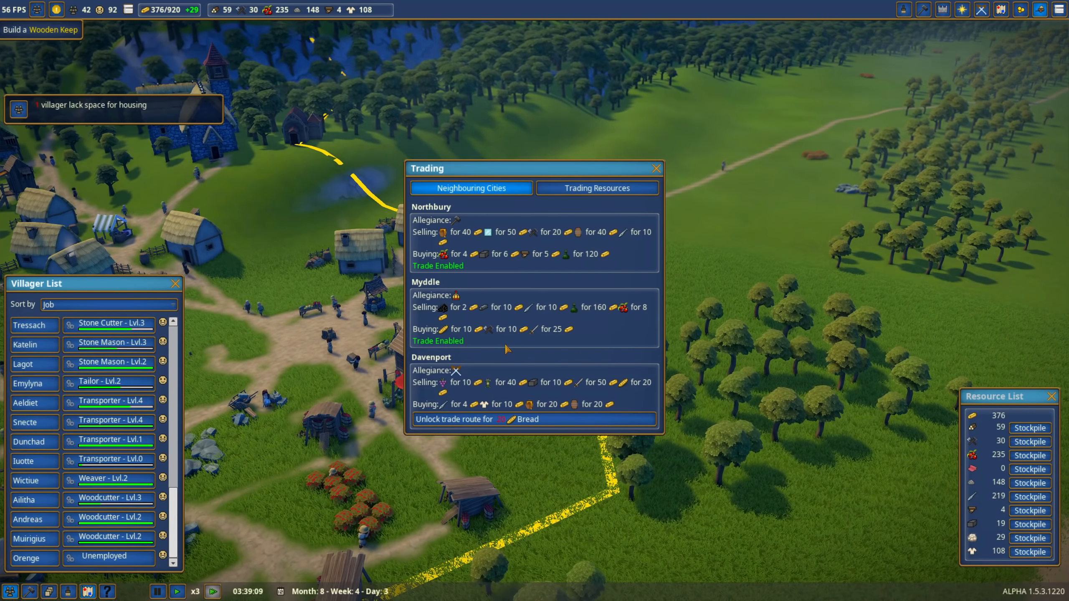
mouse_move(448, 329)
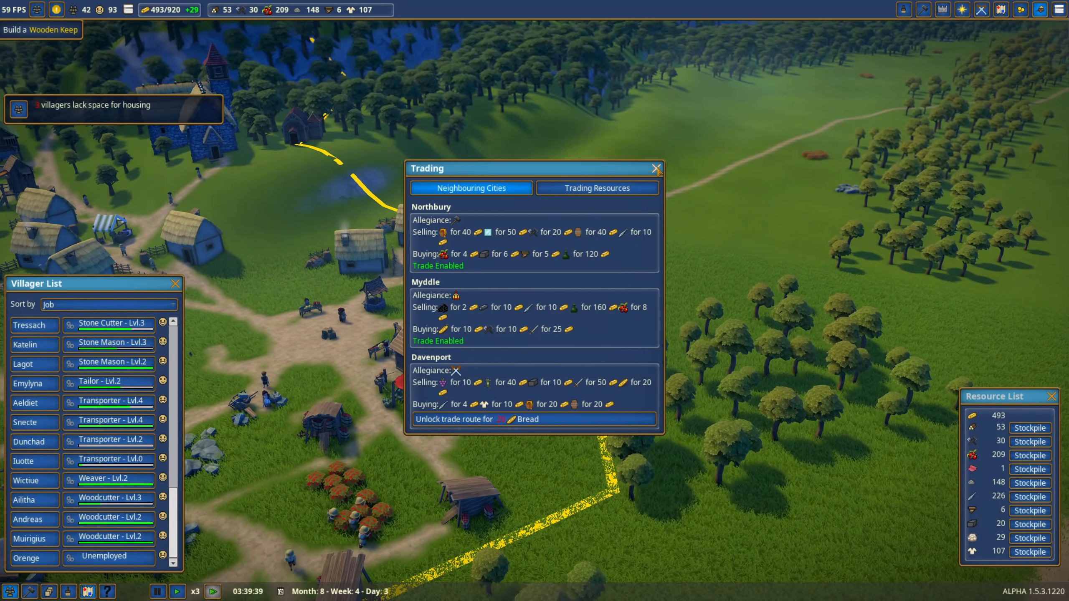
click(655, 169)
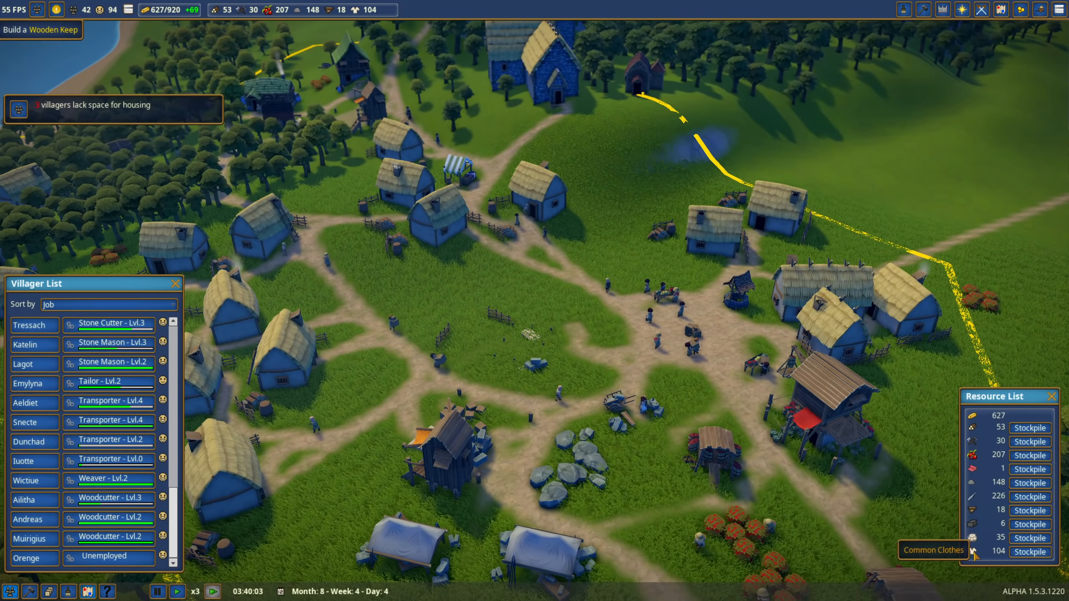
click(999, 10)
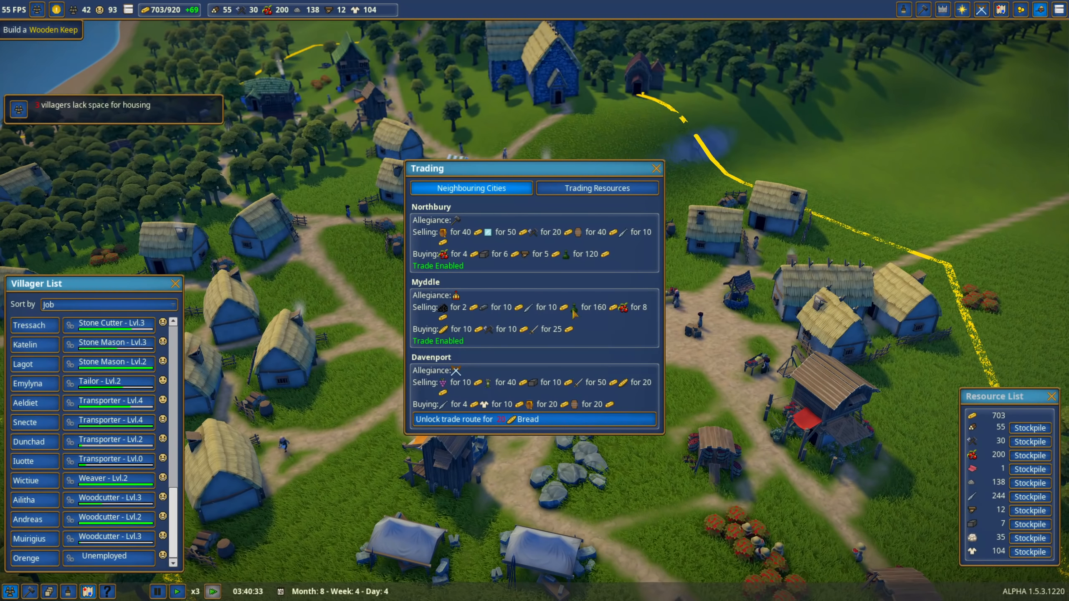
click(655, 169)
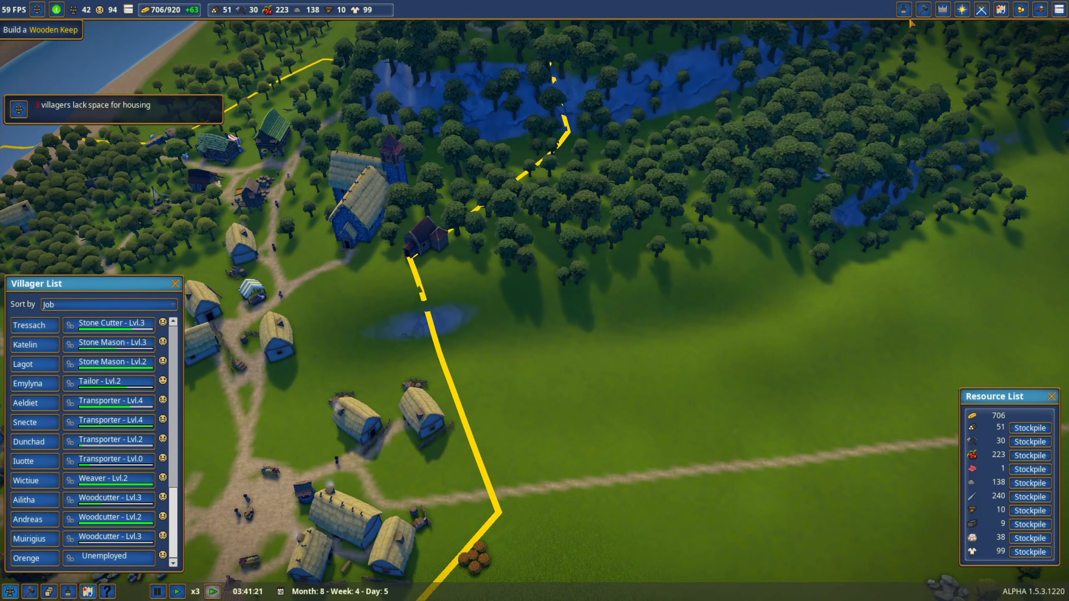
Toggle the Paint Development Zones region map on and back off
click(905, 9)
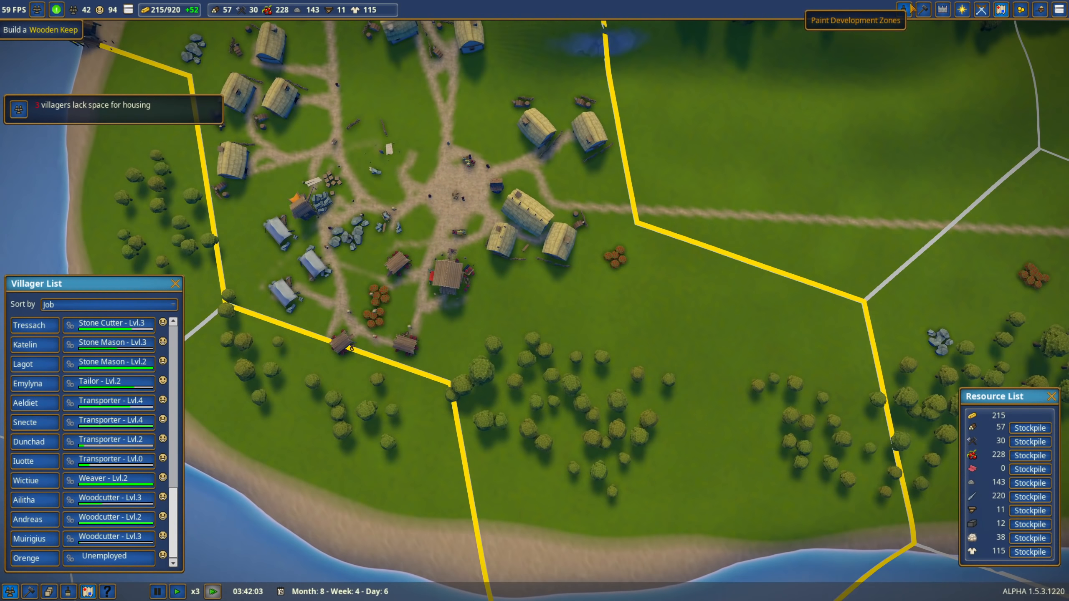
click(902, 9)
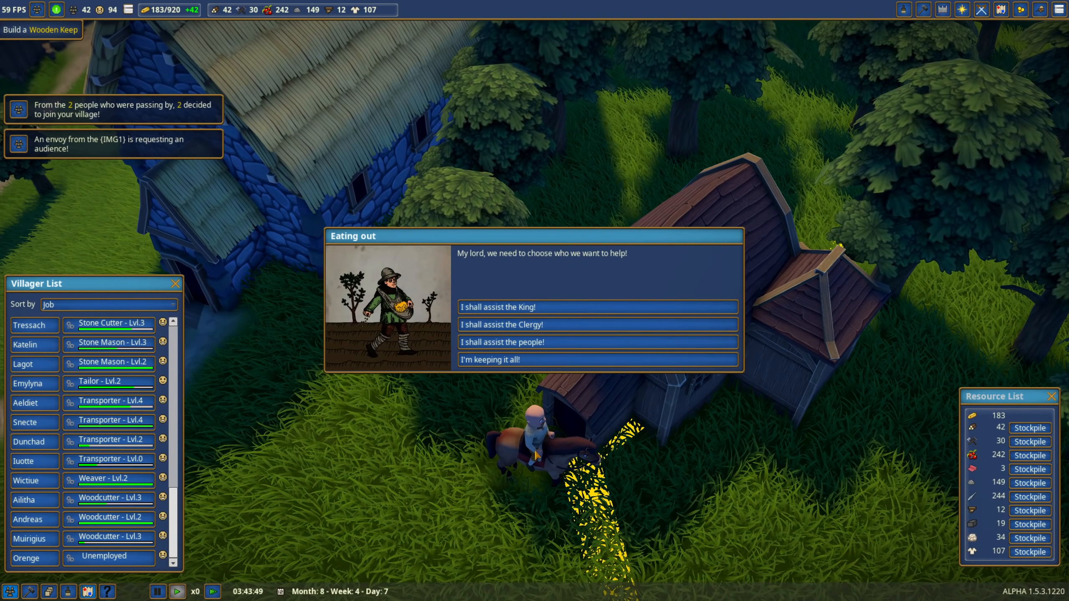
mouse_move(508, 306)
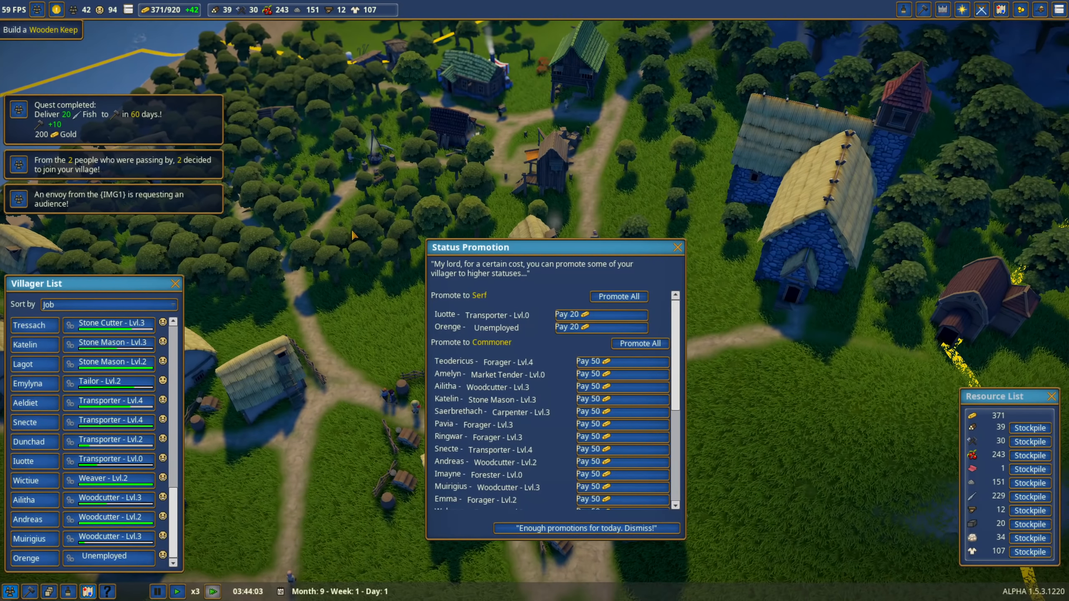
Promote All eligible villagers to serf, then scroll the Commoner list
click(617, 296)
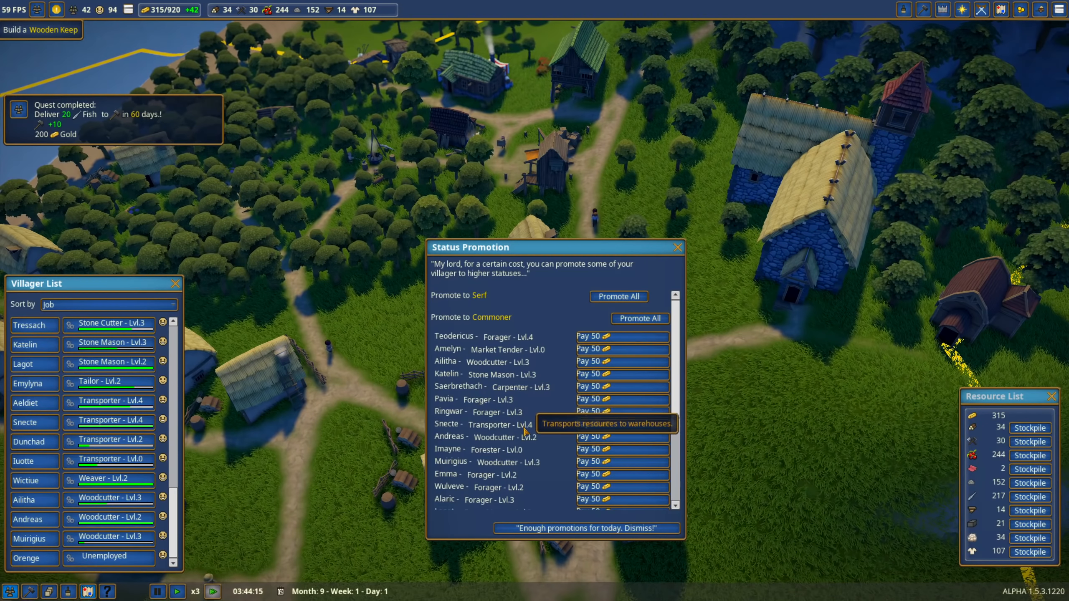
scroll(down, 3)
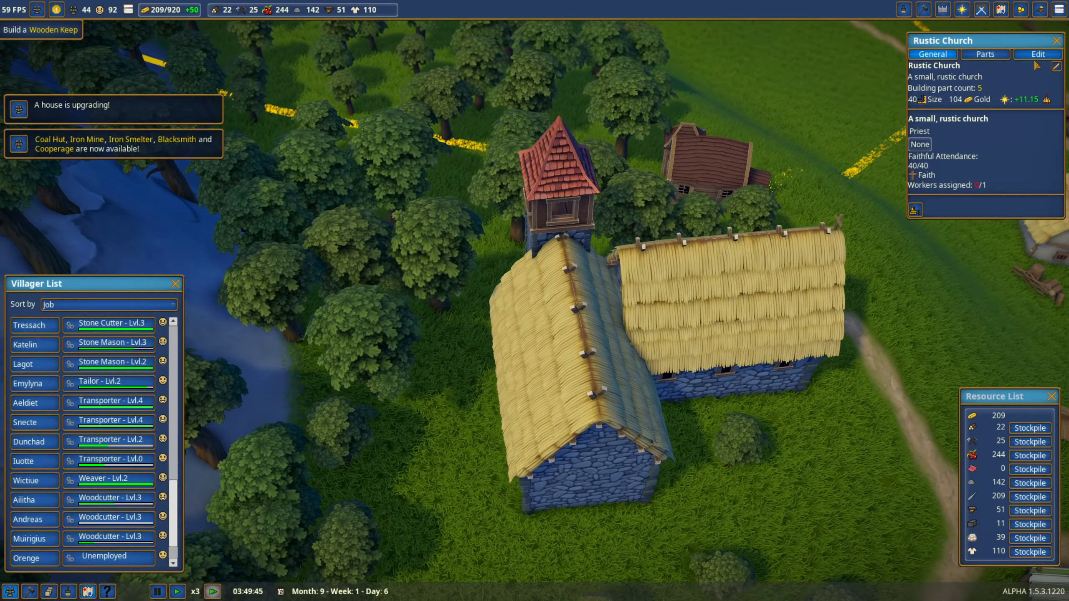
Edit the rustic church's parts and start building the enlarged church
click(996, 54)
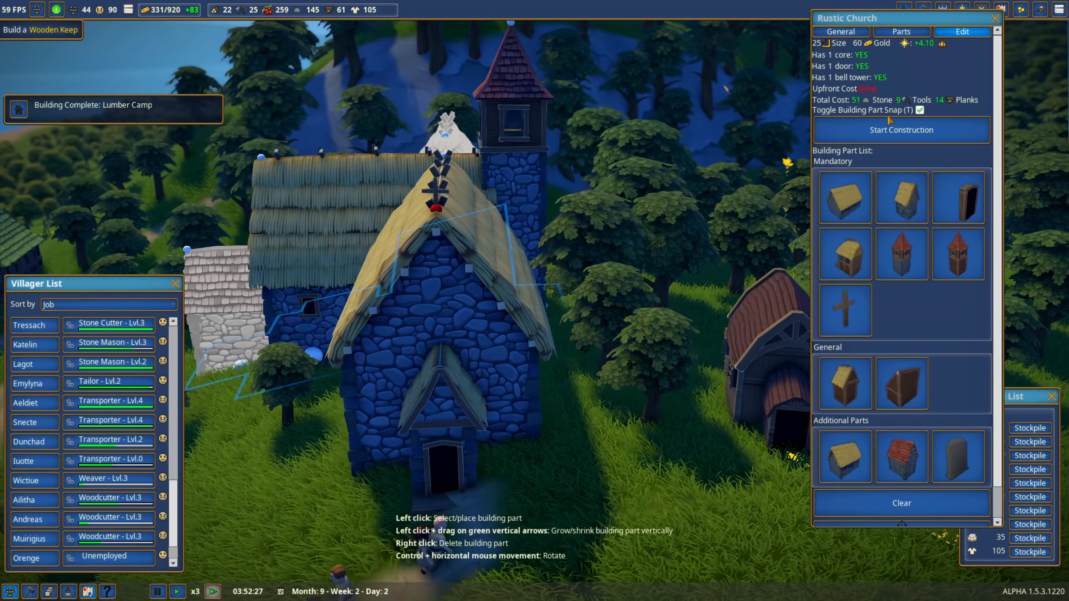
click(837, 31)
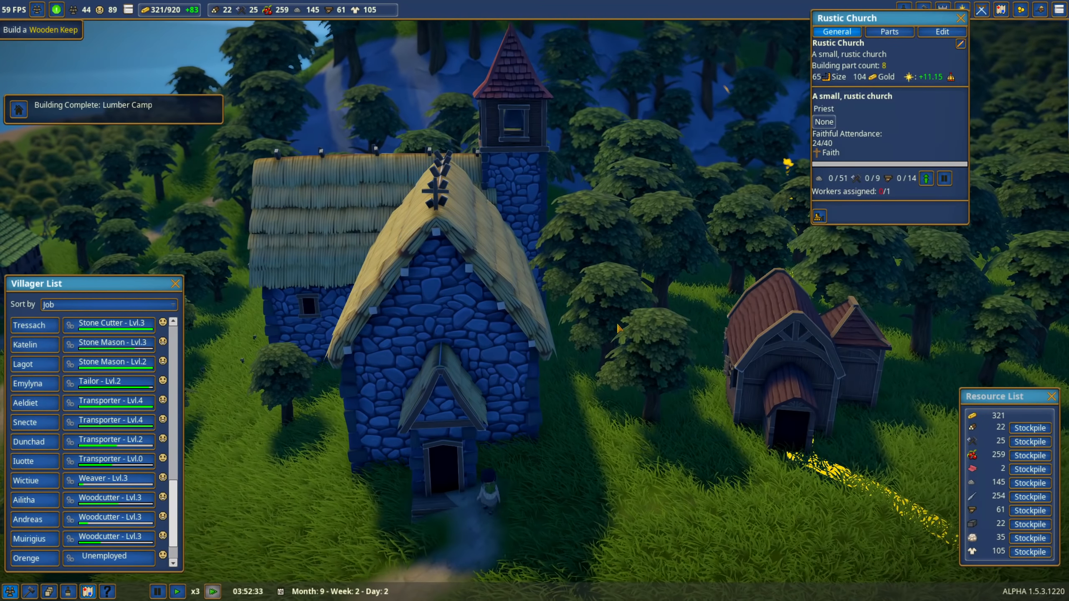
Fill two Lumber Camp woodcutter slots with available villagers
scroll(down, 3)
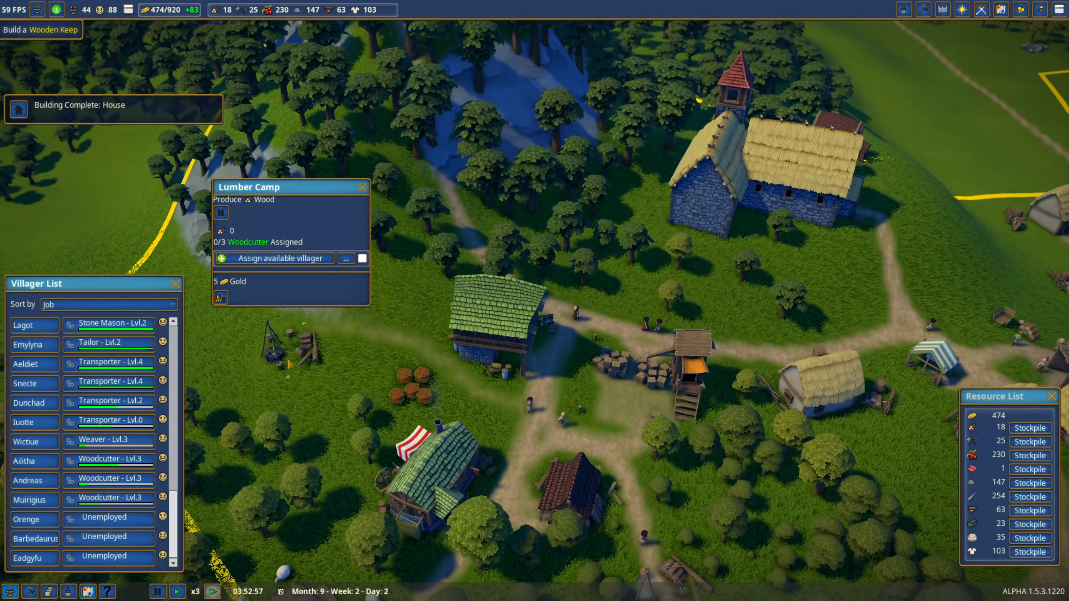
click(274, 258)
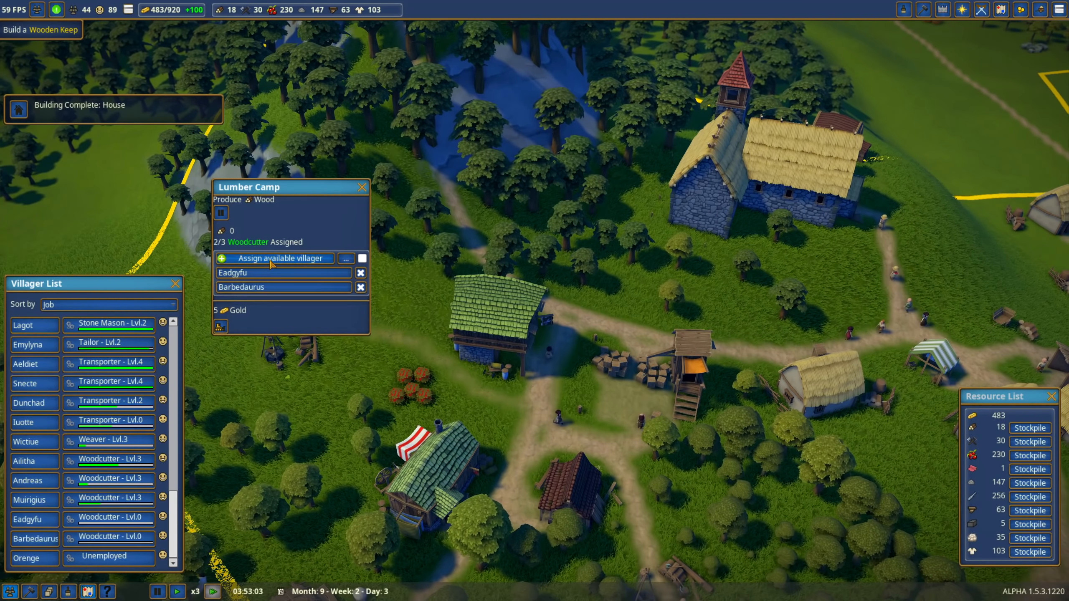
click(278, 257)
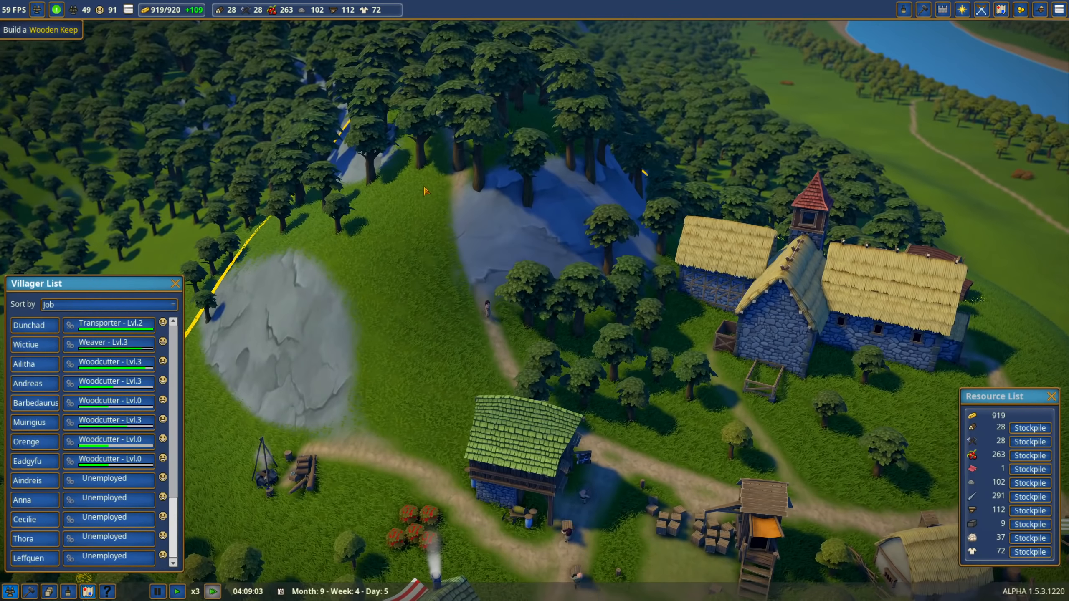
scroll(down, 3)
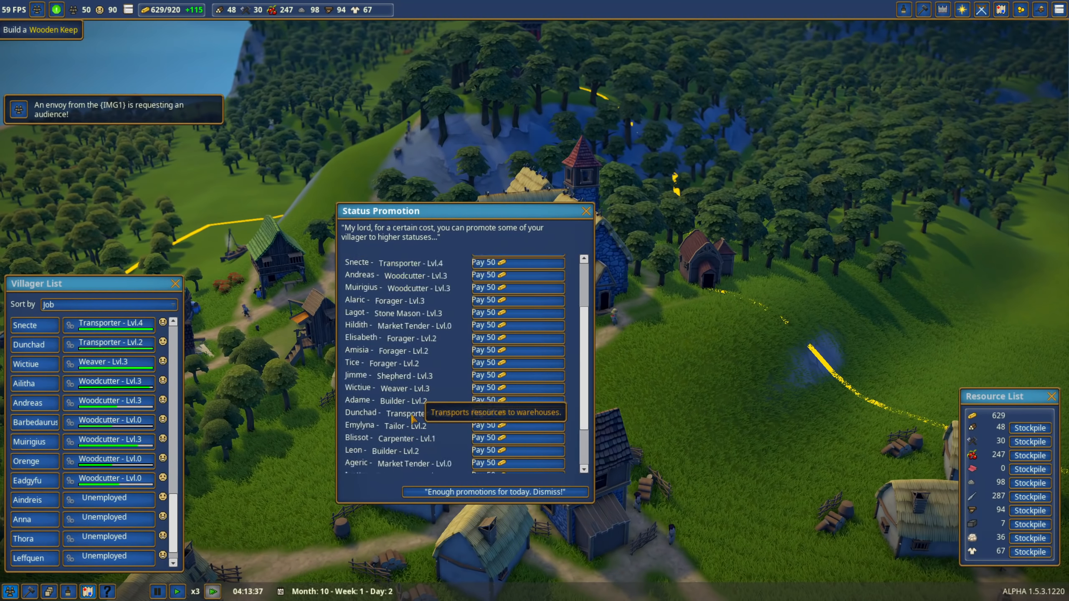
Scroll the Status Promotion list to Imayne's 200-gold Citizen offer
scroll(down, 3)
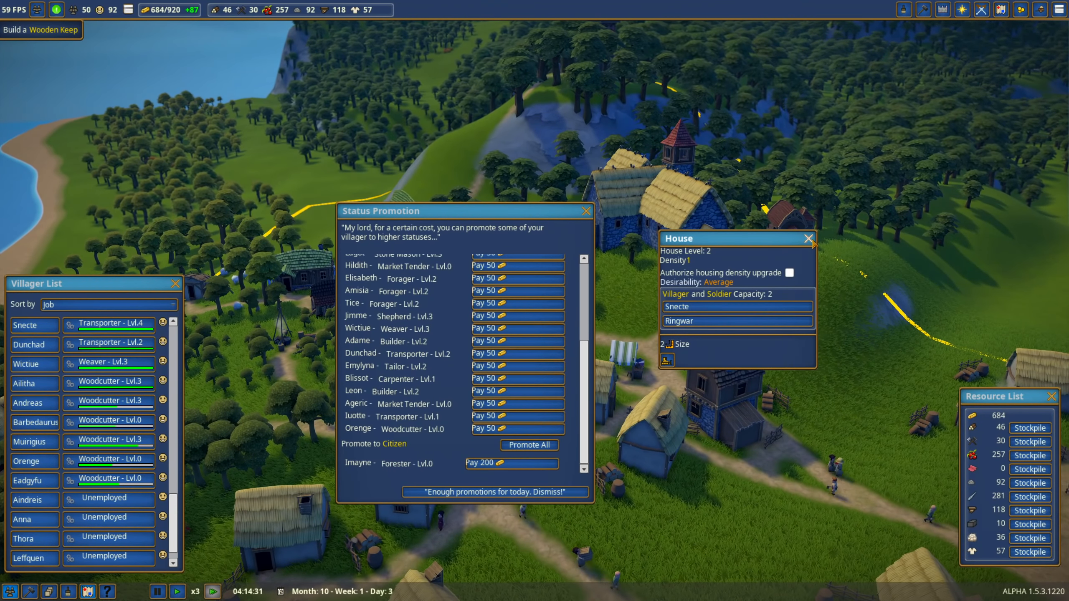
click(808, 238)
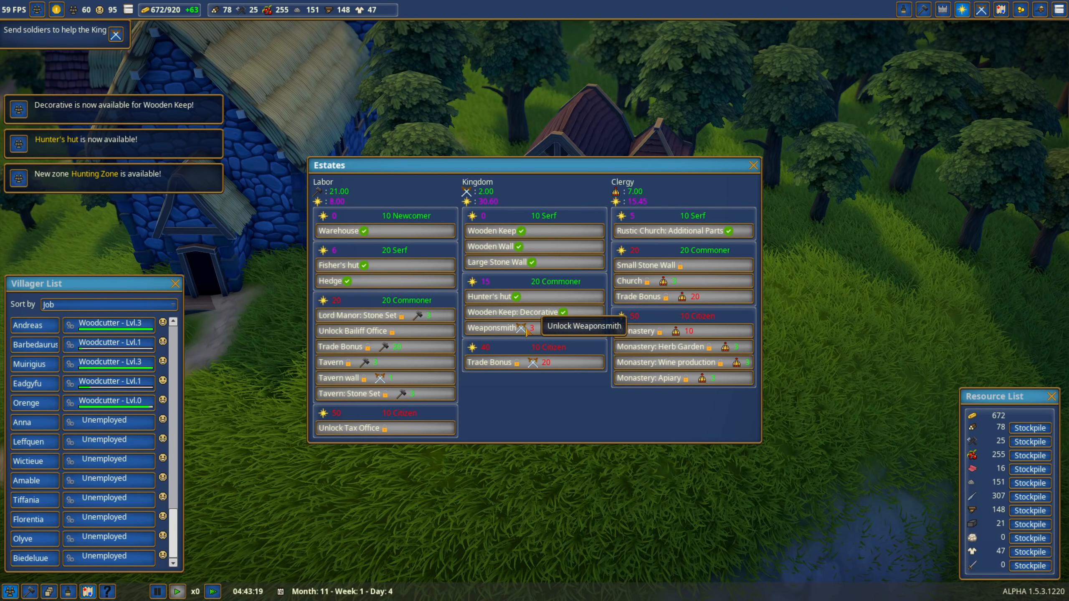
mouse_move(483, 328)
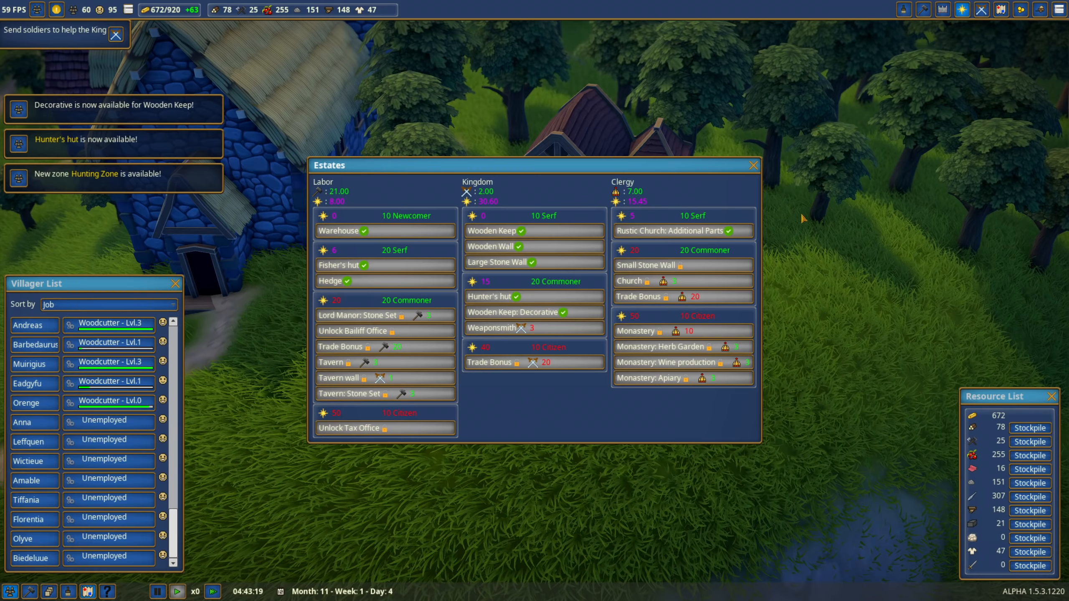
mouse_move(920, 63)
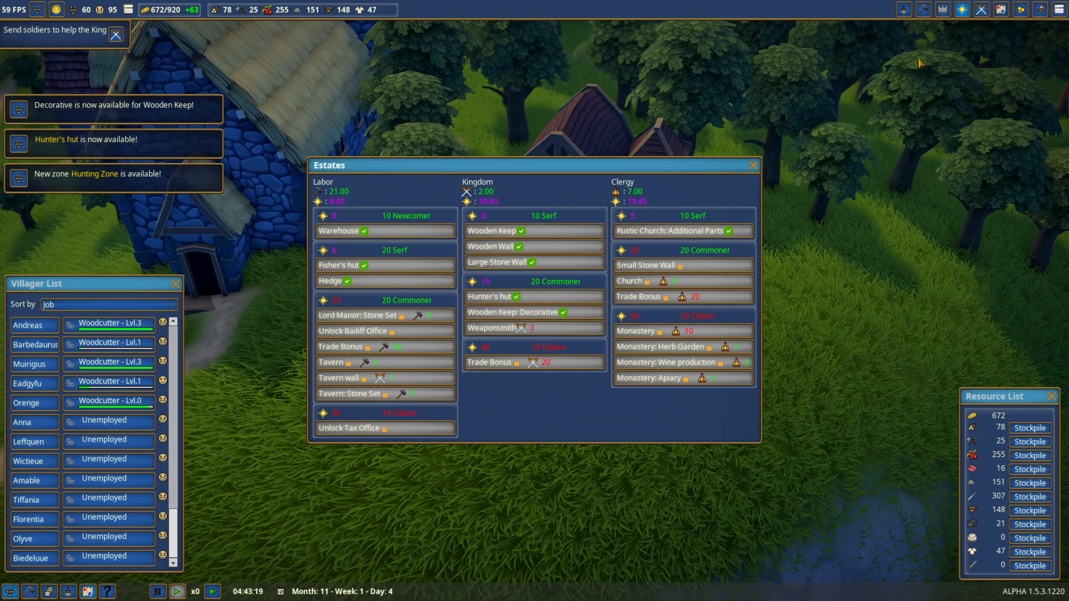
mouse_move(496, 423)
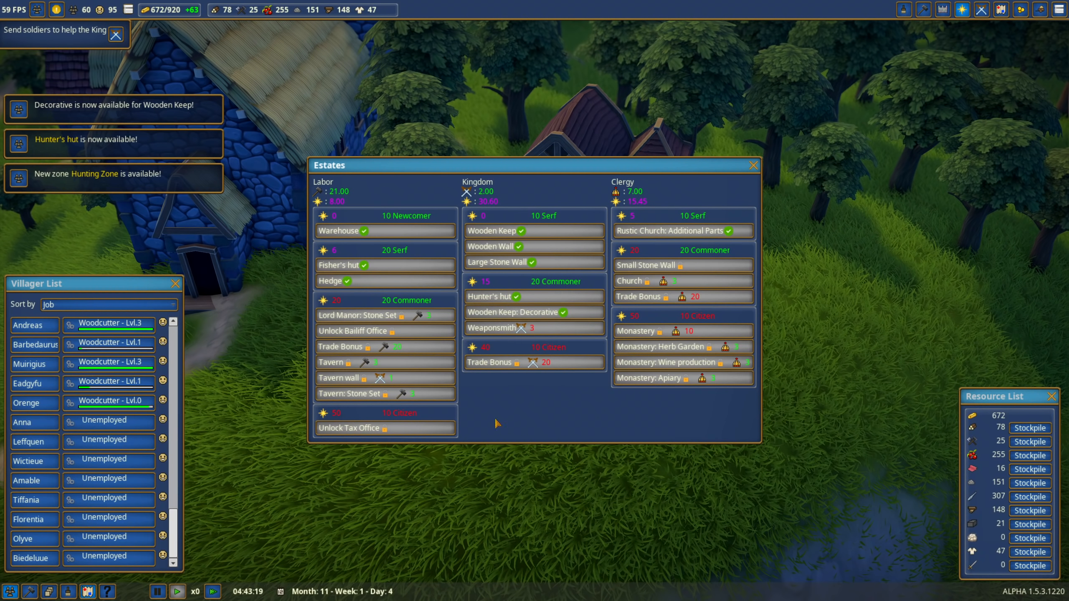
mouse_move(302, 484)
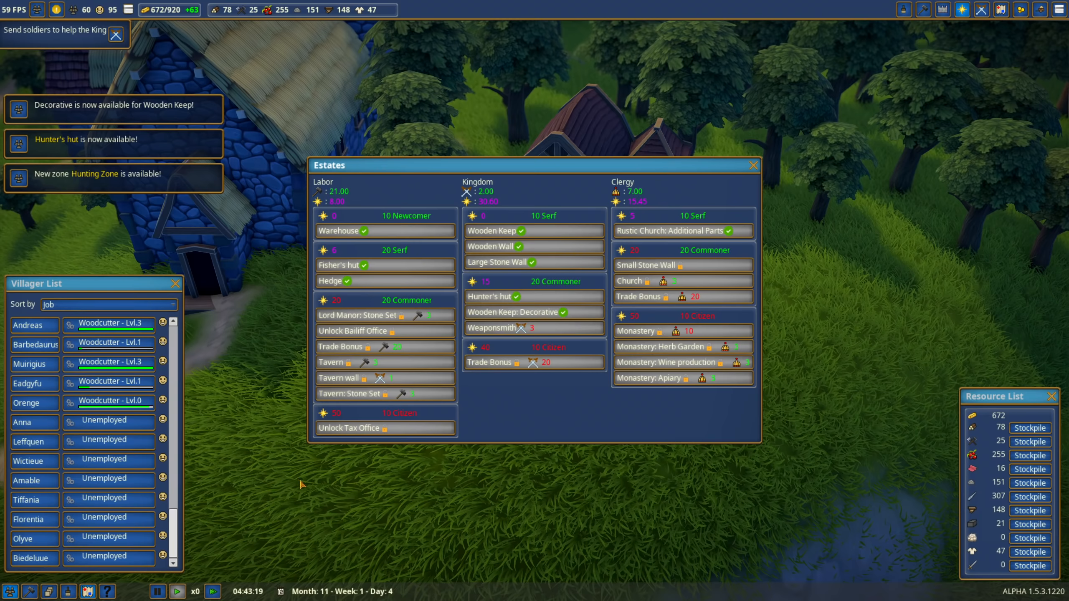
mouse_move(498, 424)
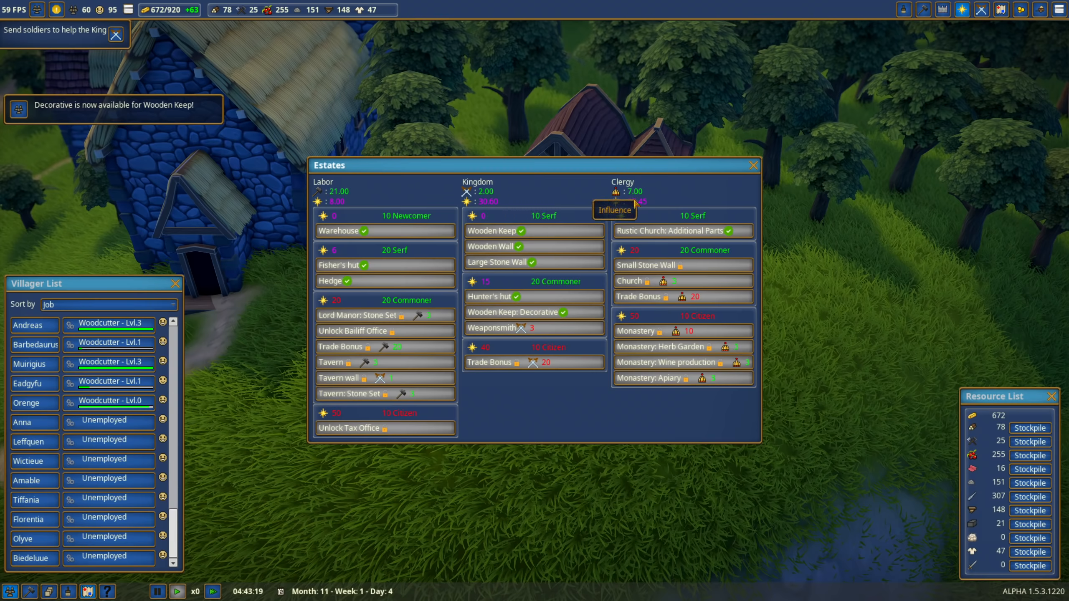
mouse_move(619, 290)
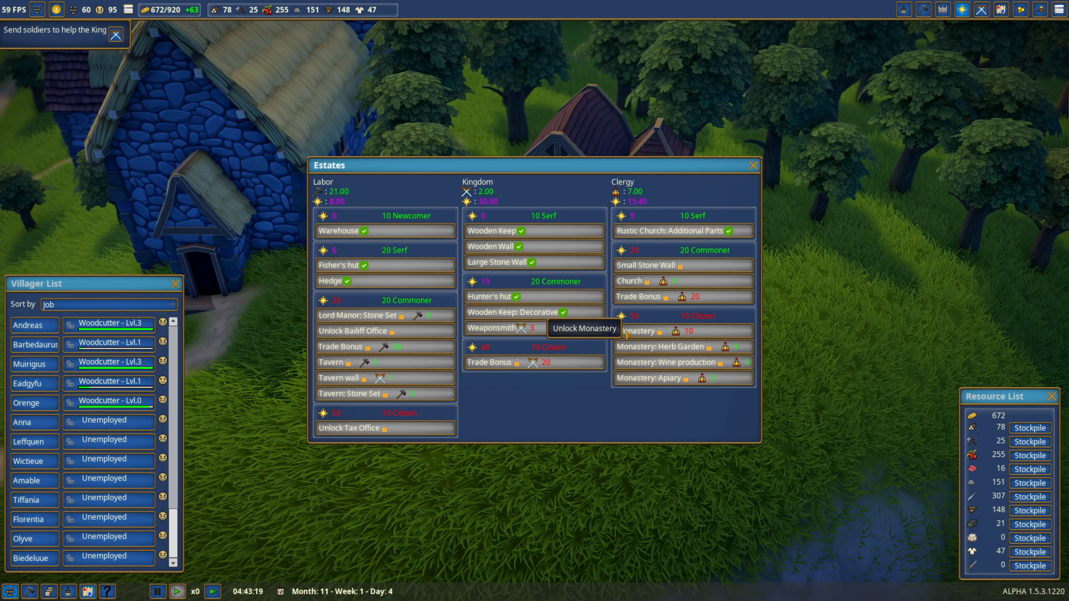
mouse_move(633, 304)
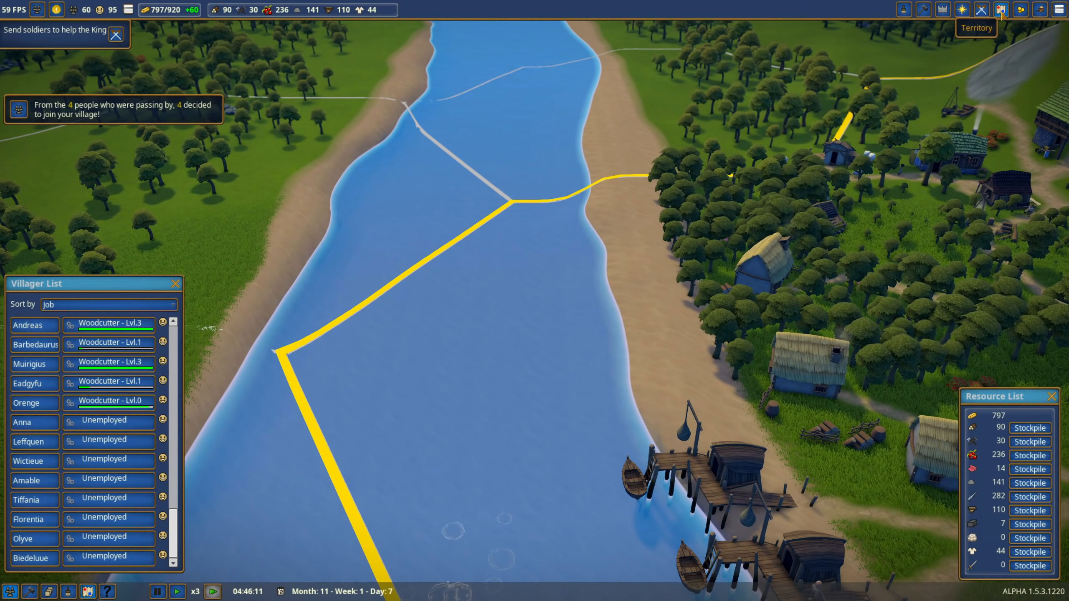
Open the Monument build category listing Market, Rustic Church, Wooden Keep and Lord Manor
click(999, 10)
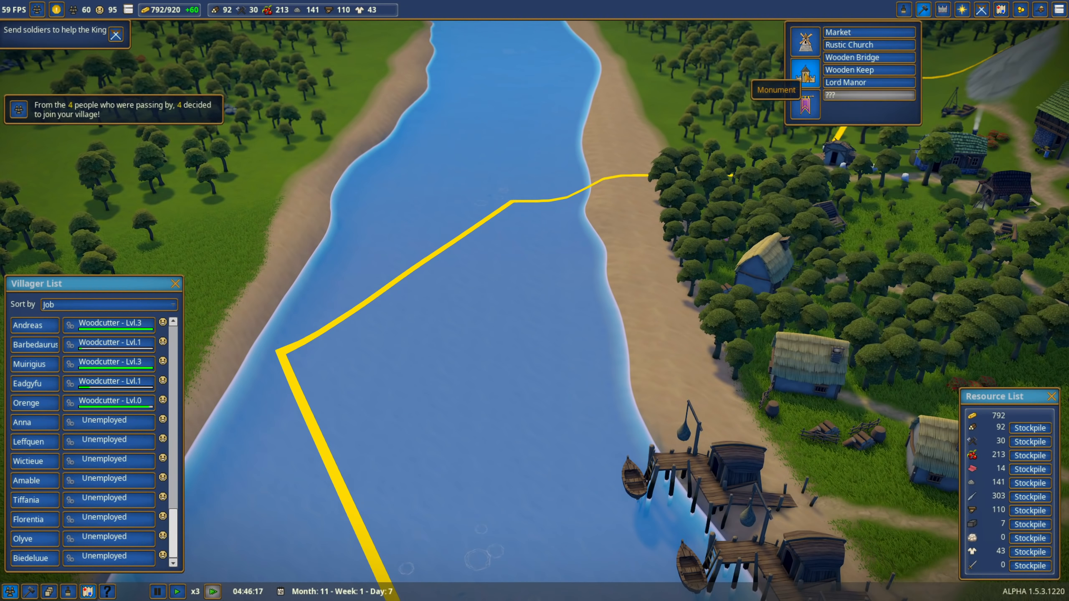
Place a Wooden Bridge across the river beside the village and start its construction
click(852, 57)
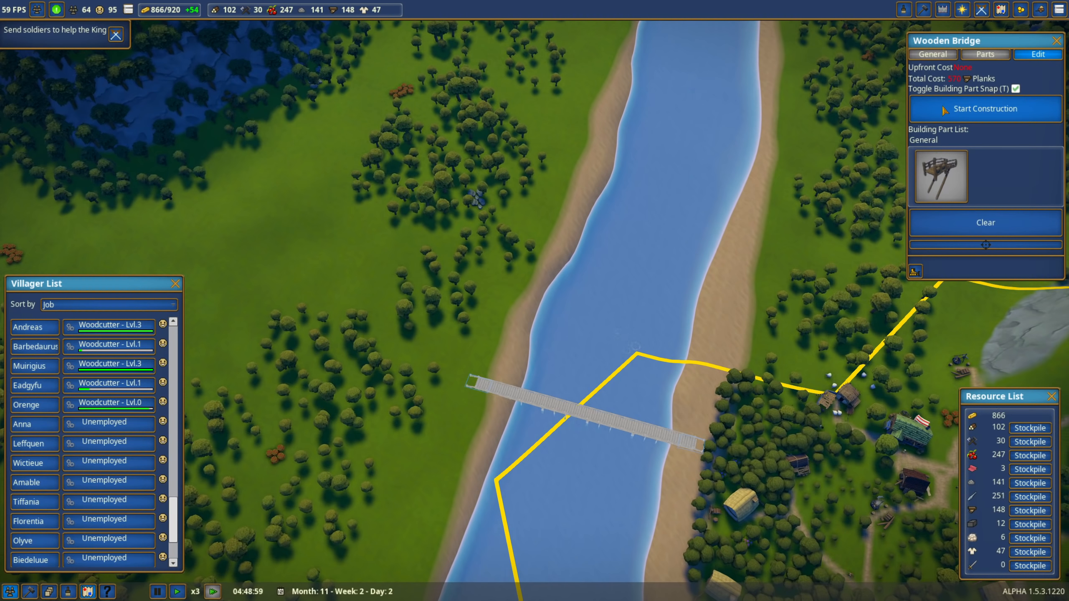
click(984, 109)
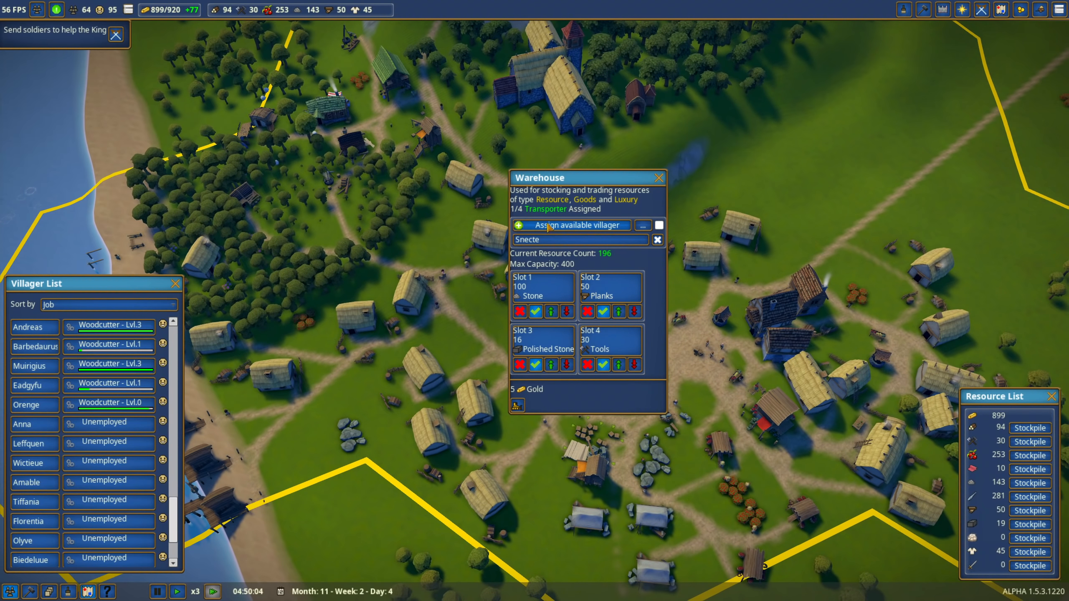
Assign Indrechtach as the warehouse's second transporter, review the card, and close both panels
click(576, 225)
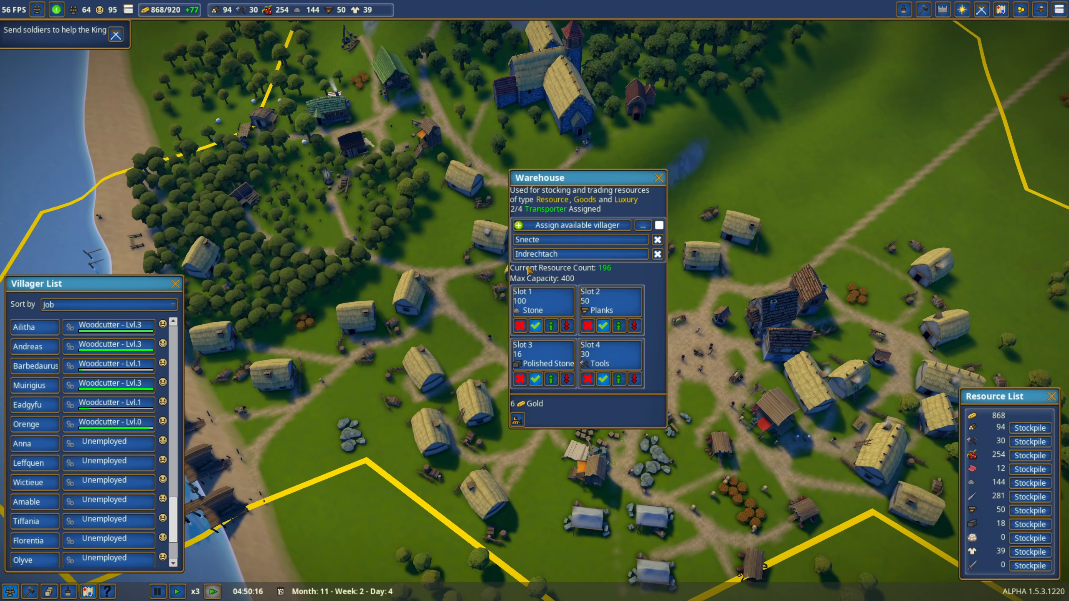
click(576, 253)
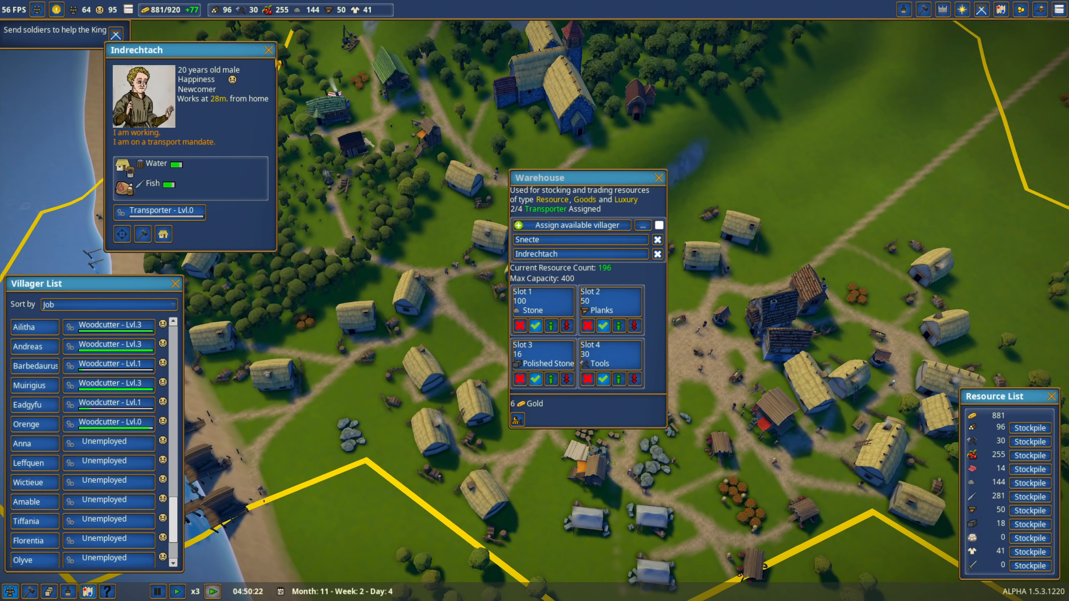
click(269, 50)
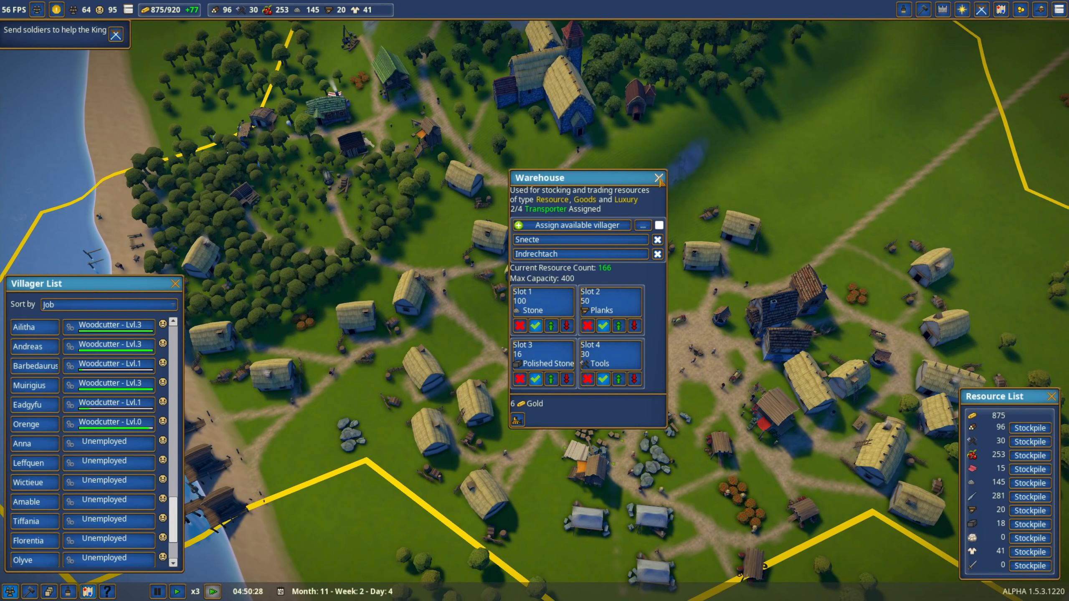
click(656, 177)
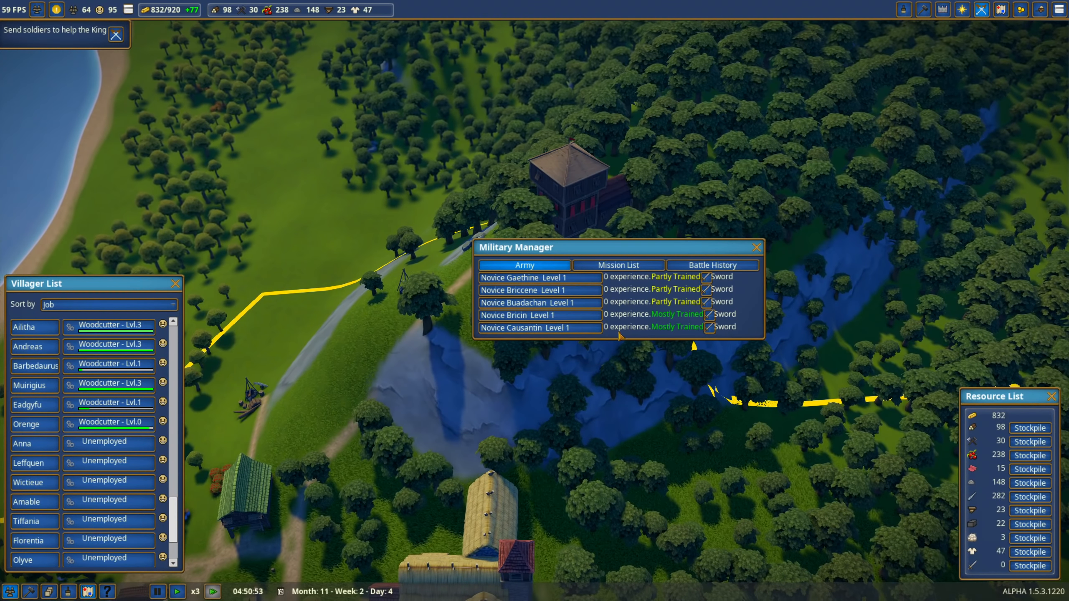
Assign five novice swordsmen to the King's aid mission and send them off
click(617, 265)
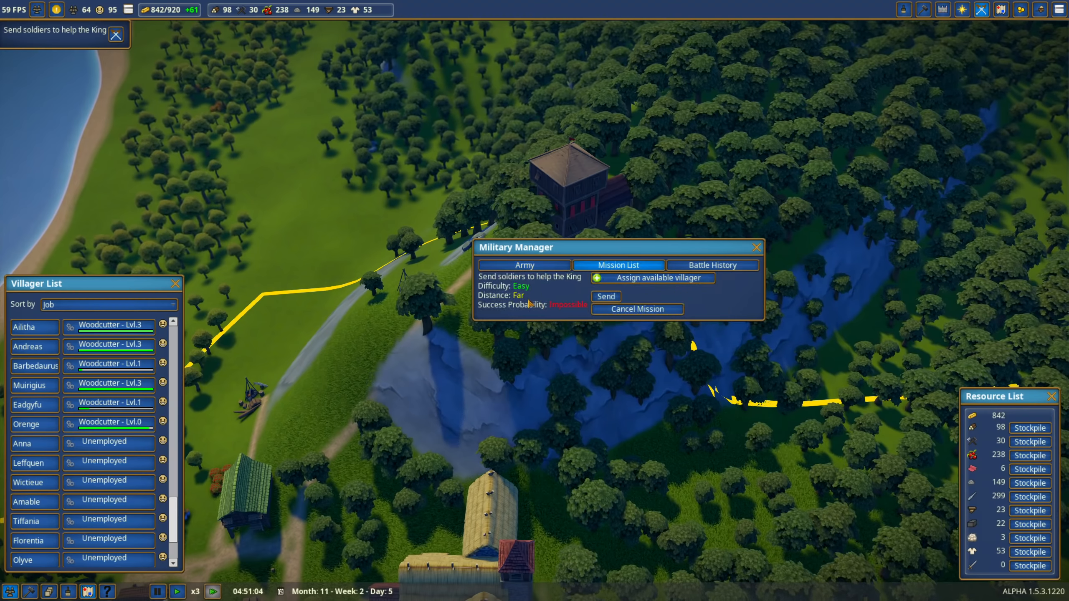
click(650, 278)
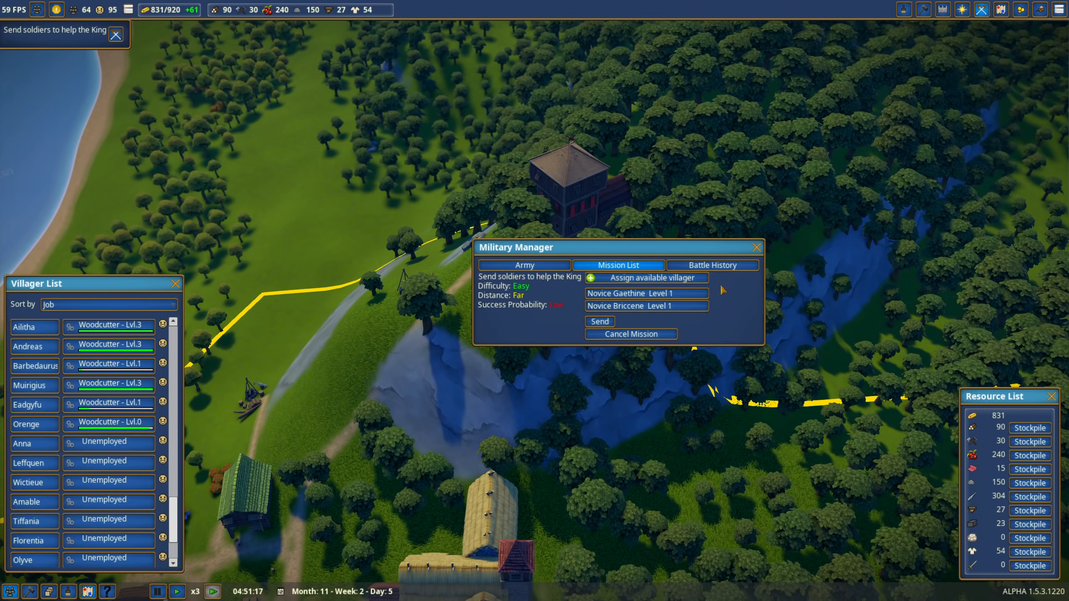
click(650, 277)
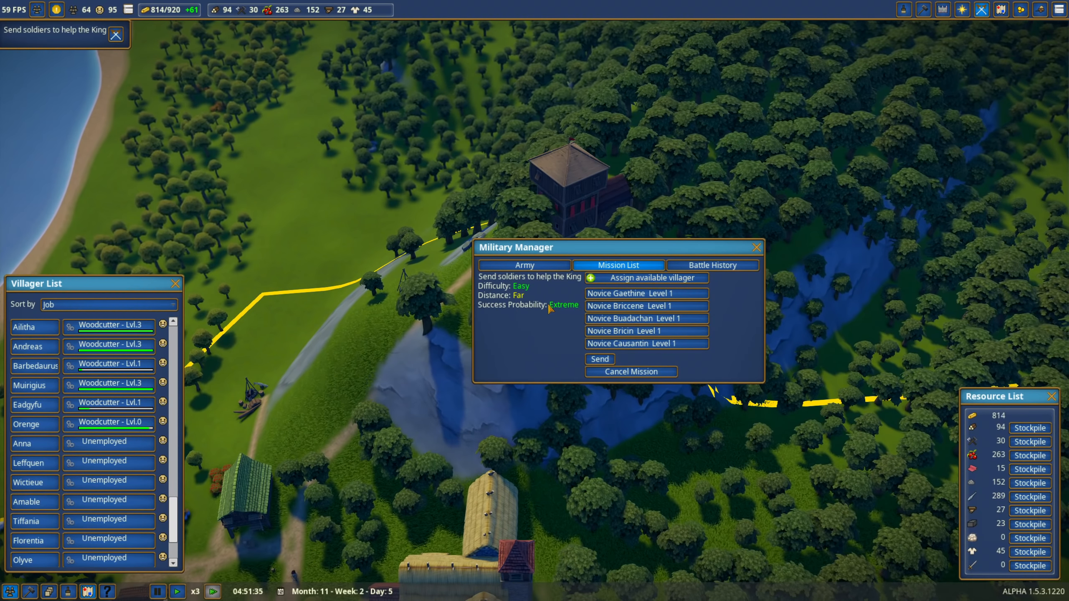
click(598, 359)
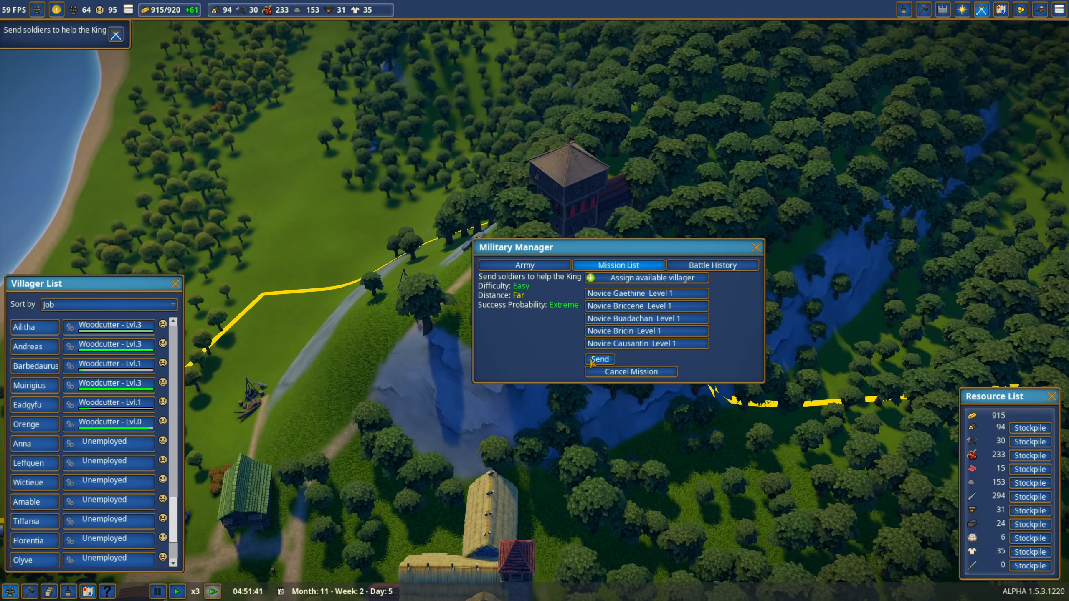
click(598, 359)
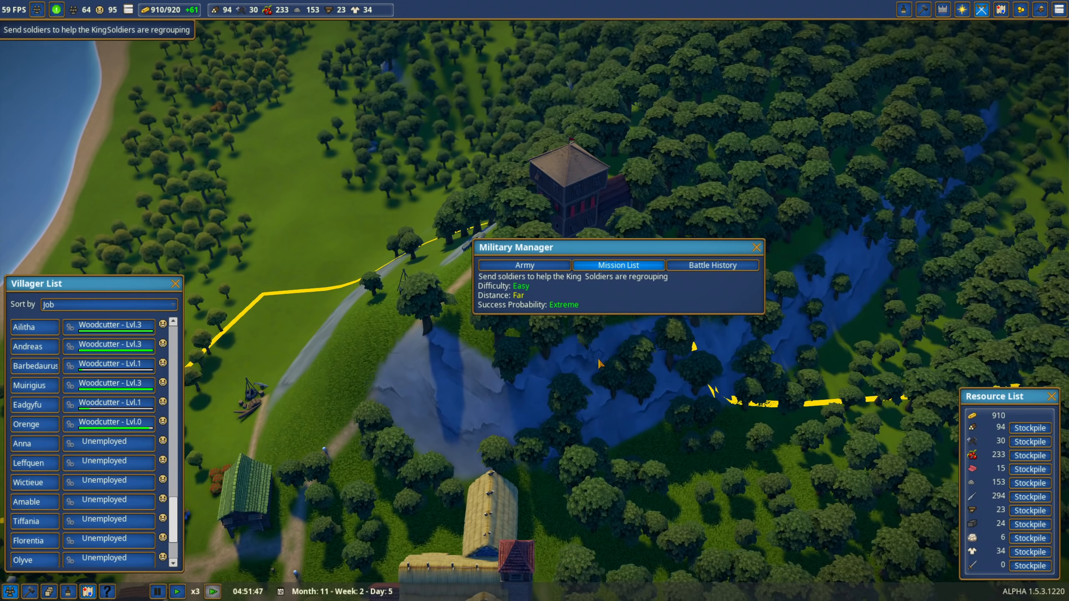
click(755, 246)
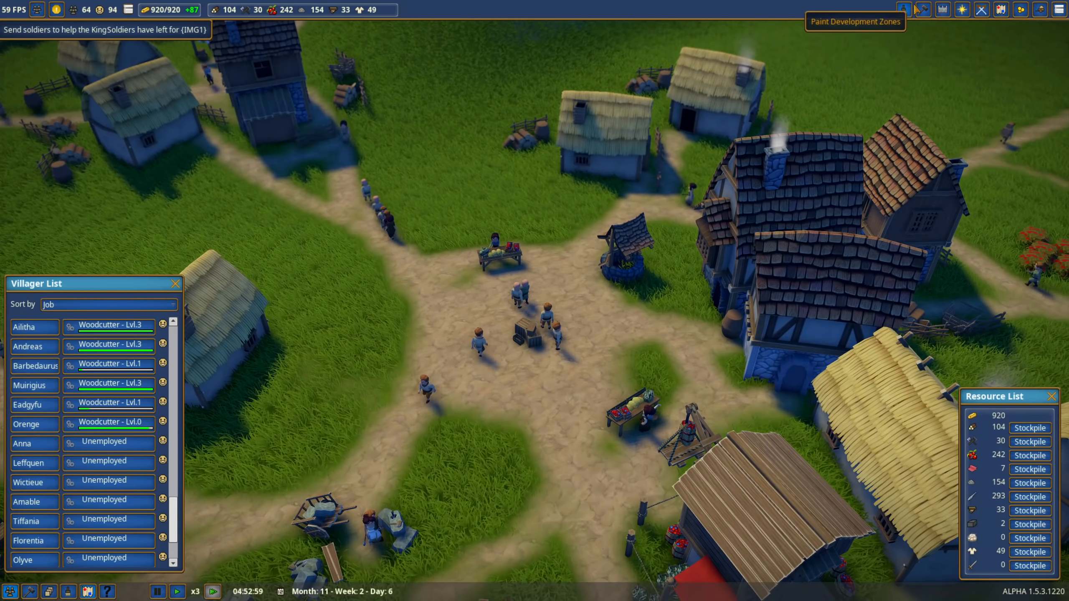
Select a Well from the list of buildings to construct
click(903, 10)
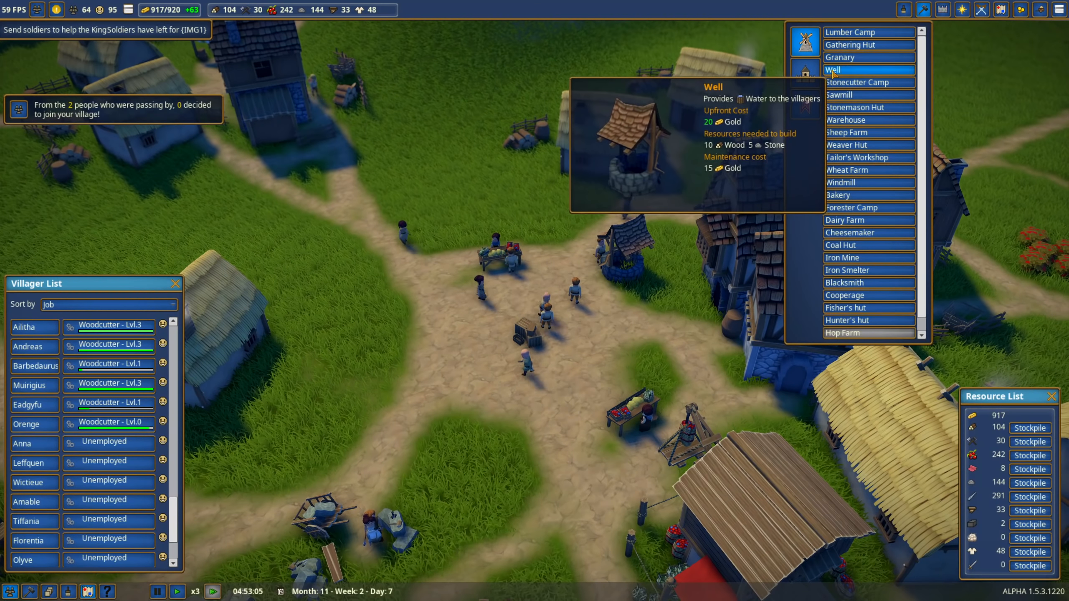
click(832, 70)
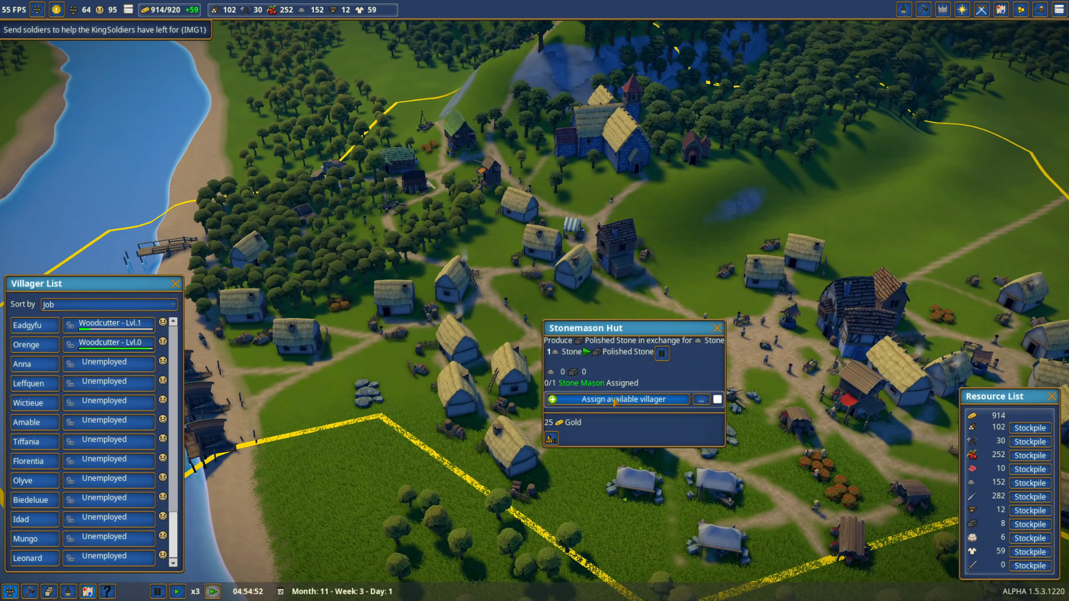
Assign an available villager as stone mason at the Stonemason Hut
click(615, 399)
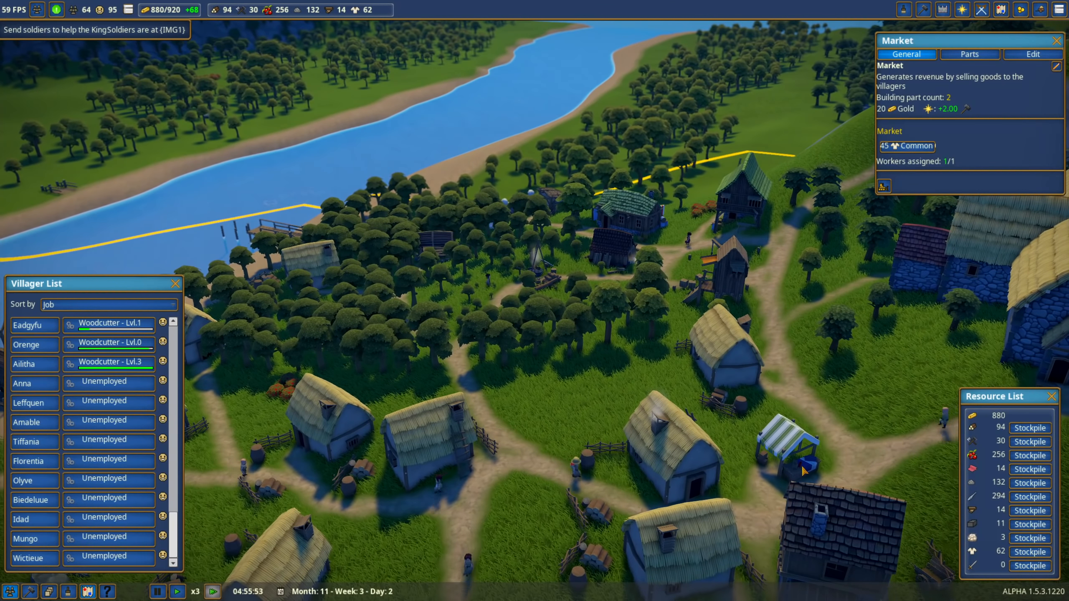
Switch the Market panel to Parts to review the goods stall and Green Tent
click(968, 54)
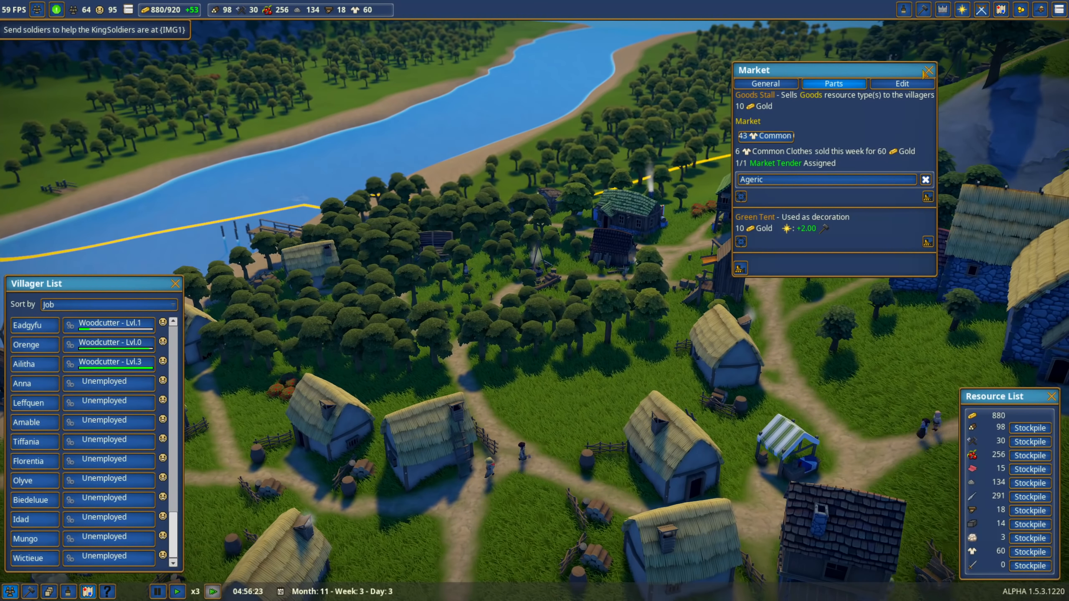
click(926, 70)
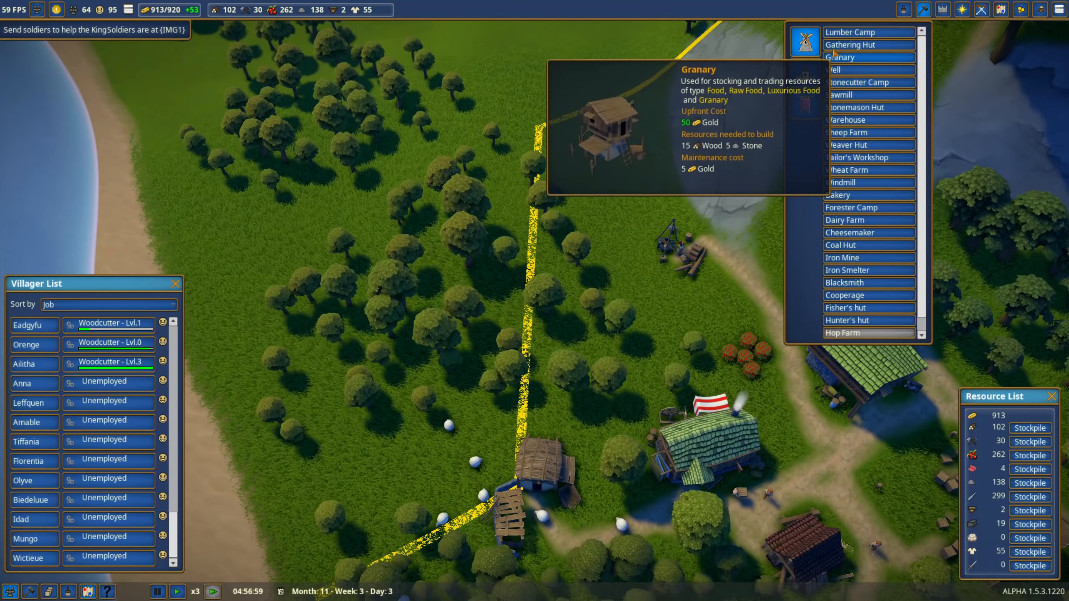
Select Lumber Camp from the build list and place it in the riverside forest
click(840, 57)
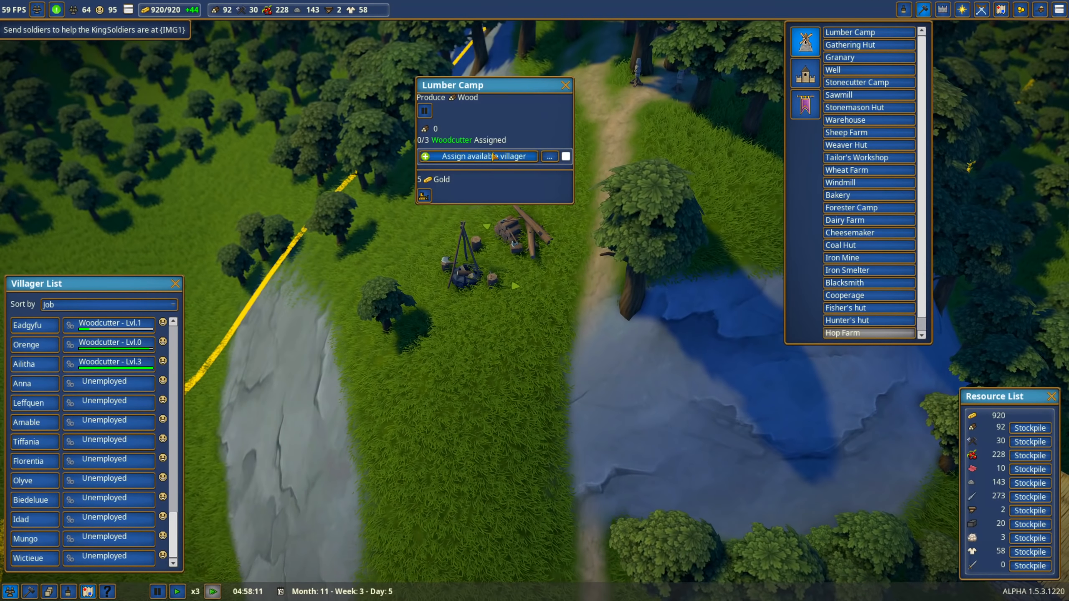
Assign Idad, Mungo and Florentia as woodcutters at the Lumber Camp
click(484, 156)
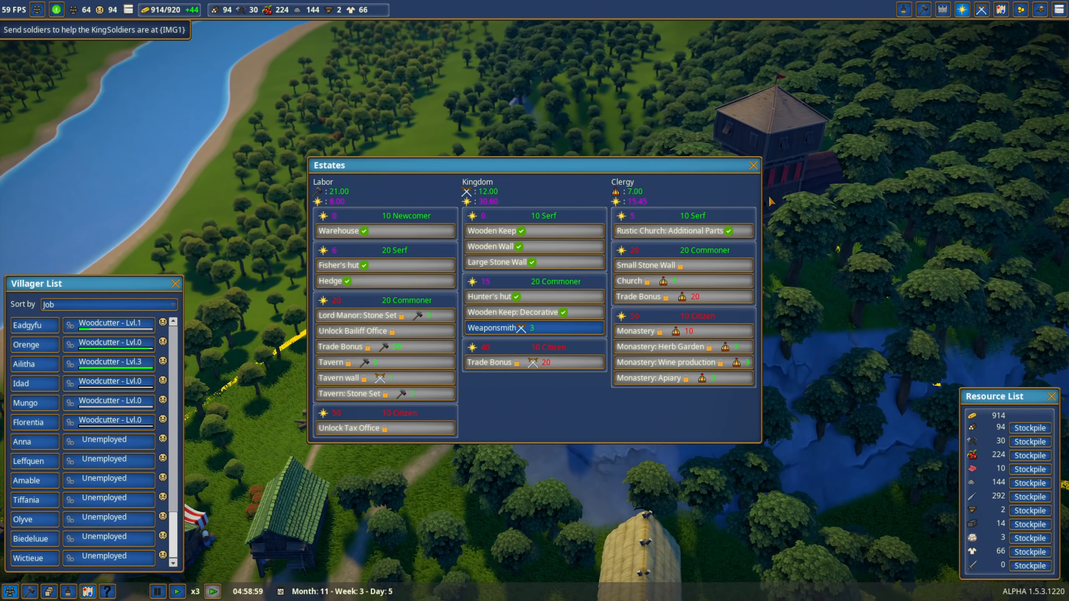
mouse_move(620, 255)
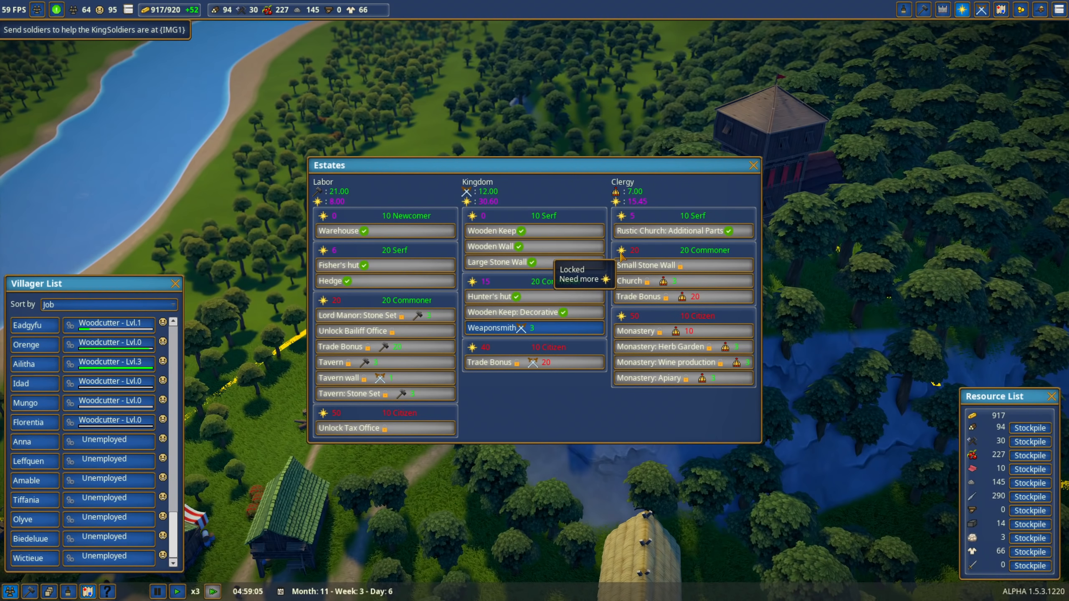
Close the Estates window, check the Rustic Church's parts, and close the church panel
click(752, 165)
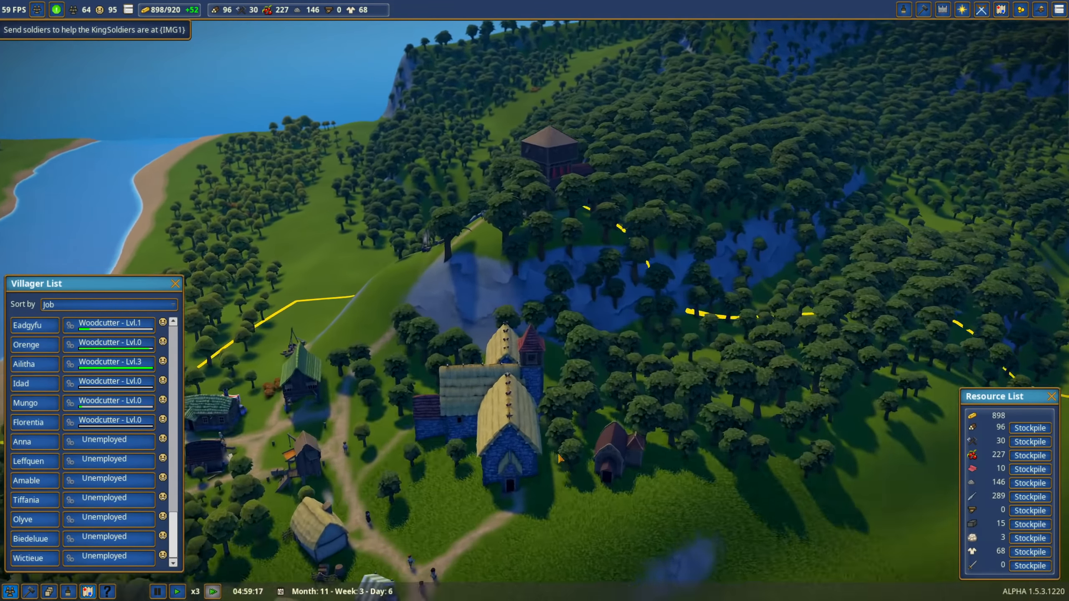
click(491, 409)
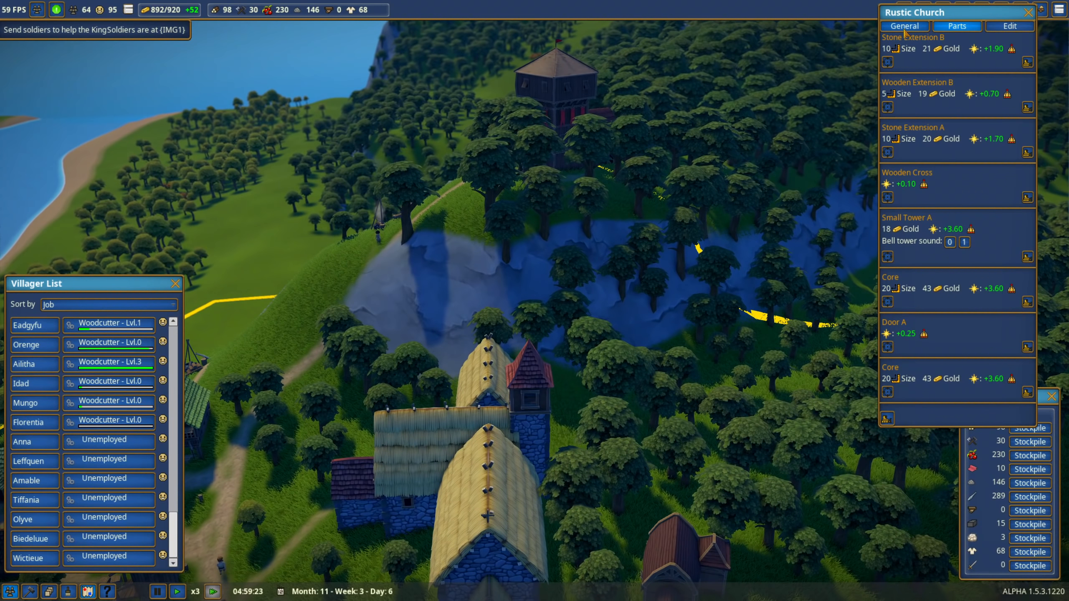
click(904, 26)
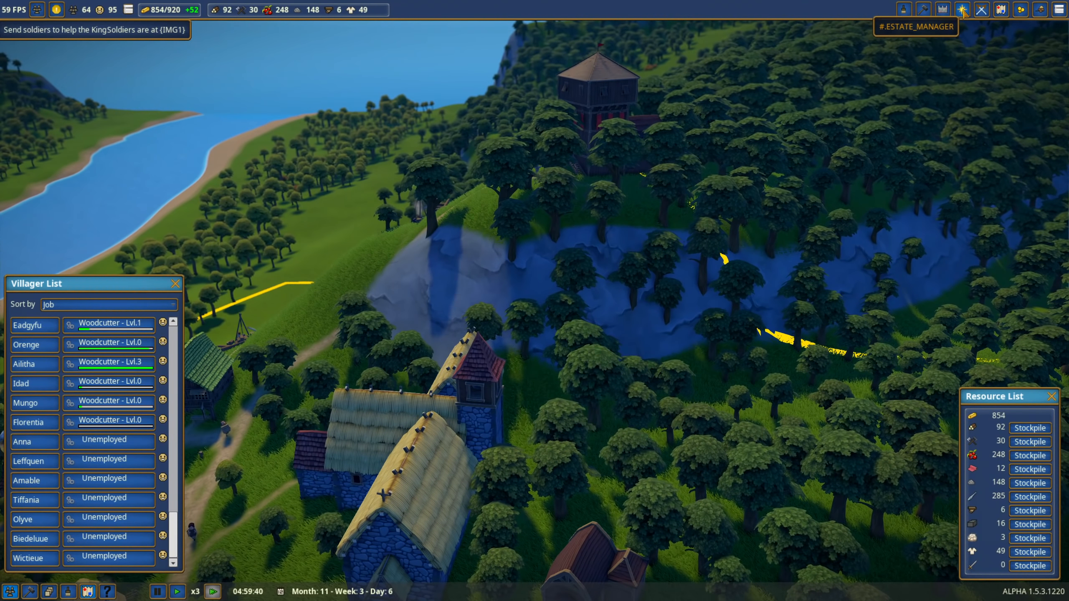
click(962, 9)
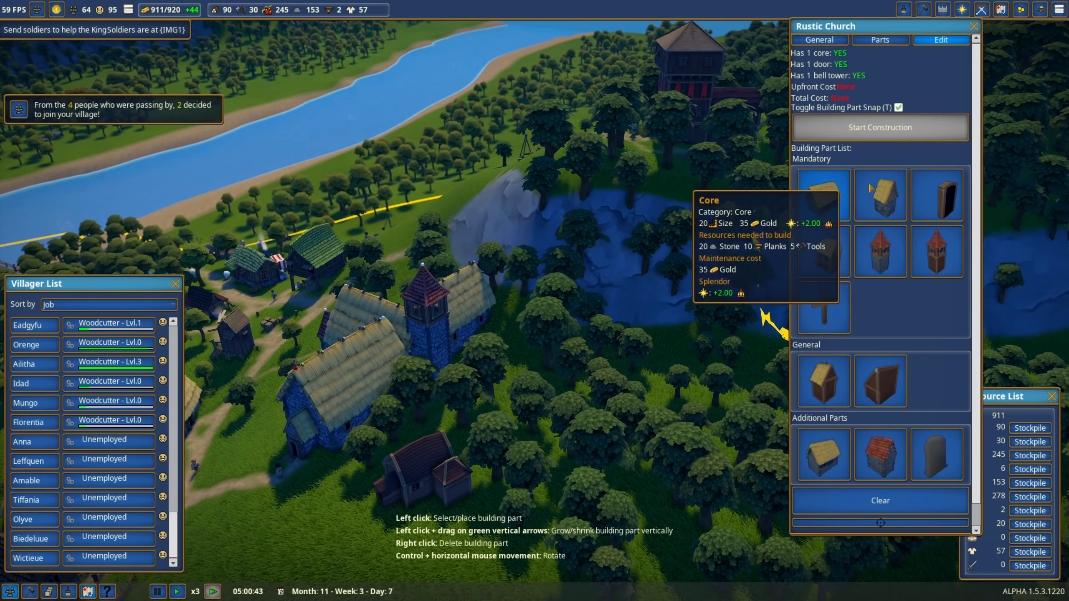
mouse_move(821, 251)
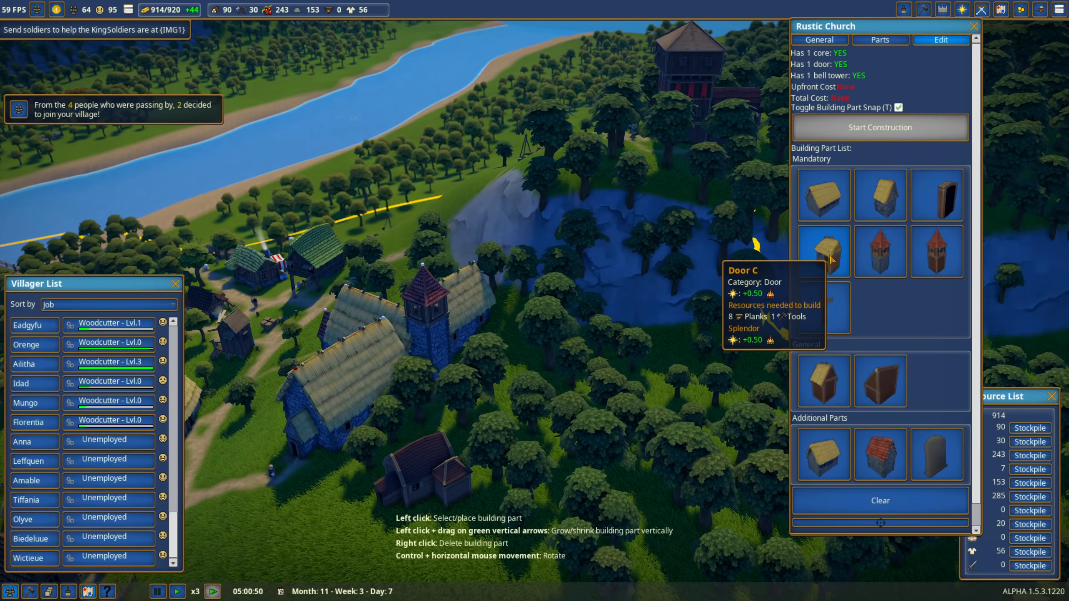
mouse_move(822, 194)
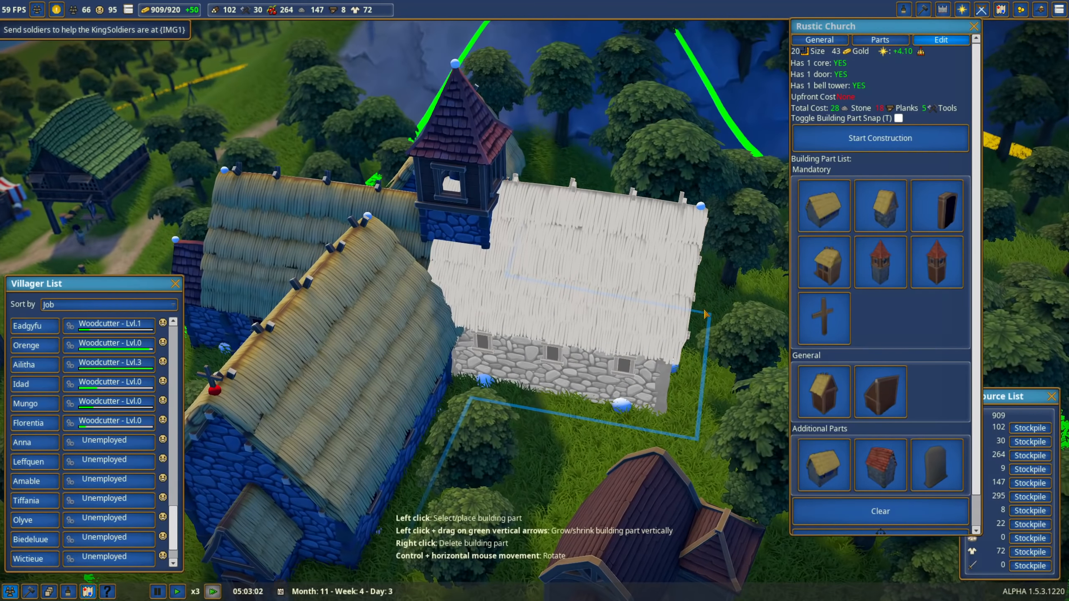
mouse_move(822, 390)
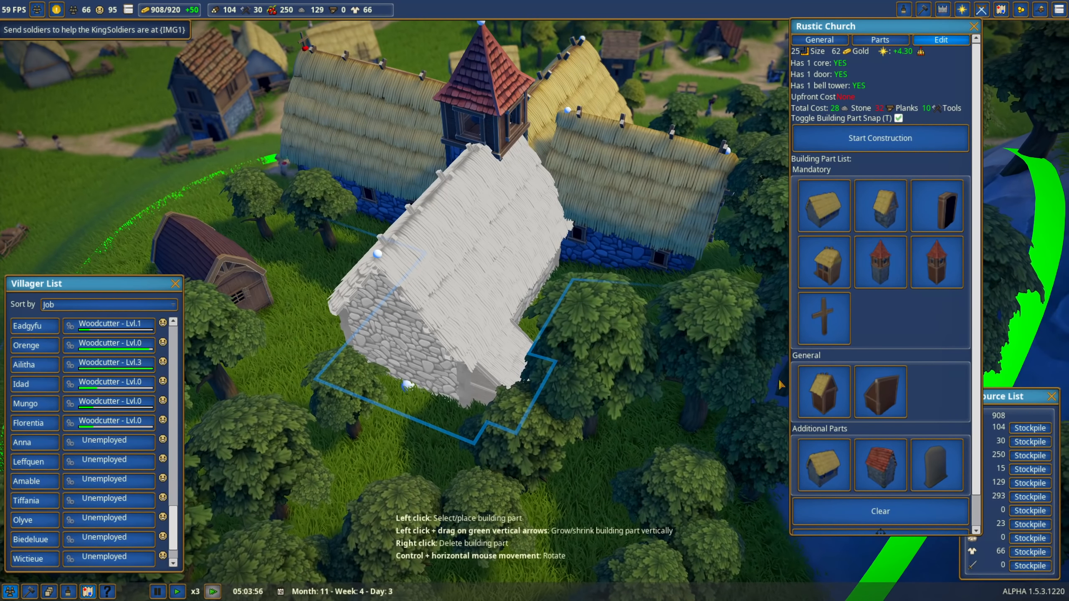
mouse_move(880, 391)
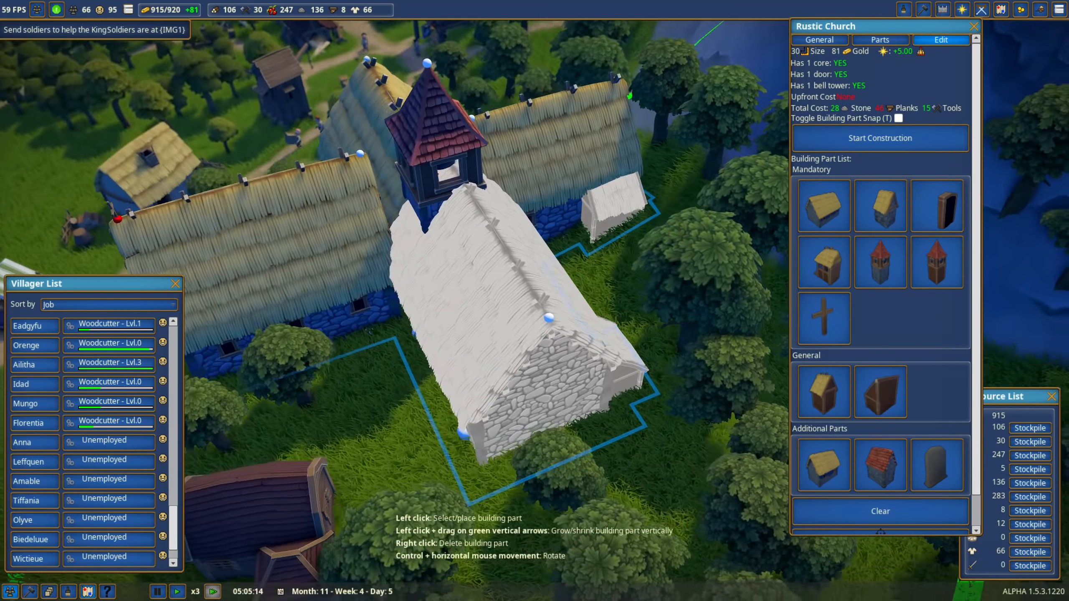
Start construction of the enlarged Rustic Church and scroll toward the status promotion list
click(879, 138)
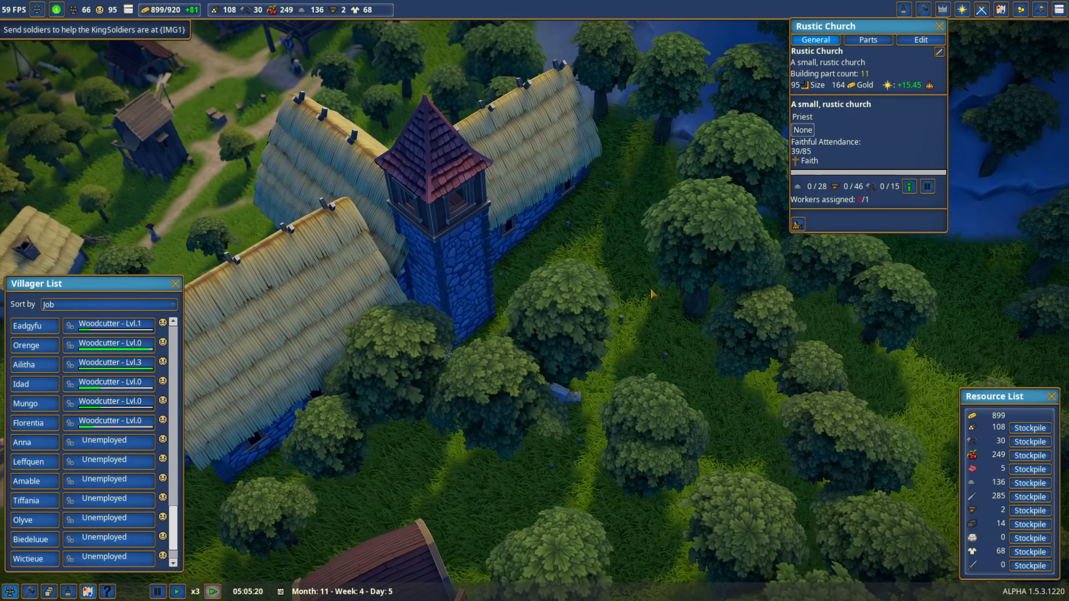
scroll(down, 3)
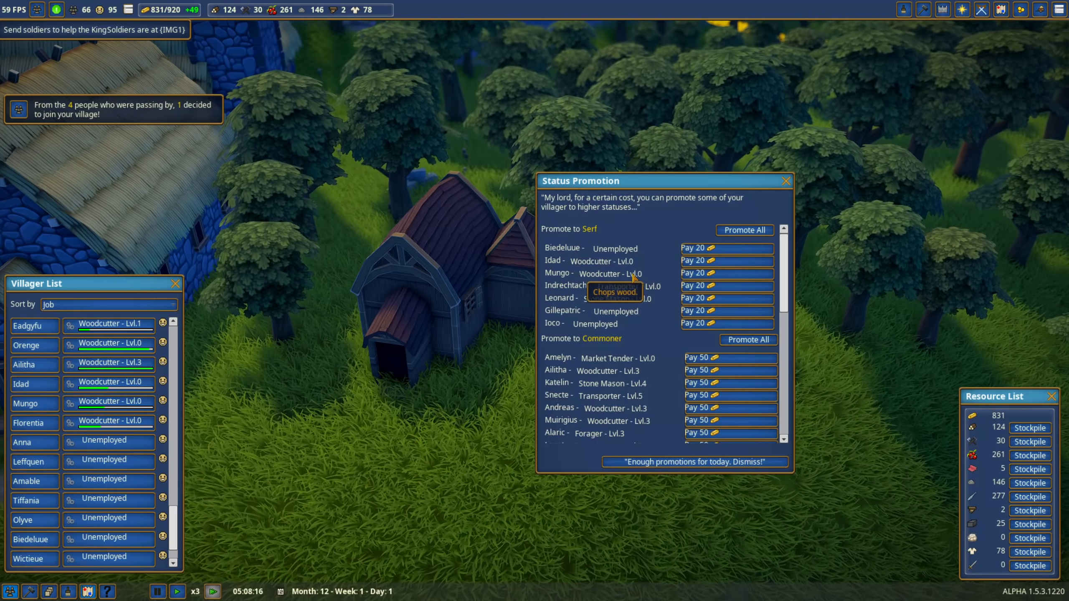
Promote all waiting villagers to serf, then review the commoner list
click(744, 230)
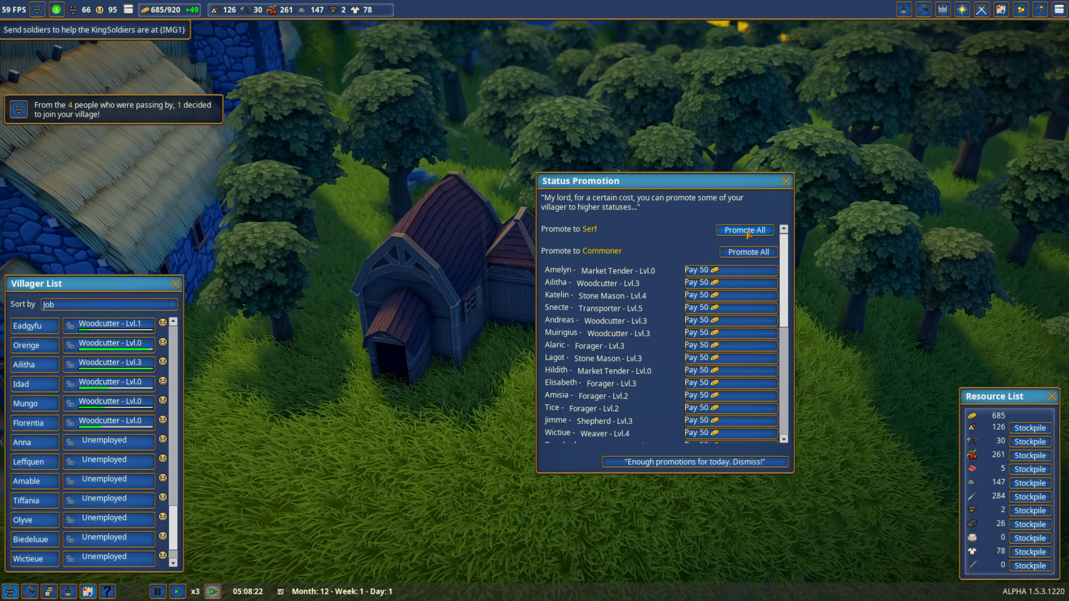
click(744, 230)
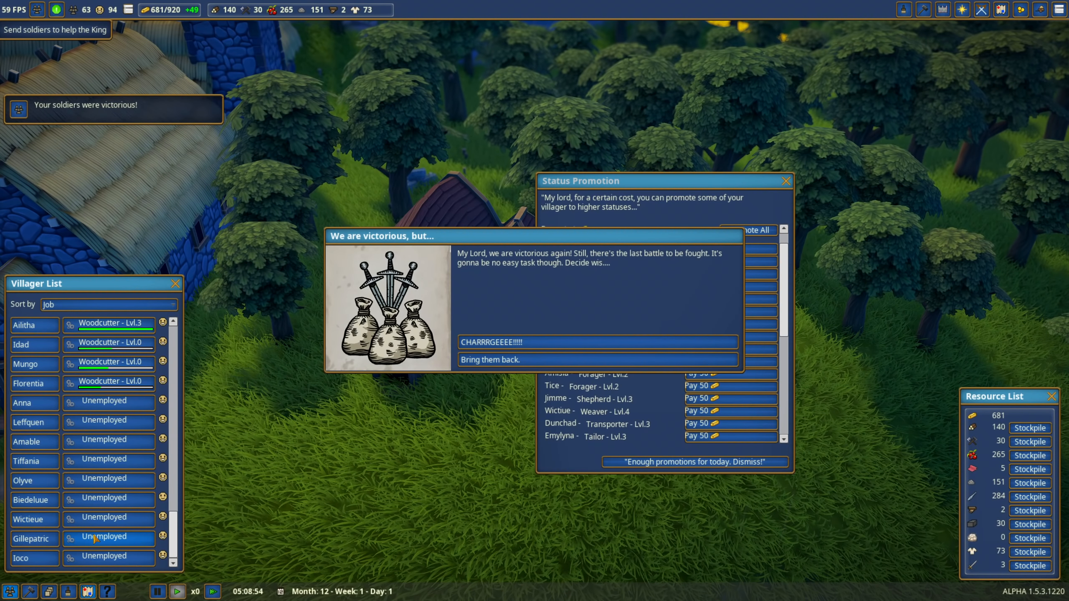
mouse_move(498, 264)
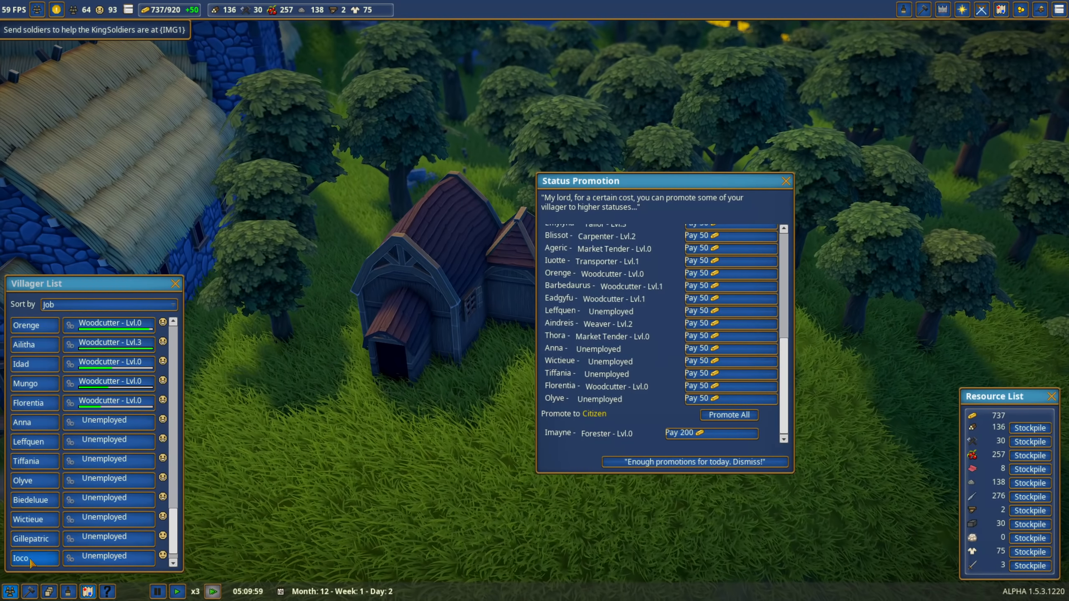
click(22, 558)
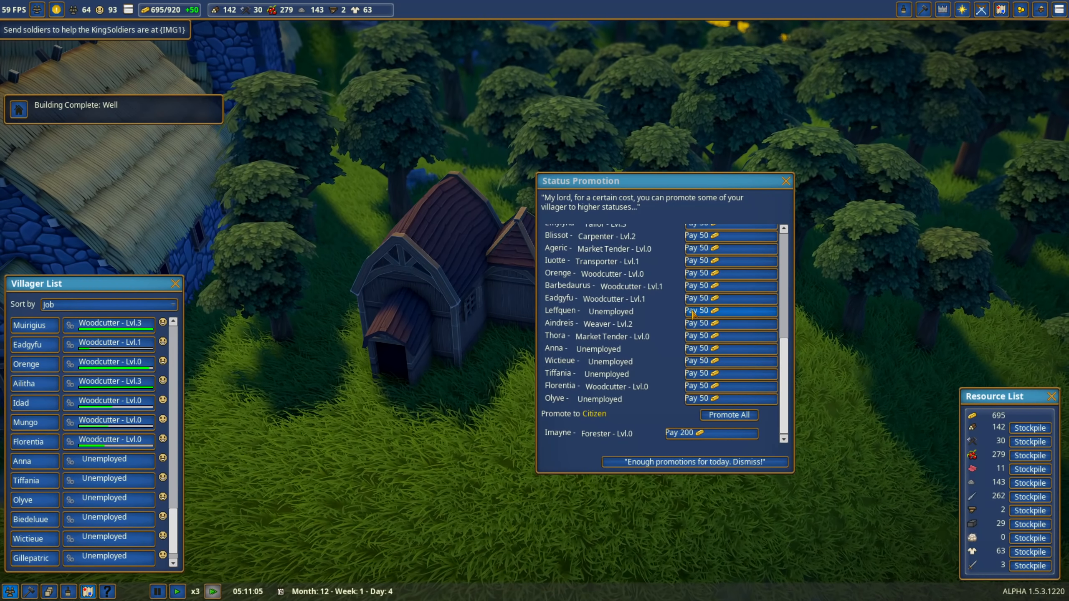
Dismiss the promotion list and place a new Extension part beside the Lord Manor
click(693, 461)
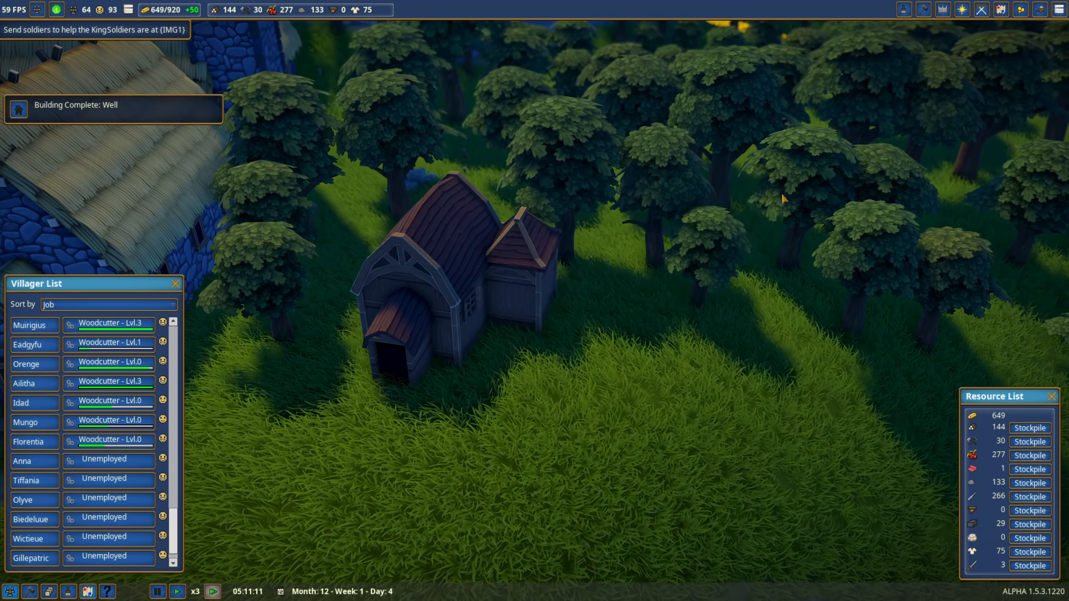
scroll(down, 3)
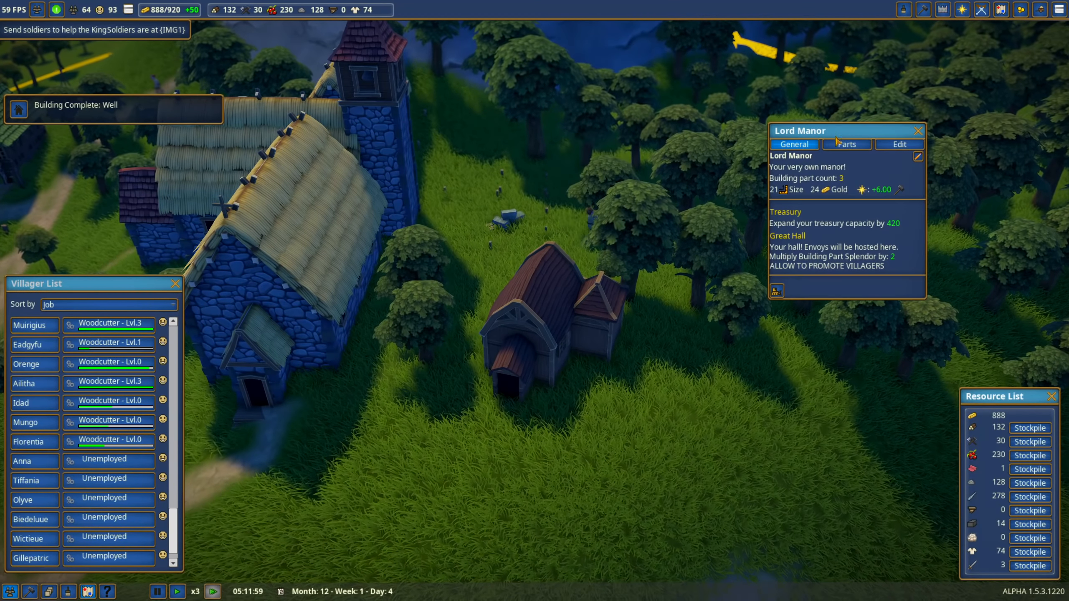
click(899, 143)
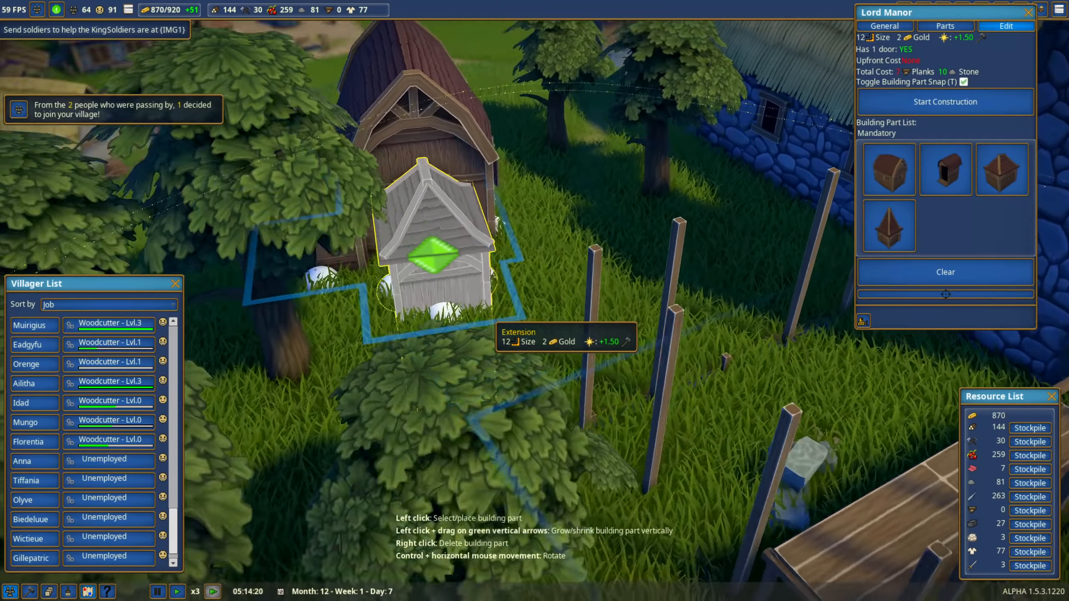
drag(430, 272, 430, 171)
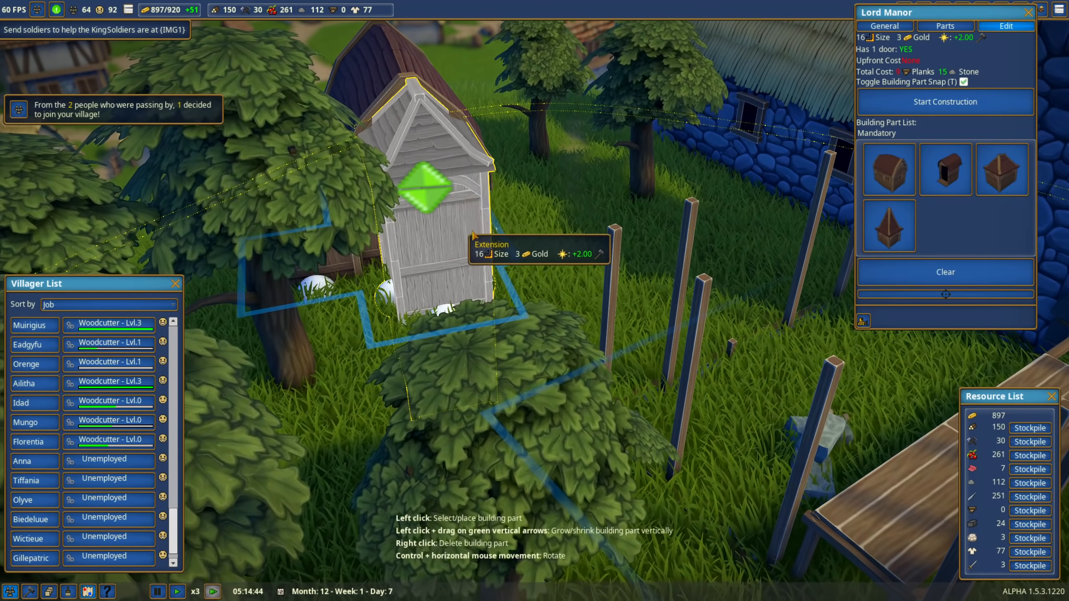
click(880, 25)
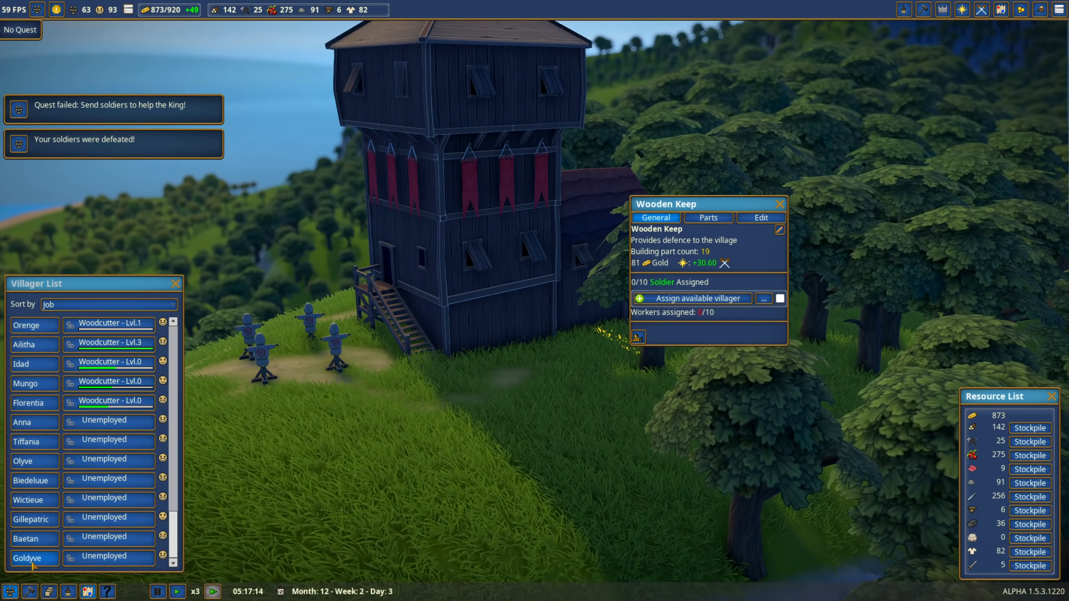
Check the needs of unemployed villagers Wictieue, Biedeluue, Olyve and Tiffania
click(32, 538)
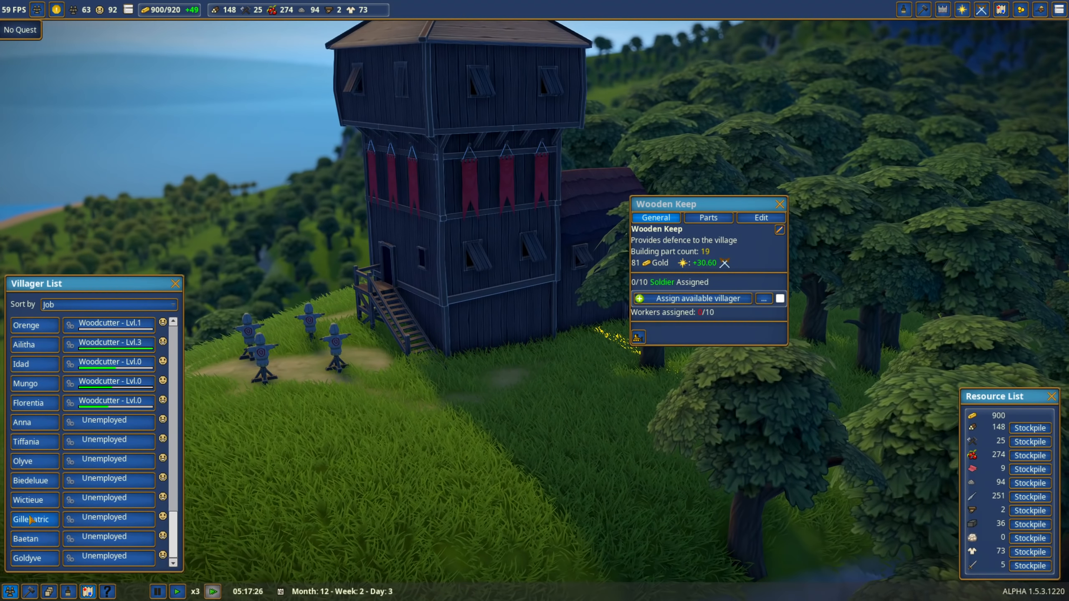
click(25, 499)
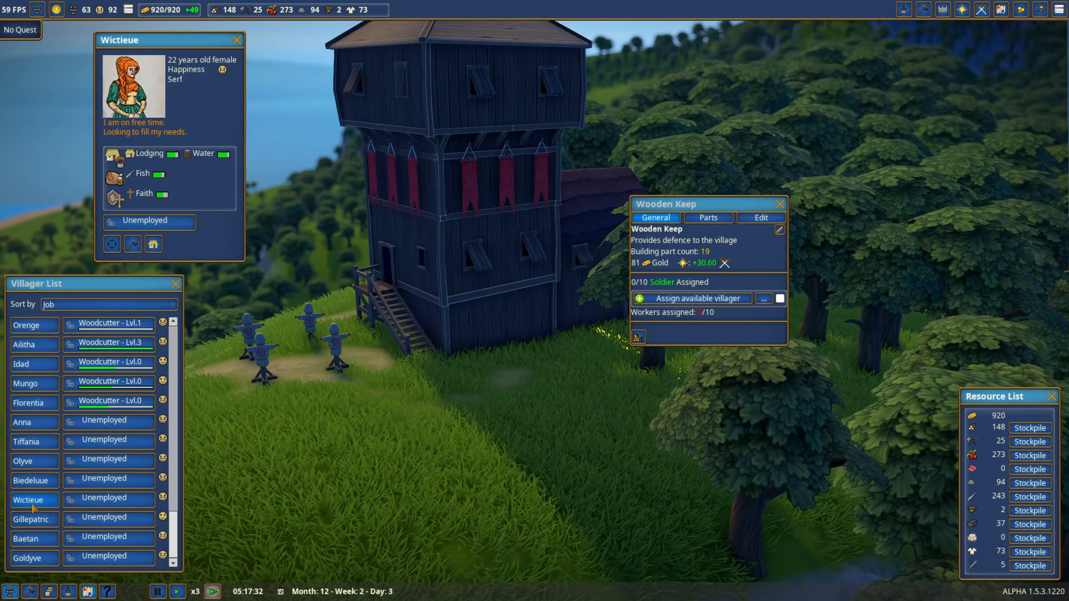
click(31, 480)
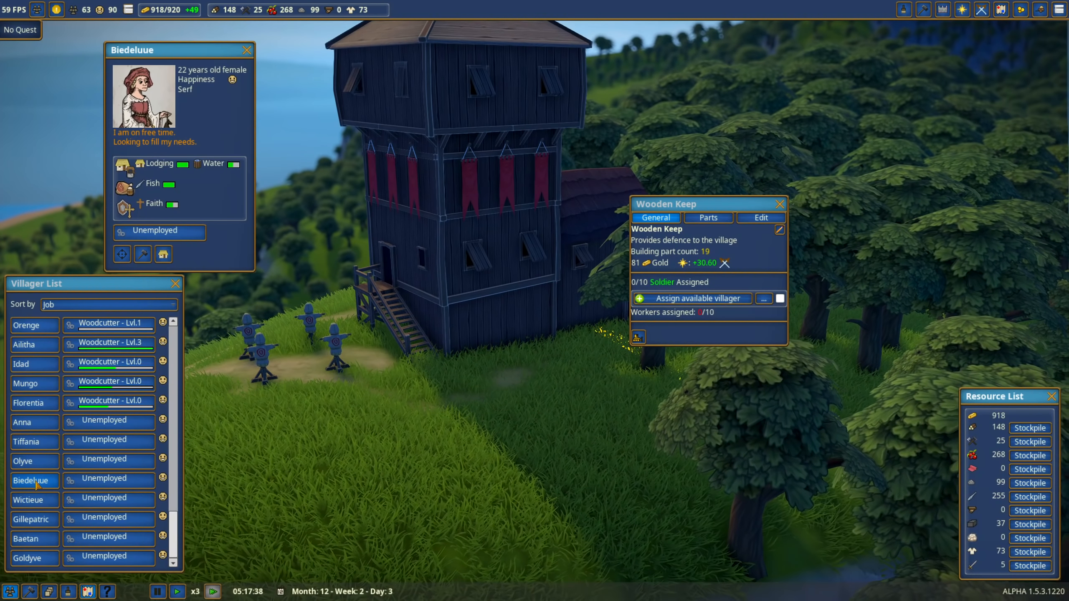
click(23, 461)
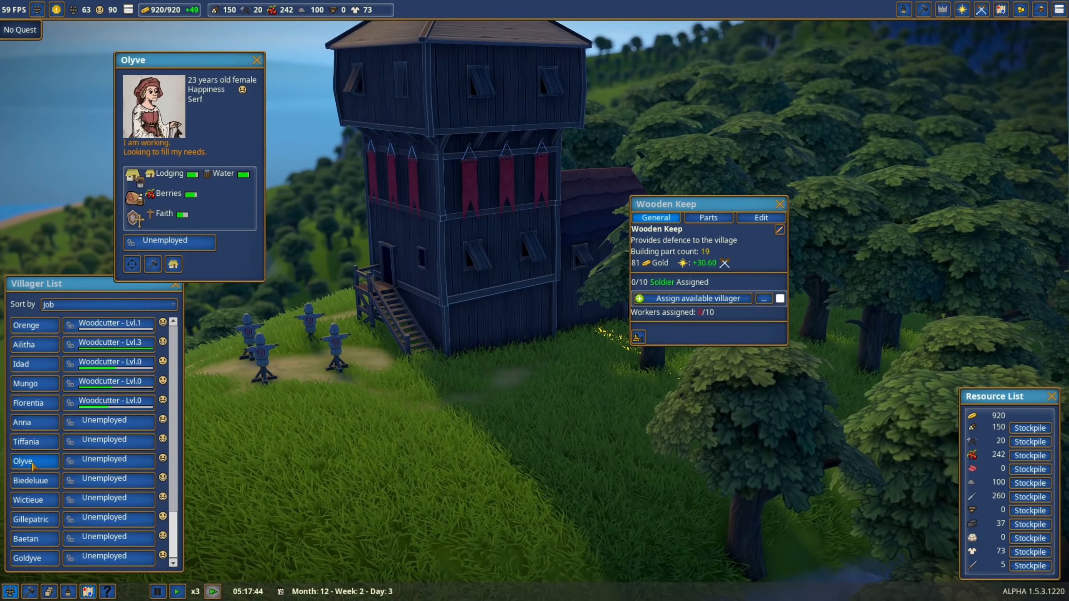
click(26, 441)
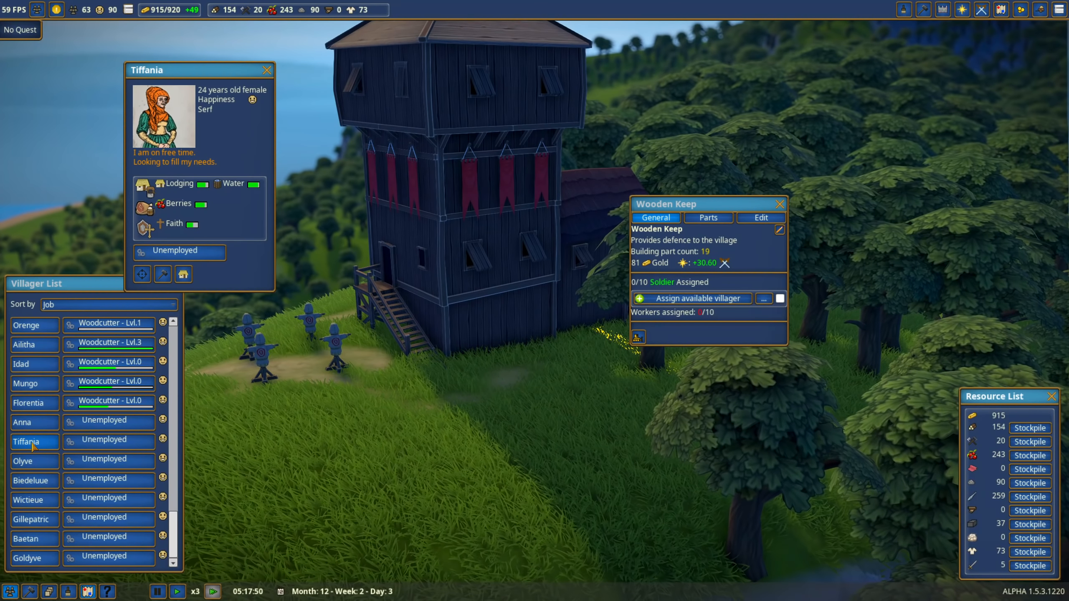
click(266, 71)
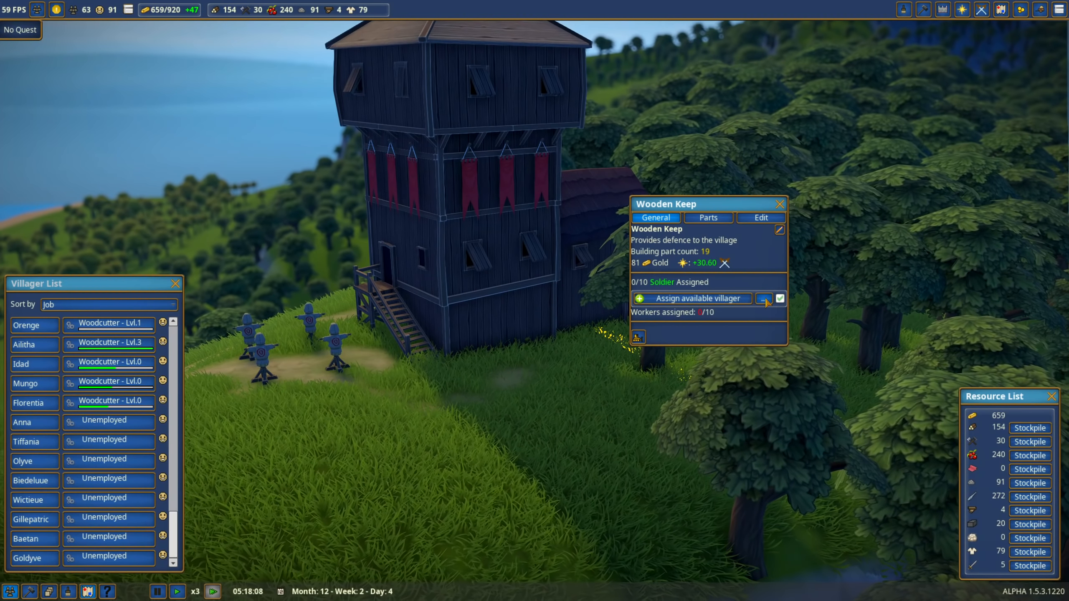
Assign Baetan and Gillepatric as soldiers at the Wooden Keep and close its details
click(764, 297)
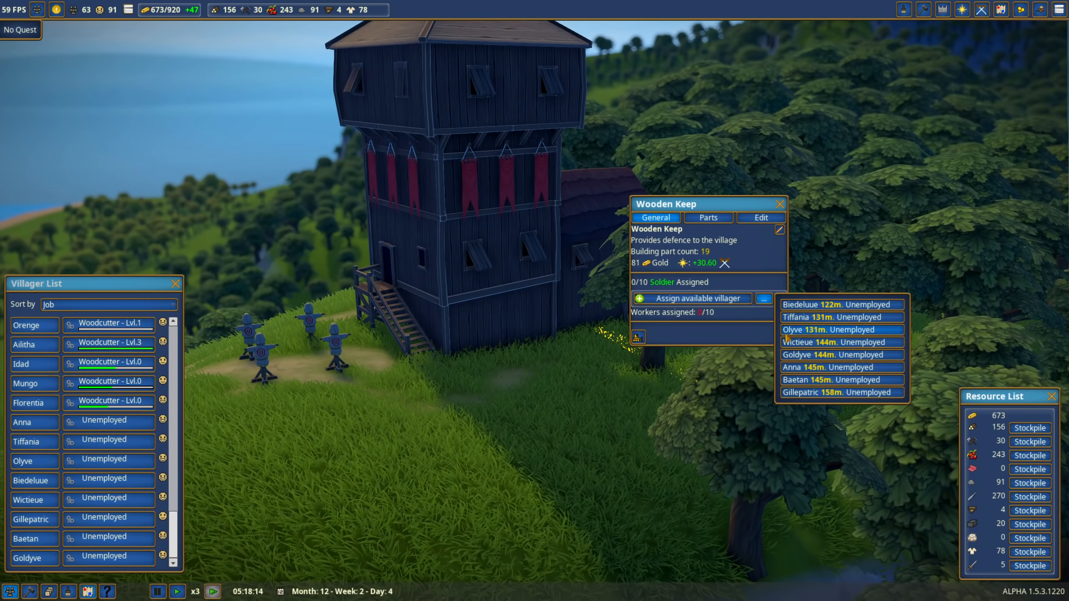
click(825, 367)
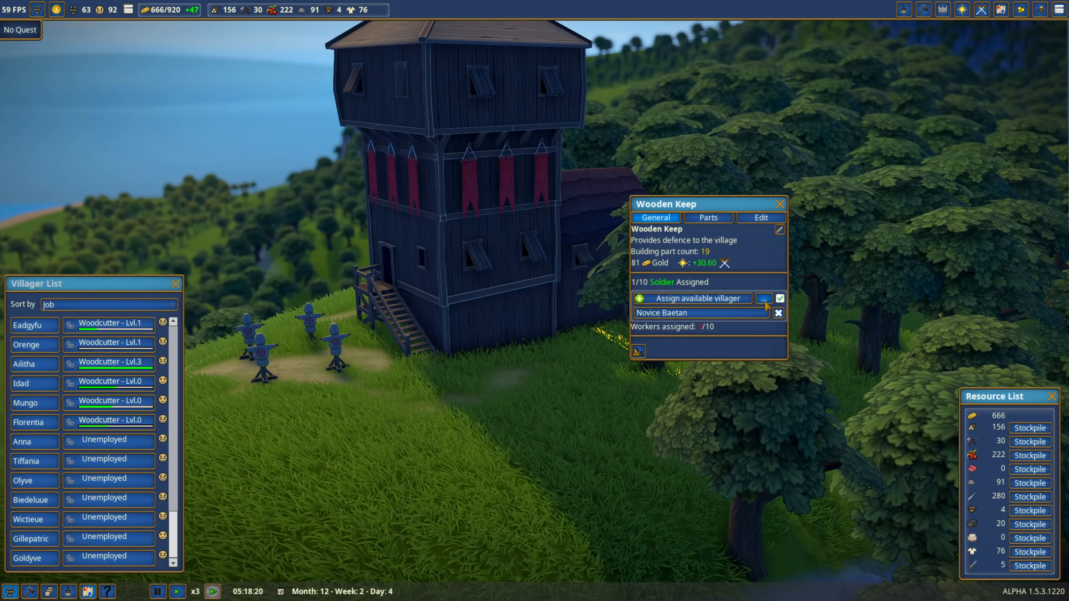
click(696, 298)
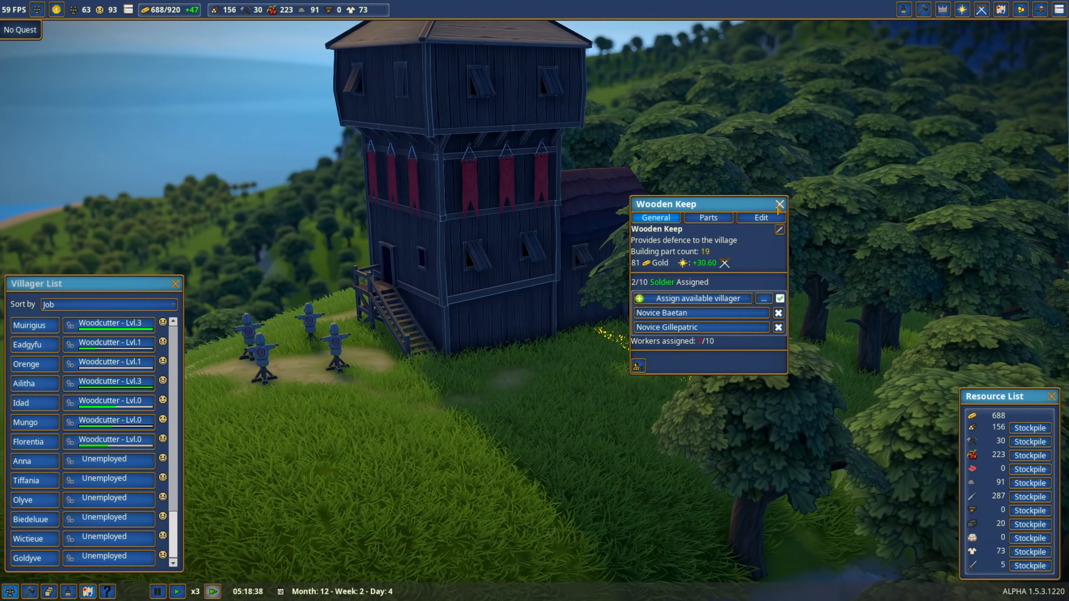
click(782, 205)
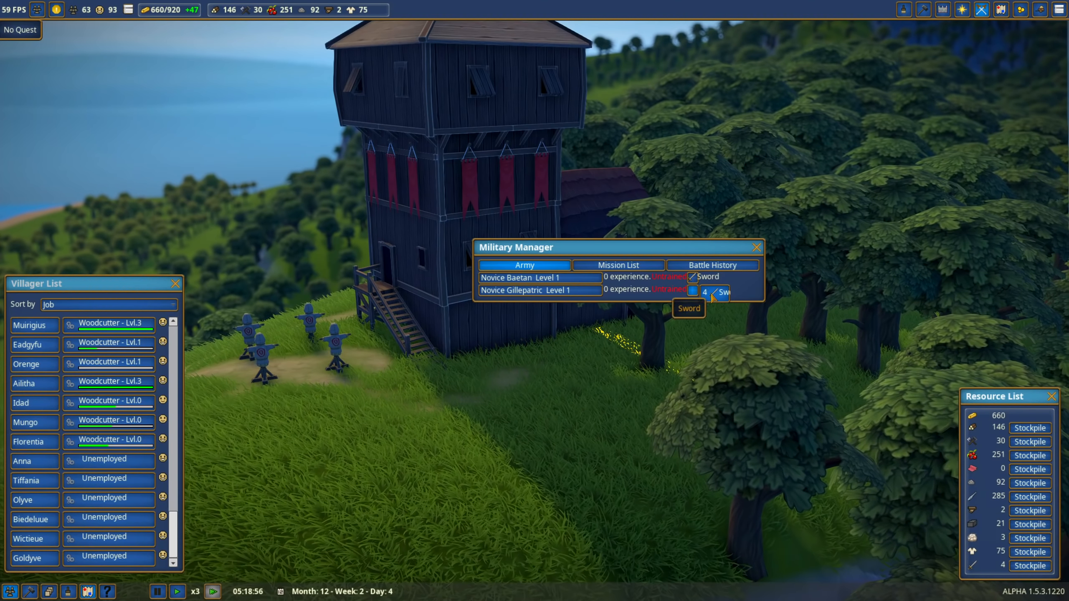
Equip the soldier with a sword in the Military Manager
click(712, 292)
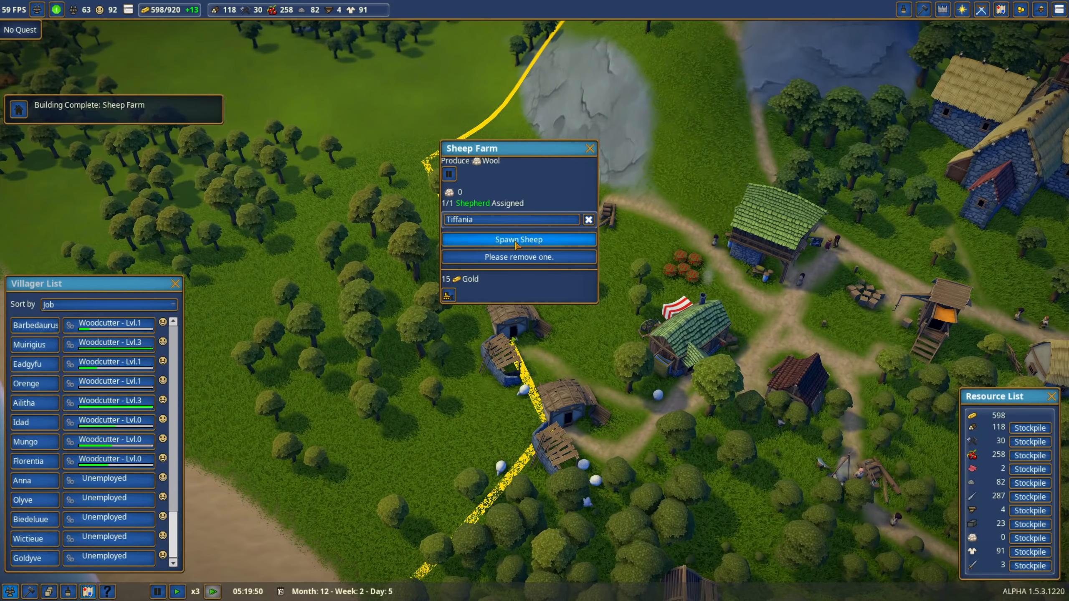
Spawn sheep at the Sheep Farm and bring up the building construction list
click(587, 148)
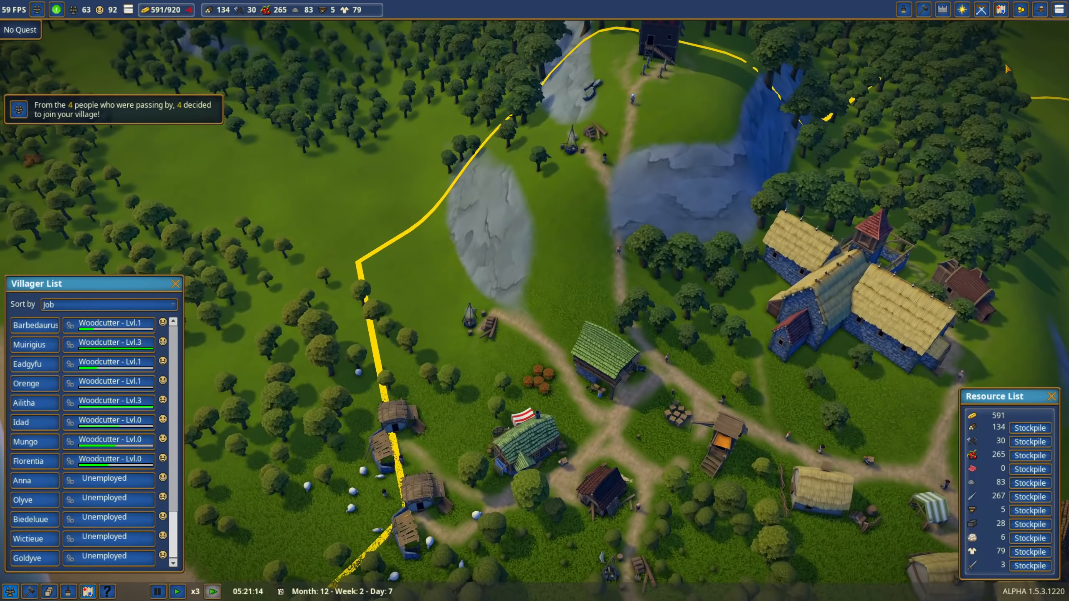
click(981, 9)
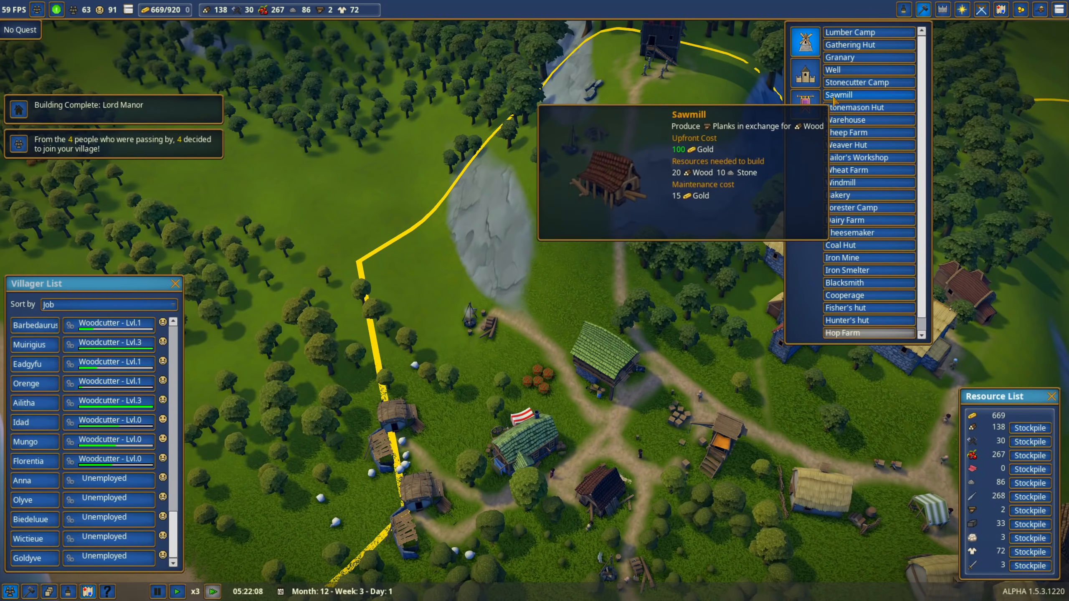
Close the building catalogue to reach the Lord Manor's General overview
click(839, 95)
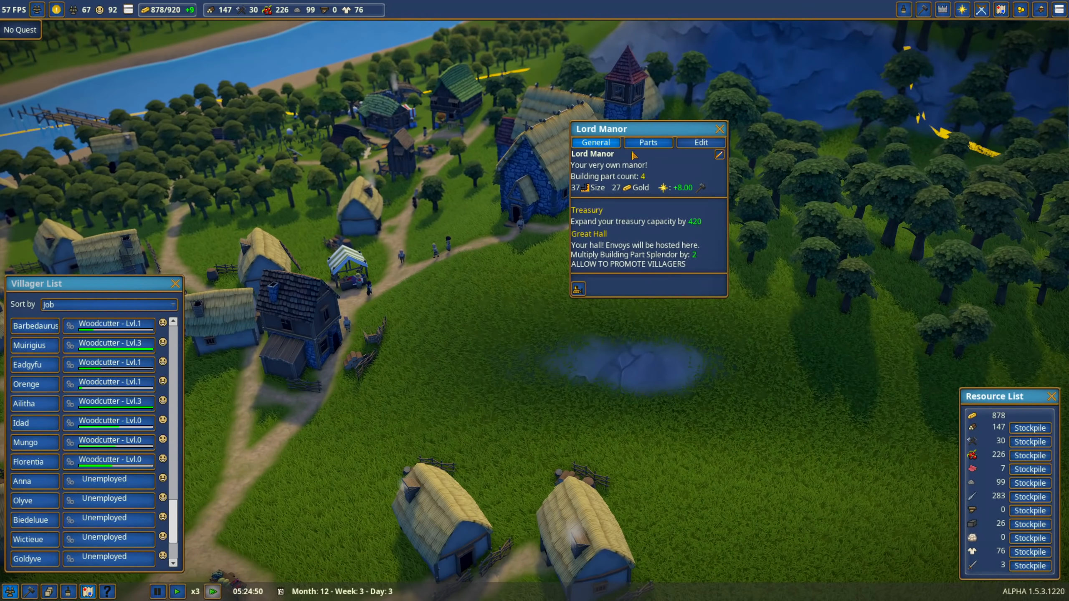
Choose a function for the Lord Manor's empty extension in the Parts tab
click(646, 142)
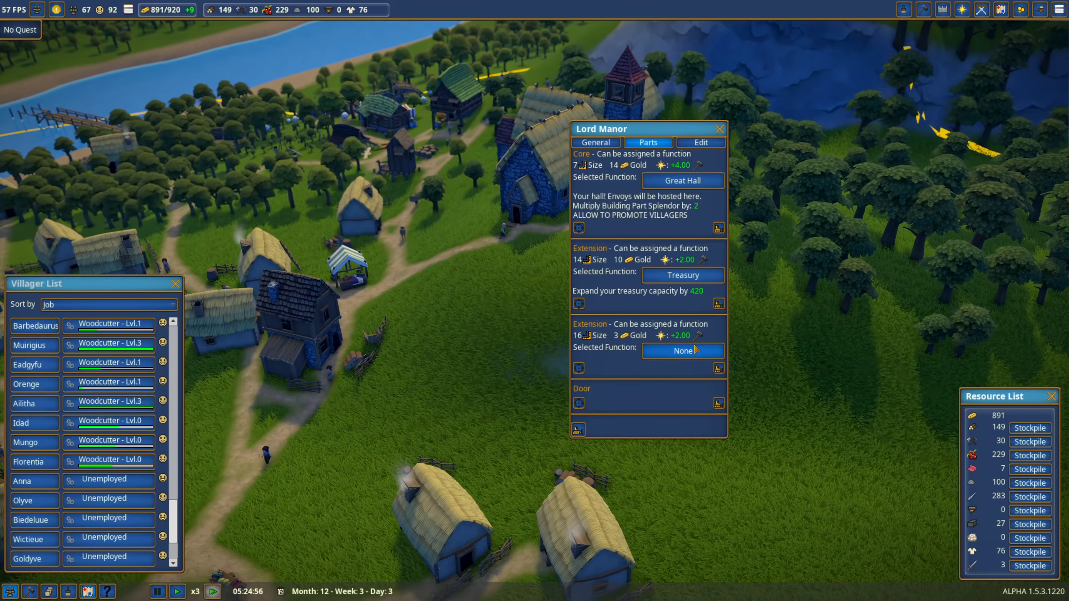
click(682, 351)
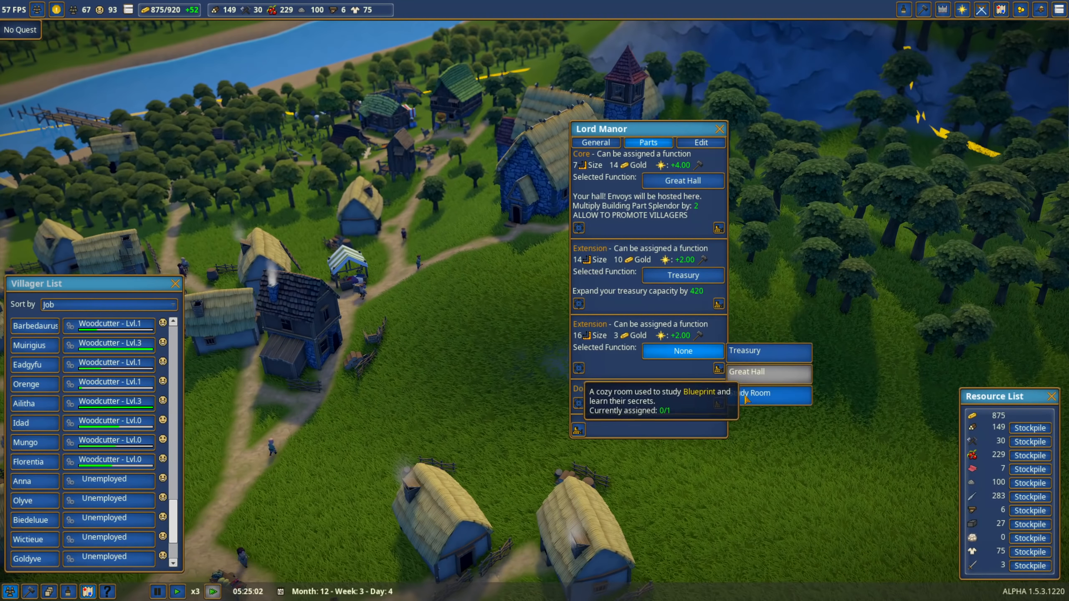
click(768, 391)
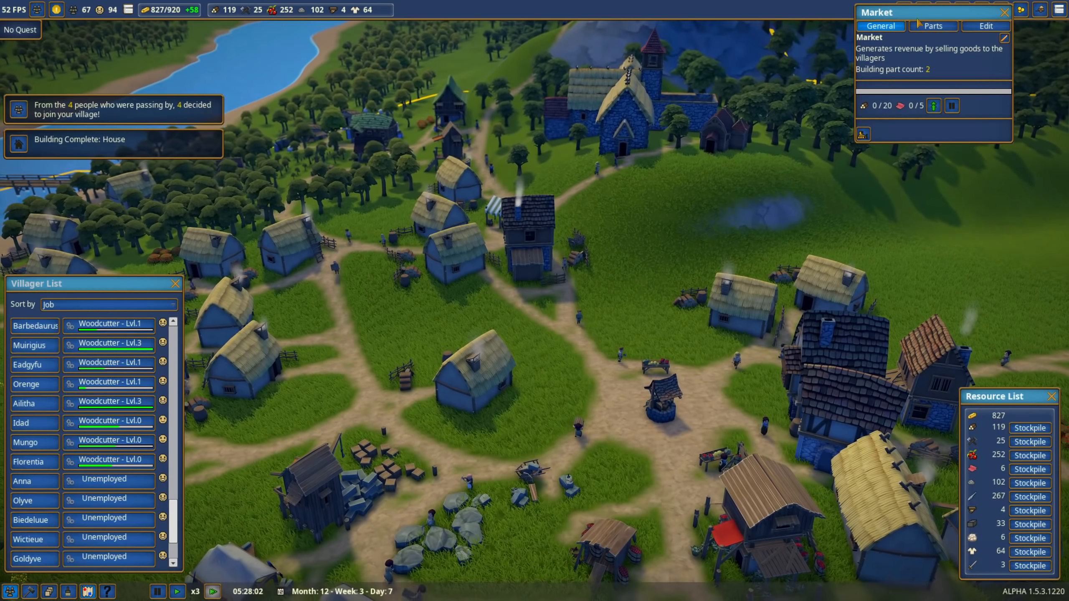
Close the Market details window
click(1002, 12)
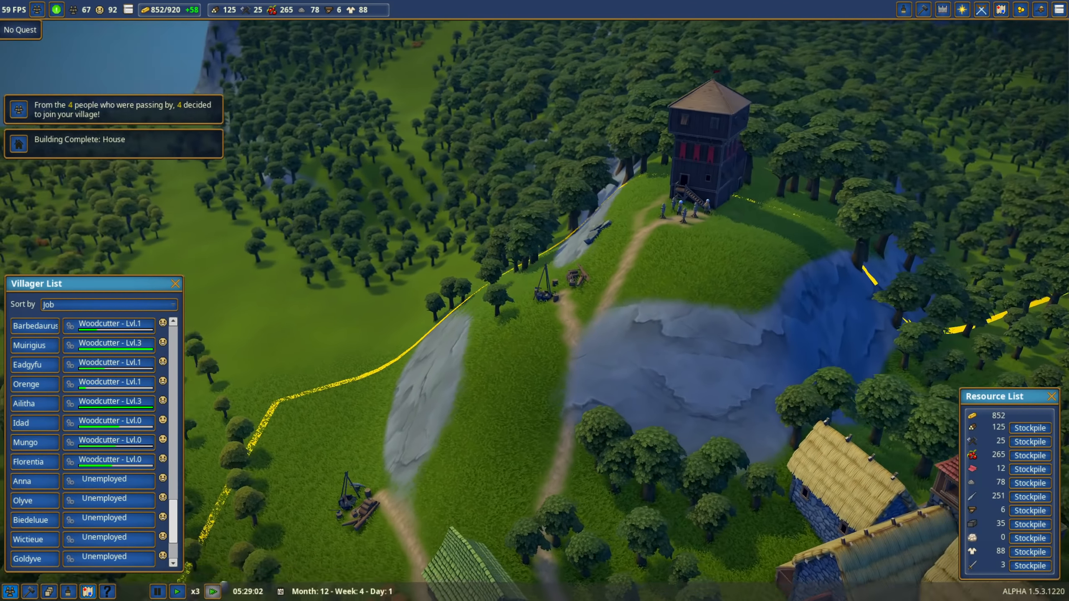
Review several unemployed newcomers' needs, then survey the village from the scarecrow hill
click(23, 557)
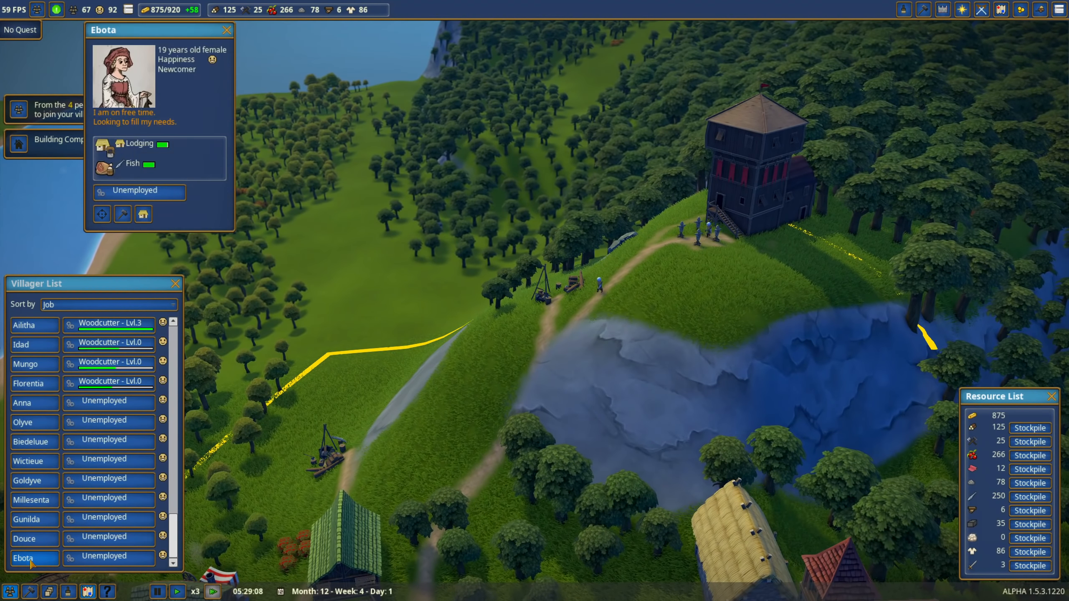
click(26, 539)
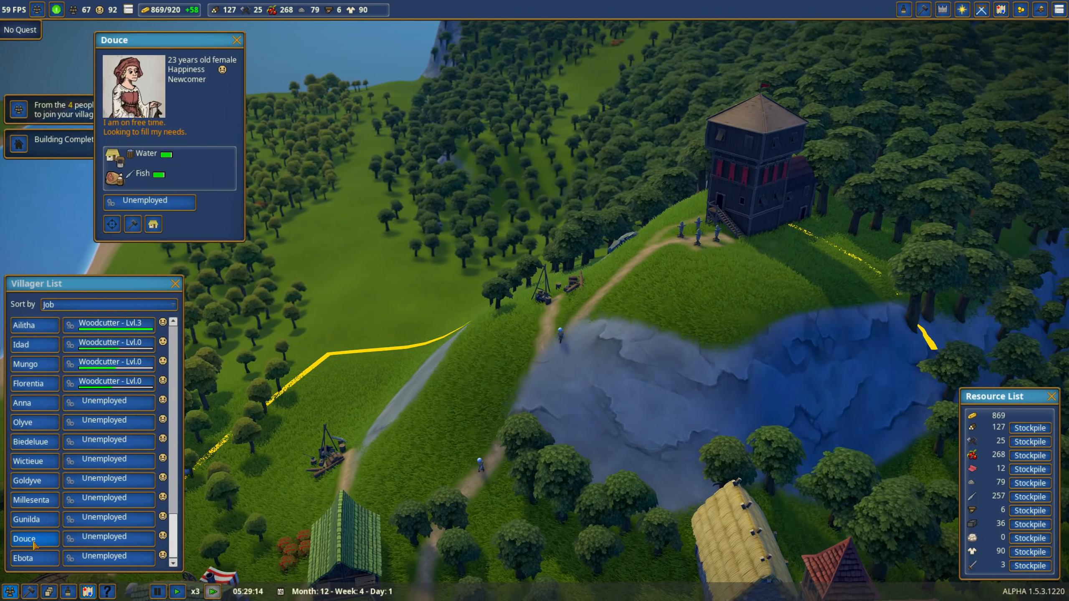
click(237, 40)
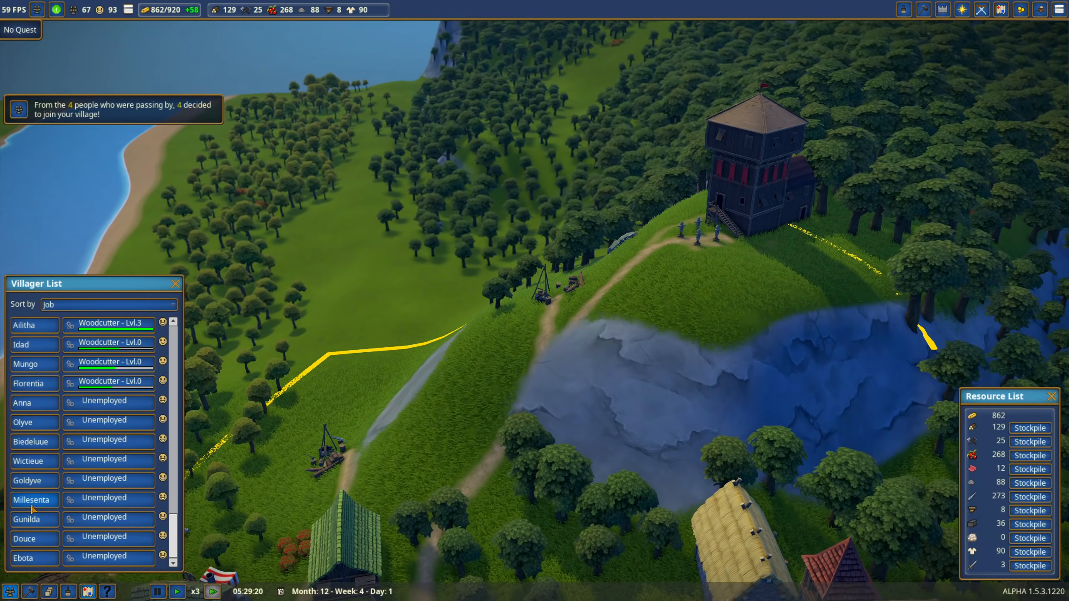
click(26, 479)
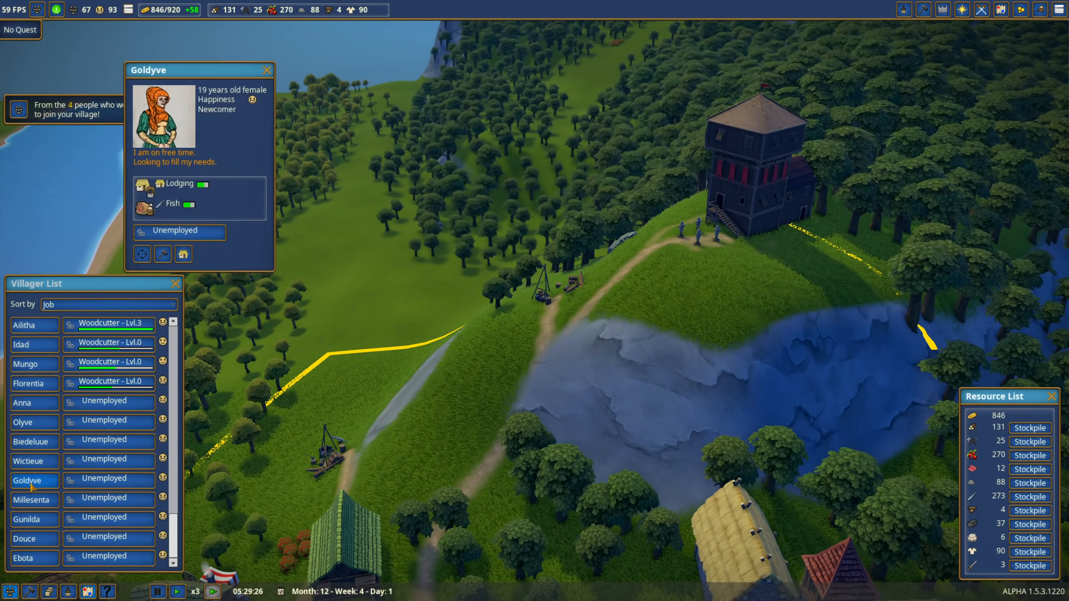
click(27, 461)
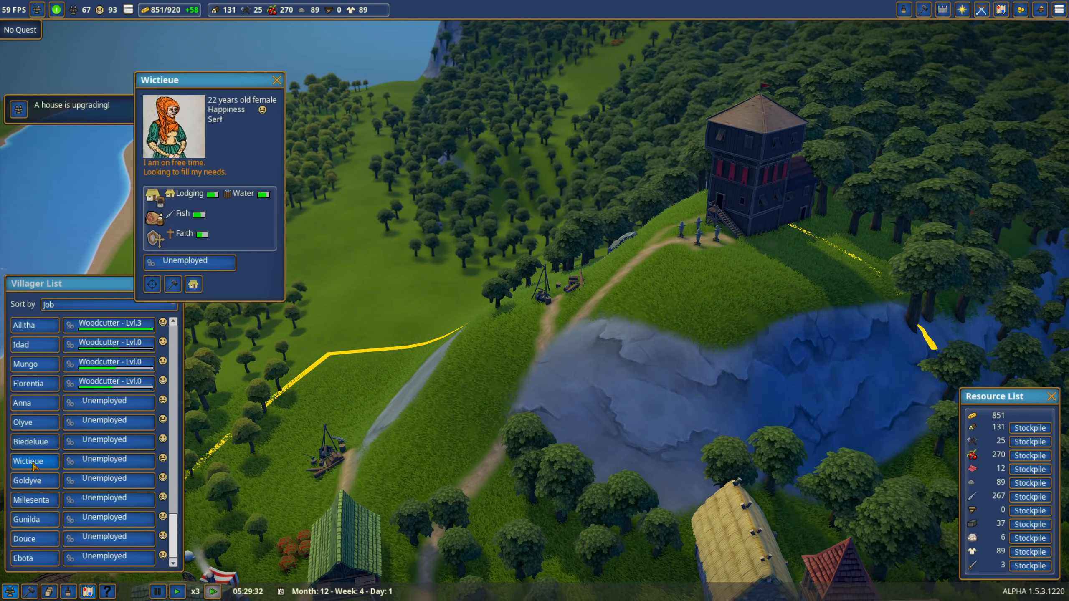
click(276, 80)
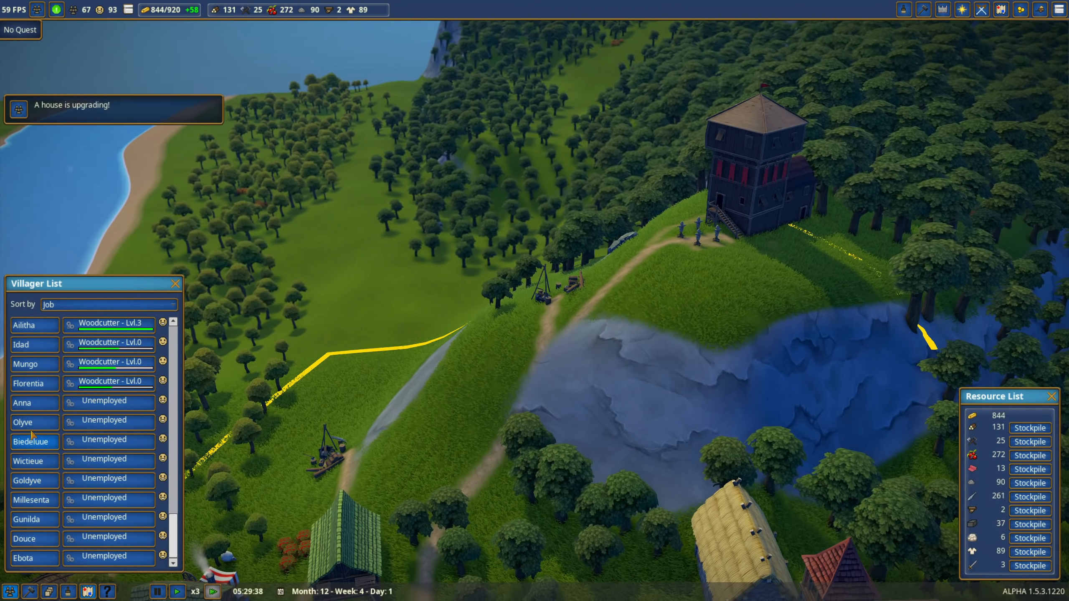
click(23, 402)
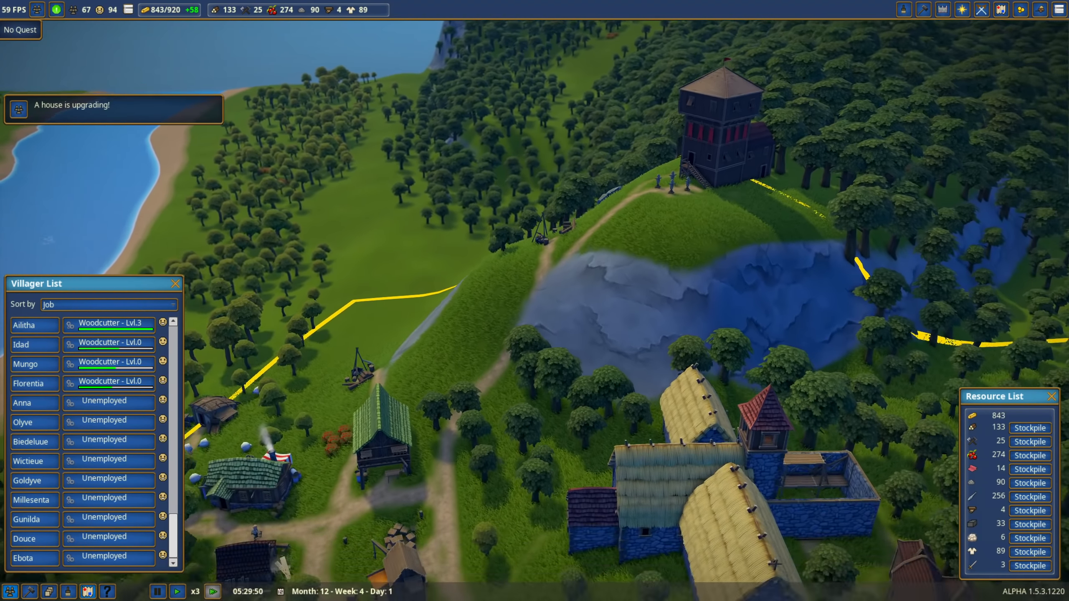
scroll(down, 3)
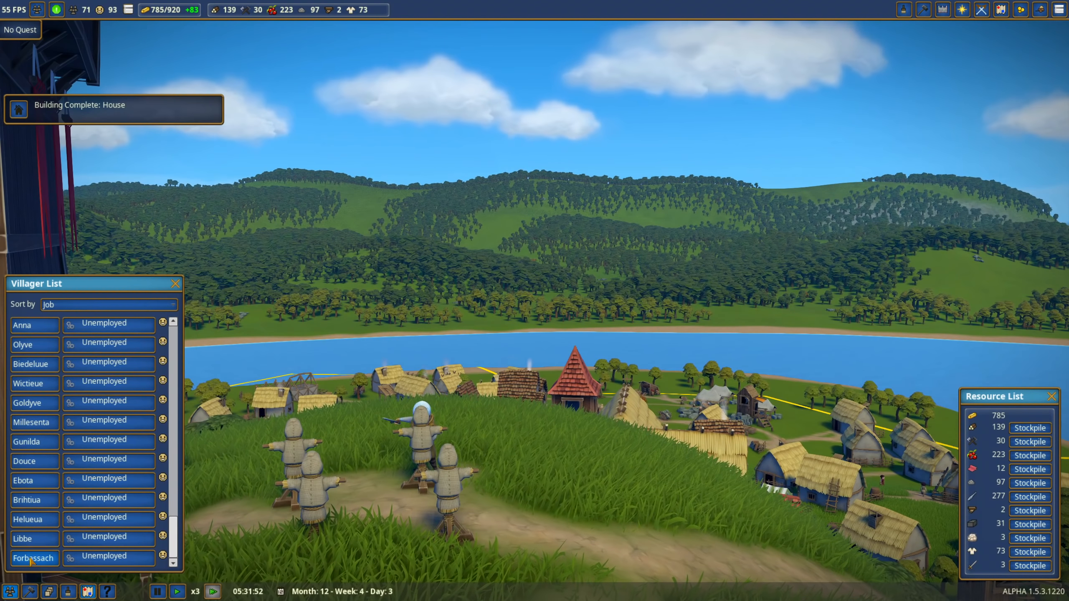
View the needs of the latest unemployed newcomers in the Villager List
click(33, 558)
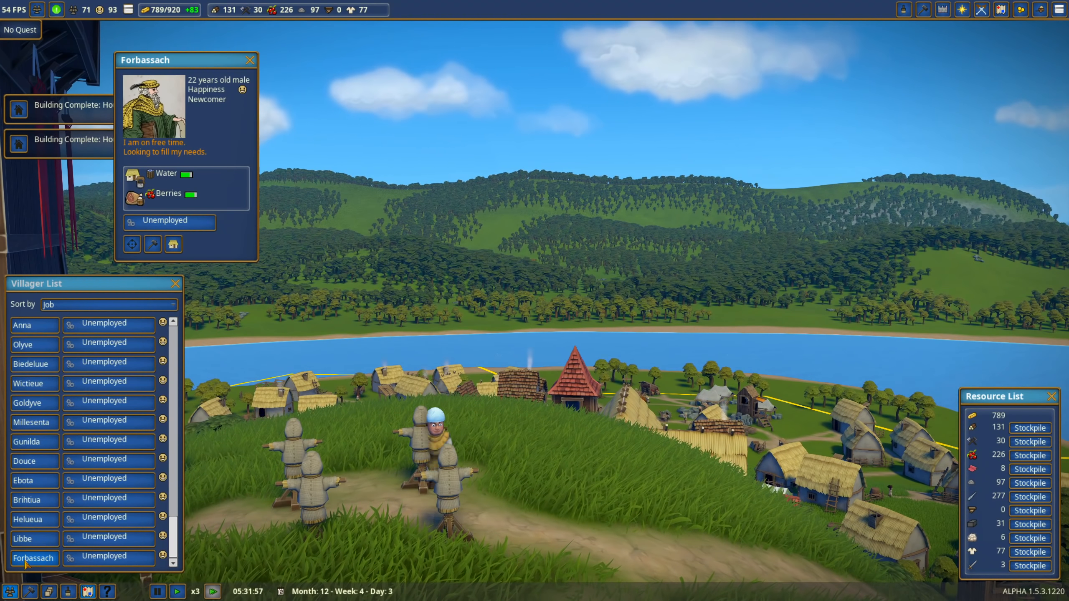
click(22, 539)
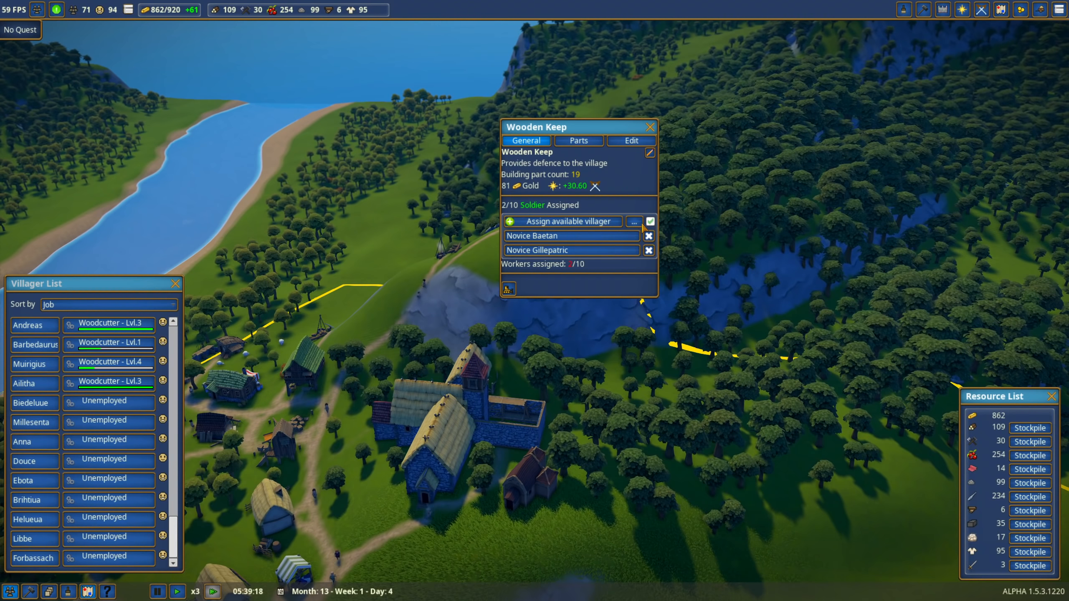
Assign an available unemployed villager to serve at the Wooden Keep
click(633, 221)
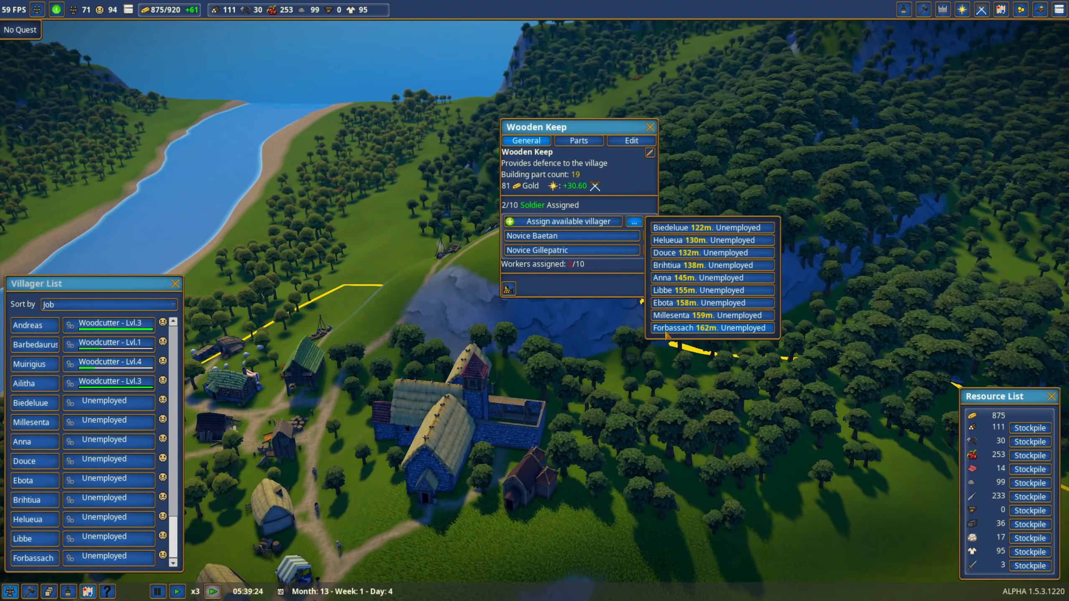
click(710, 328)
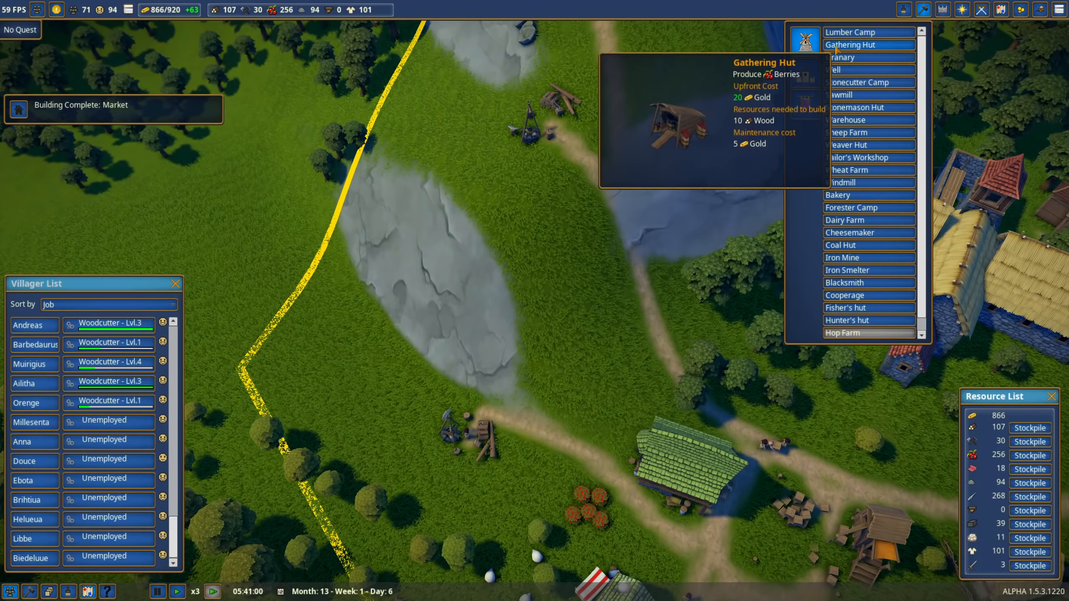
Pick the Gathering Hut from the Production build menu to check its cost
click(868, 44)
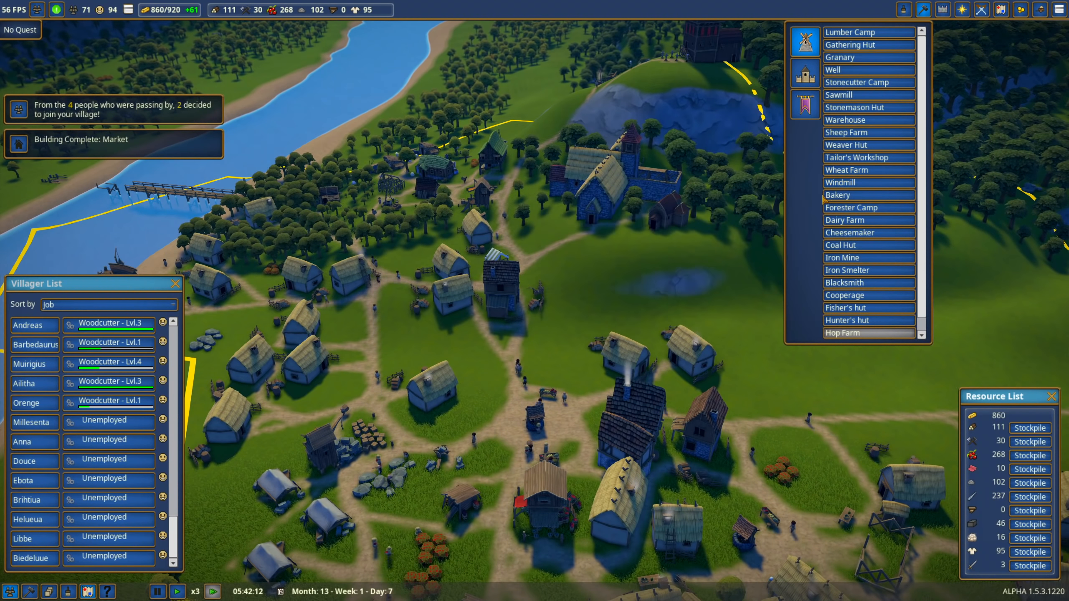
mouse_move(850, 233)
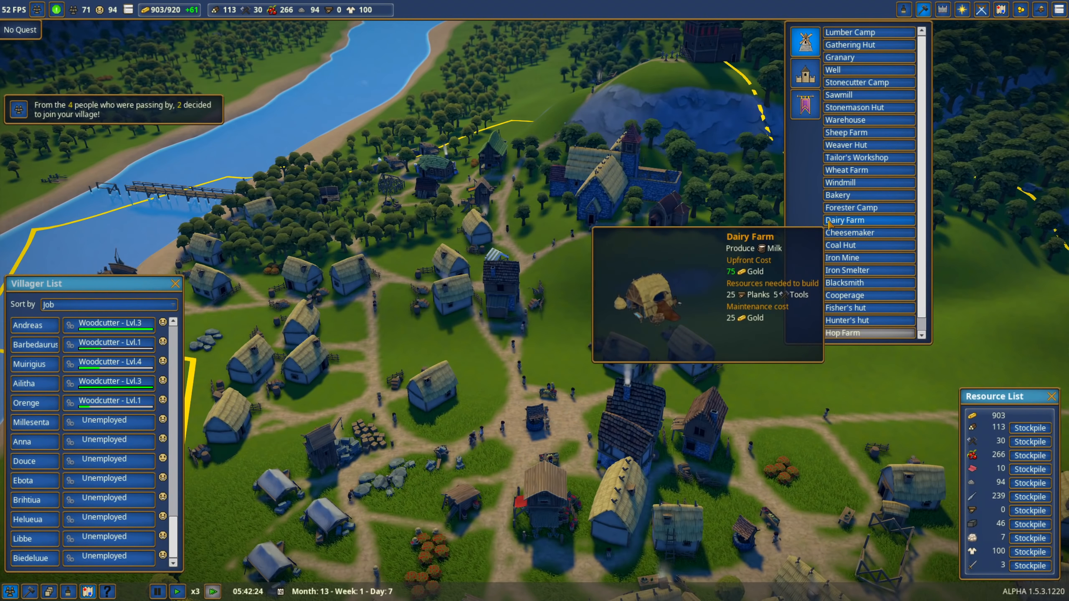
mouse_move(847, 308)
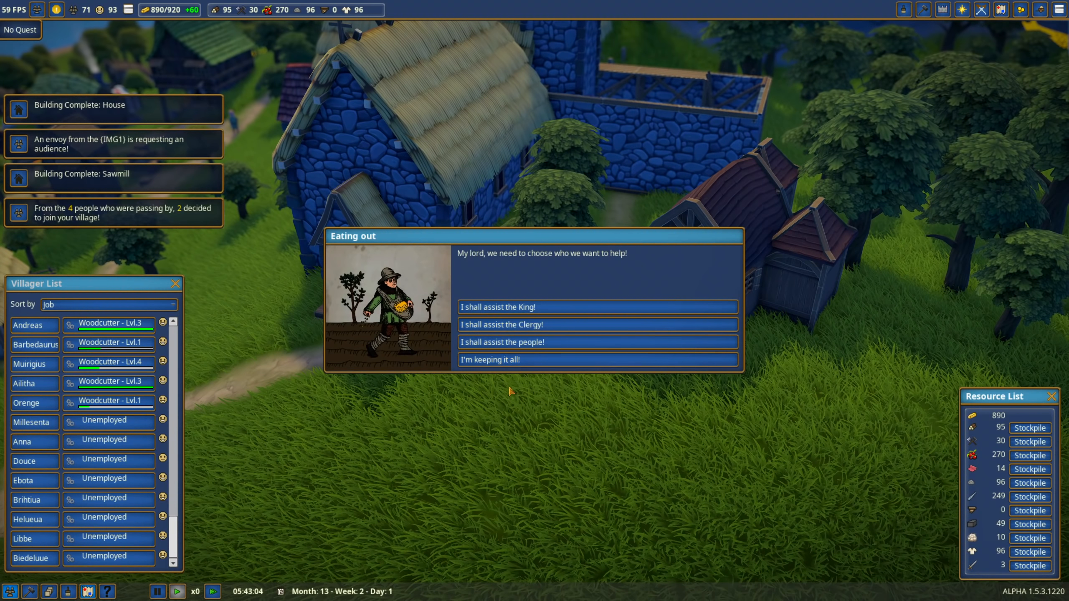
mouse_move(508, 307)
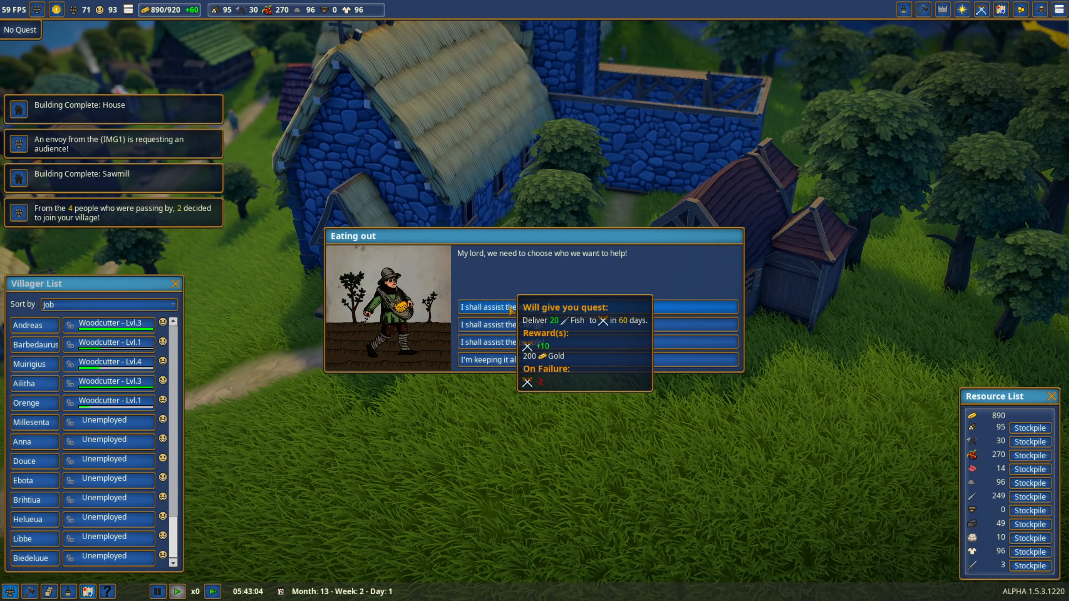
mouse_move(961, 9)
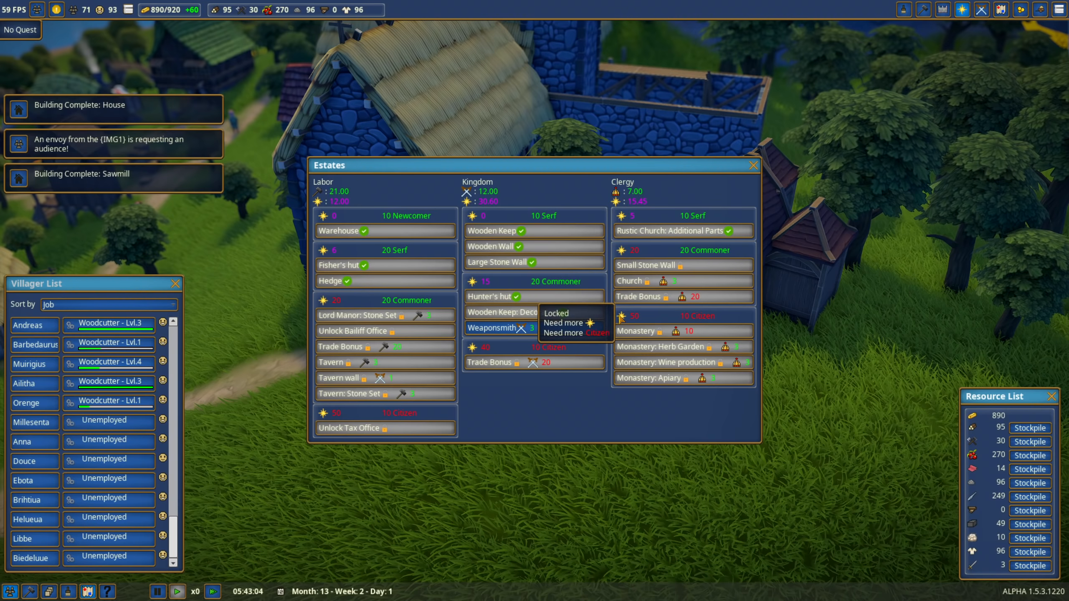
mouse_move(484, 199)
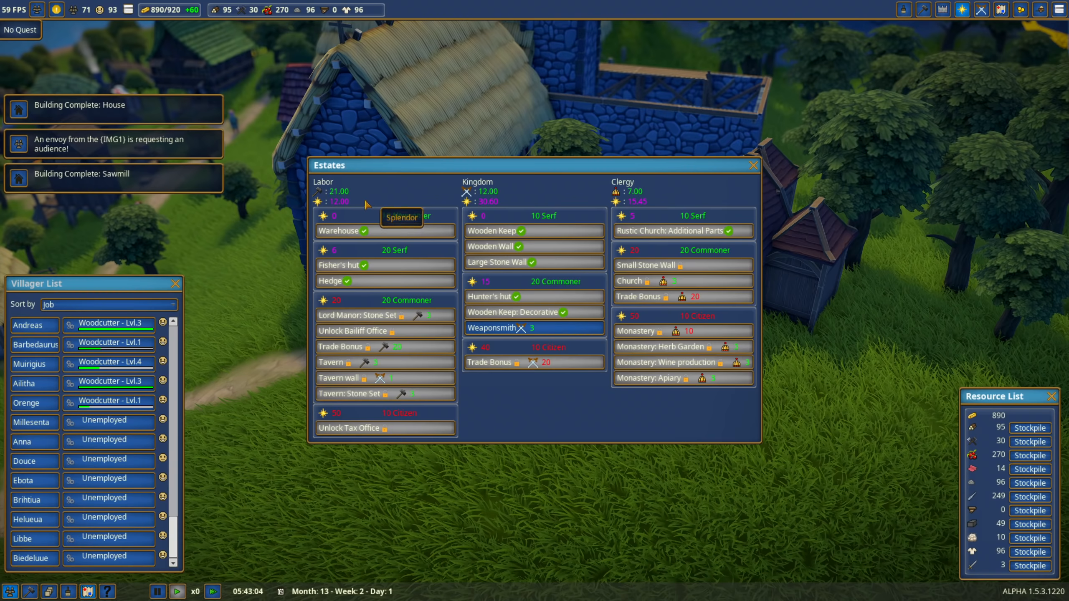
mouse_move(607, 317)
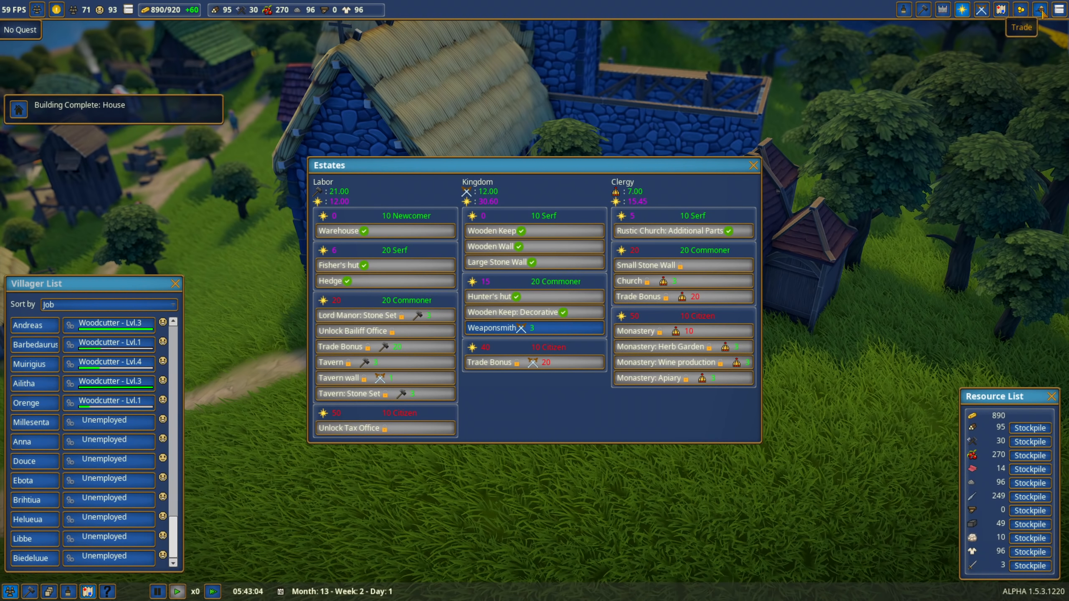
click(1039, 9)
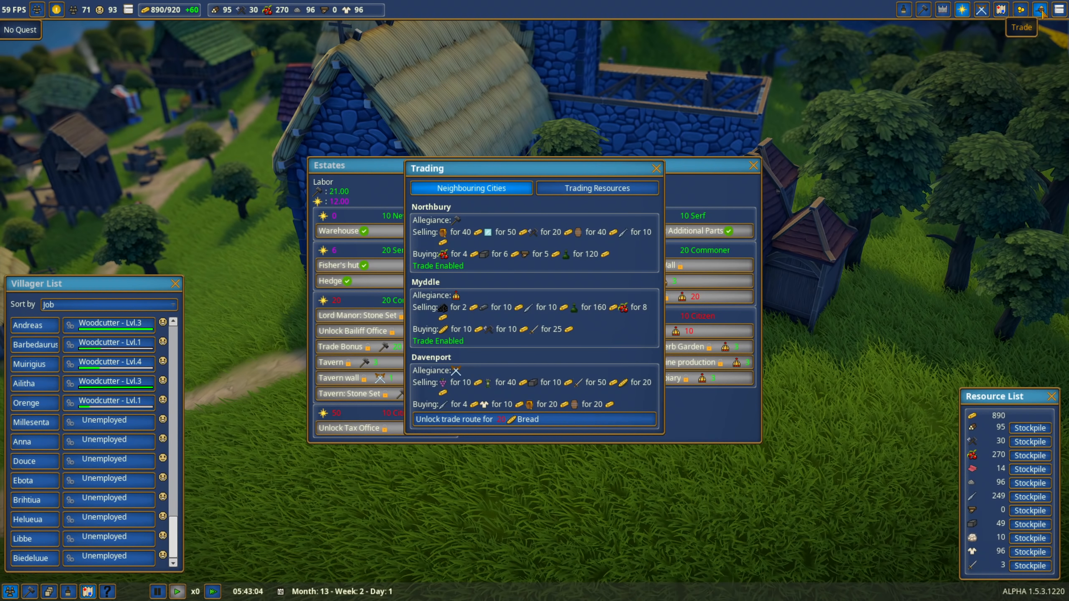
click(654, 168)
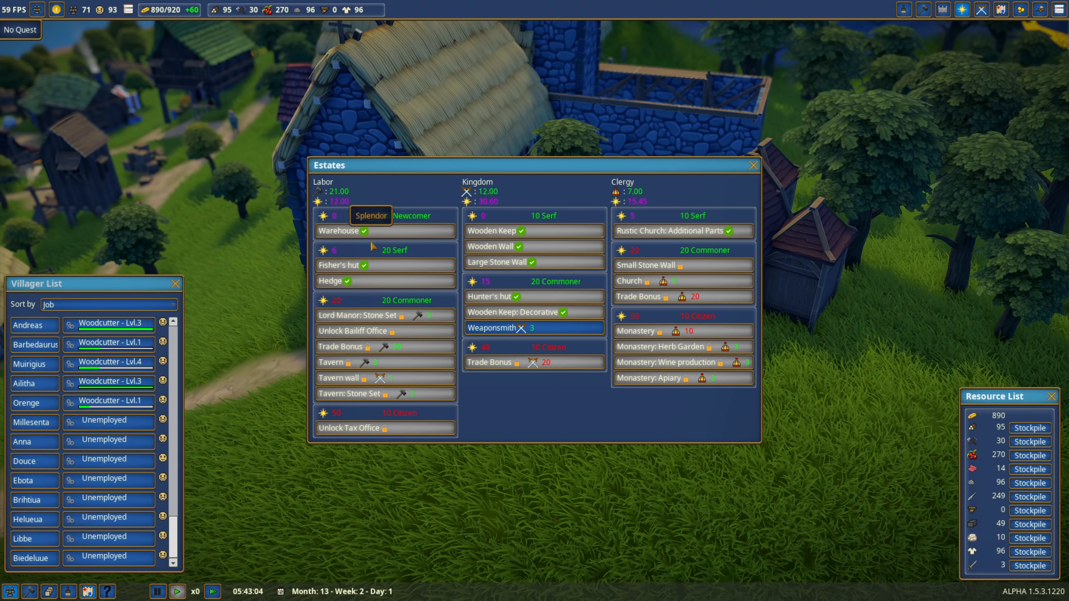
mouse_move(382, 403)
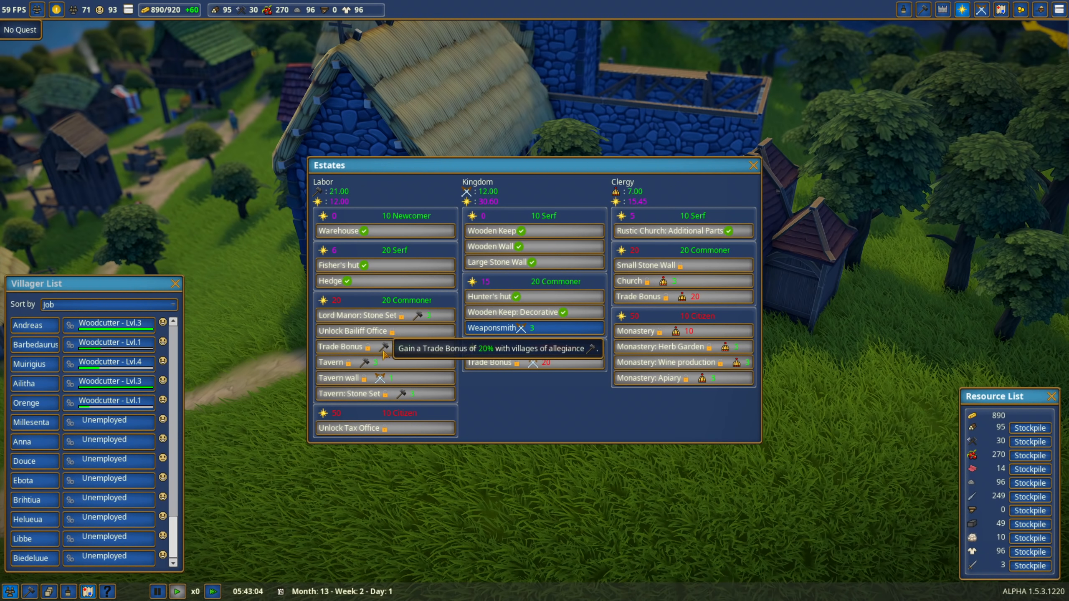
mouse_move(341, 315)
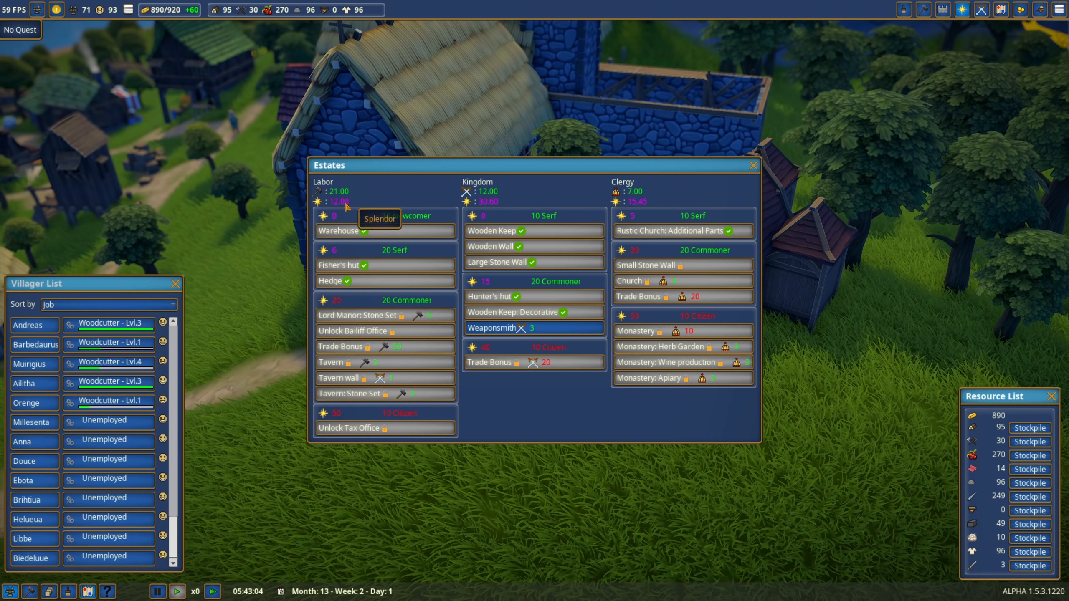
mouse_move(347, 296)
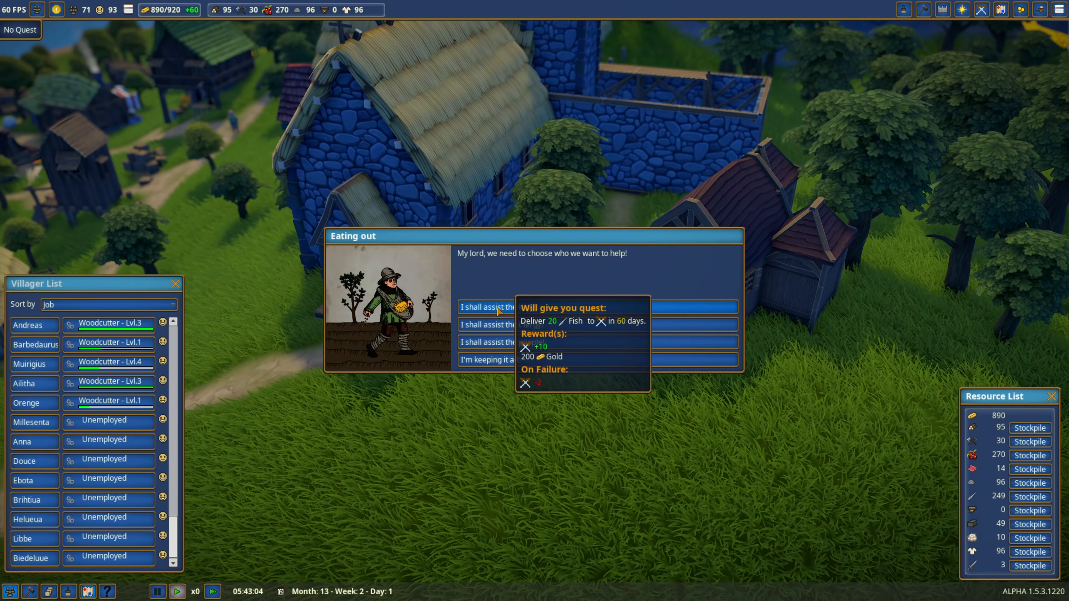
mouse_move(490, 342)
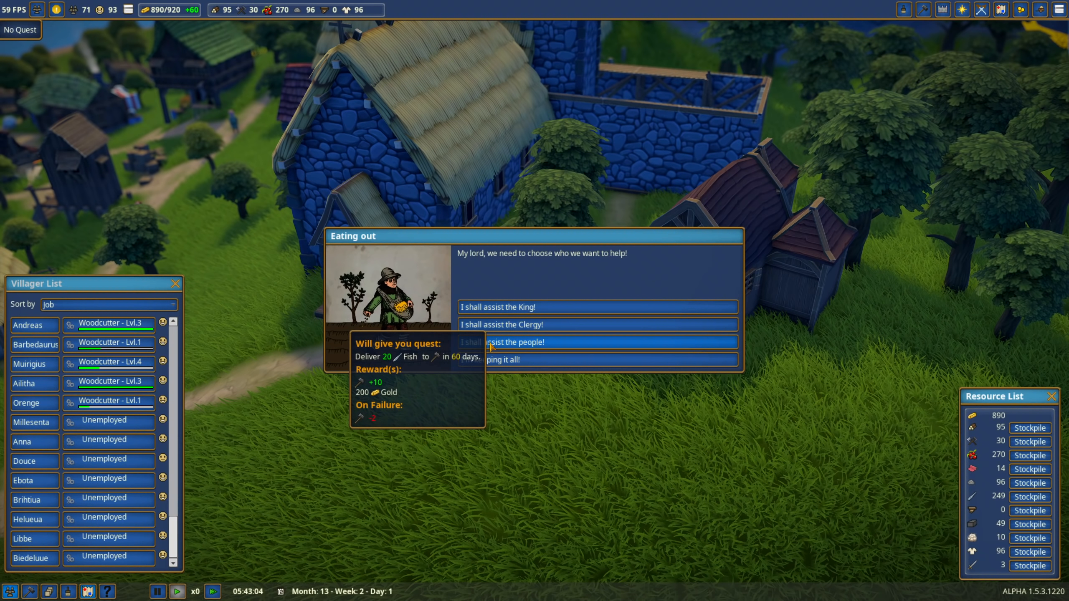
Choose 'I shall assist the people!' in the Eating out event
click(596, 342)
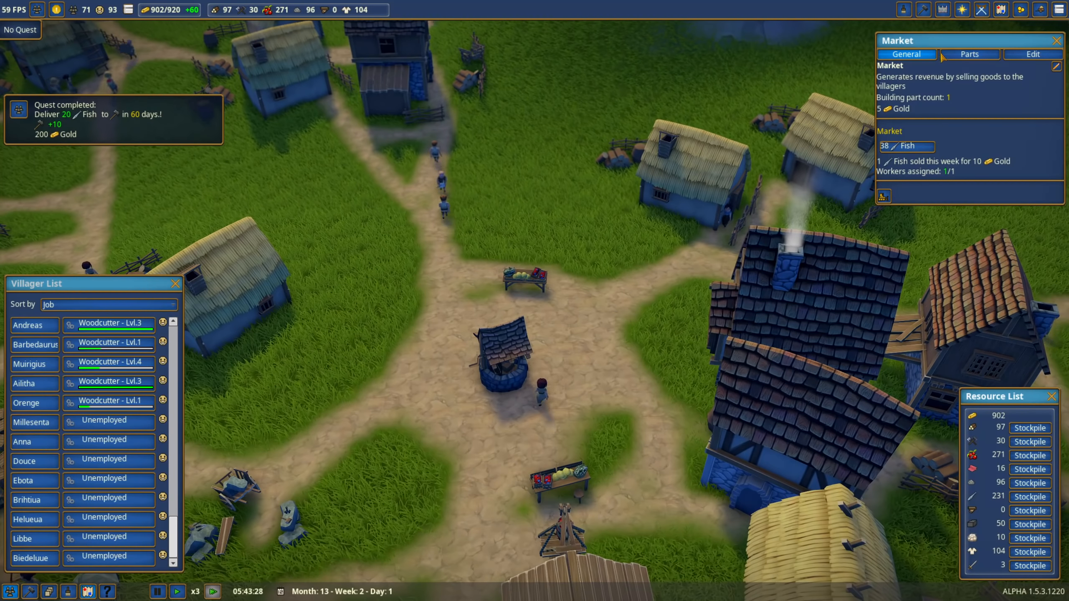
Close the market details and Estates overview, then show the market's decorative parts
click(1032, 54)
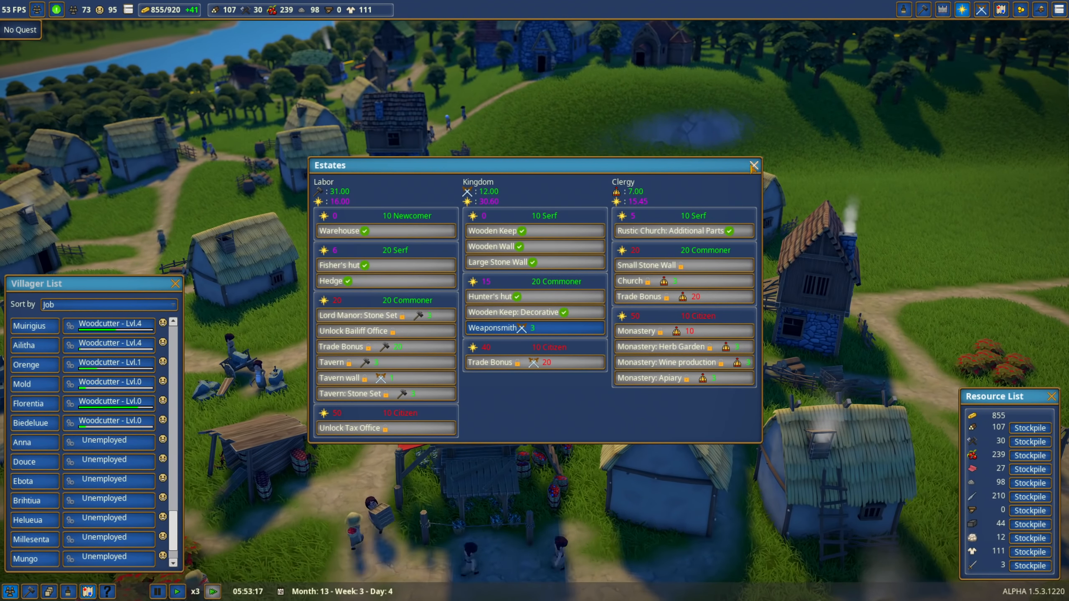
click(752, 165)
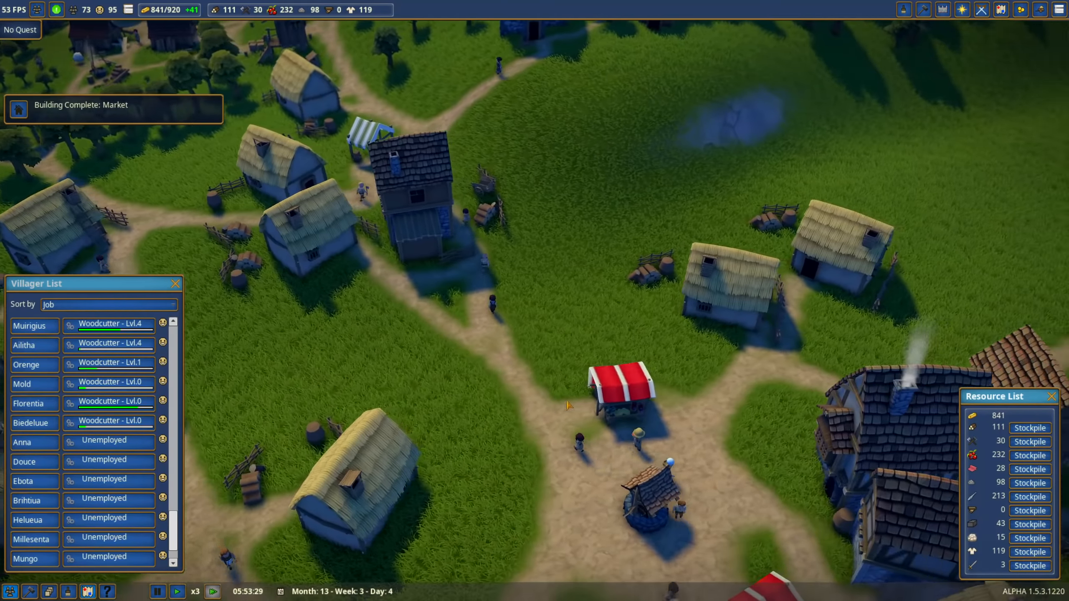
click(962, 10)
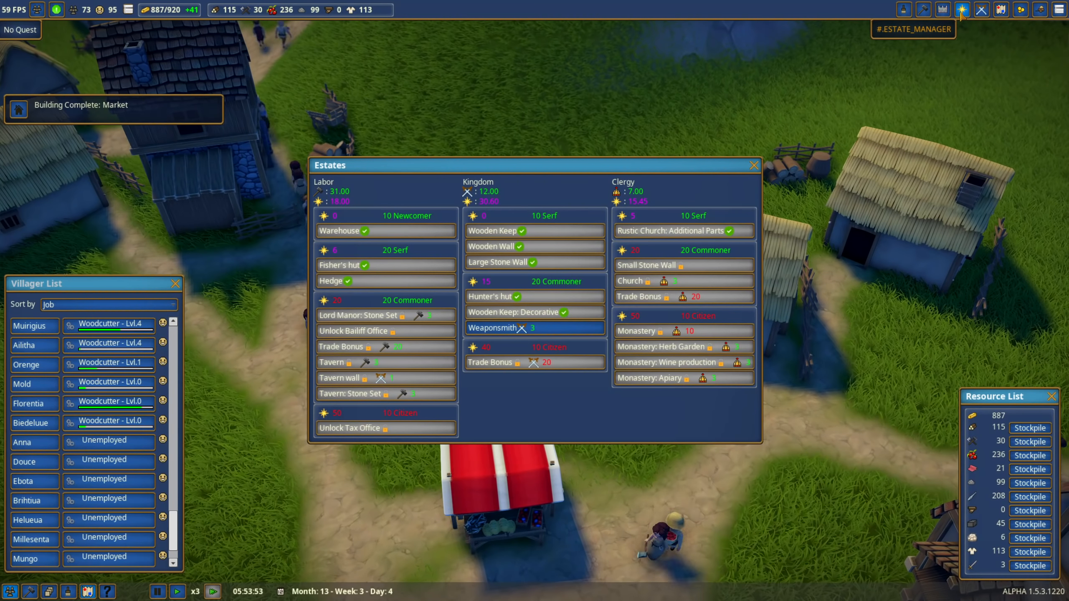
click(753, 165)
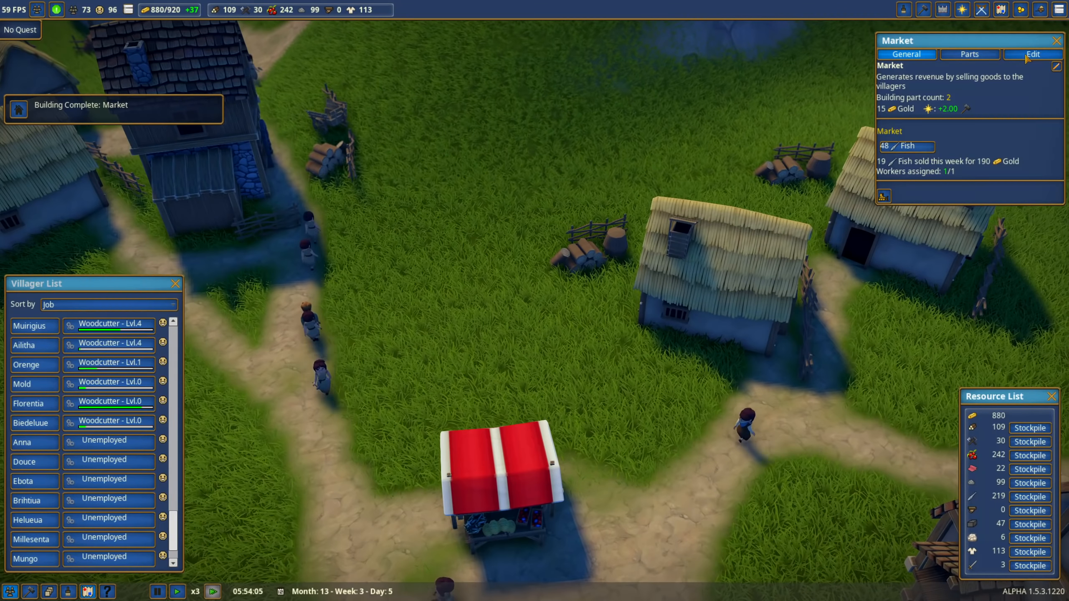
click(1032, 54)
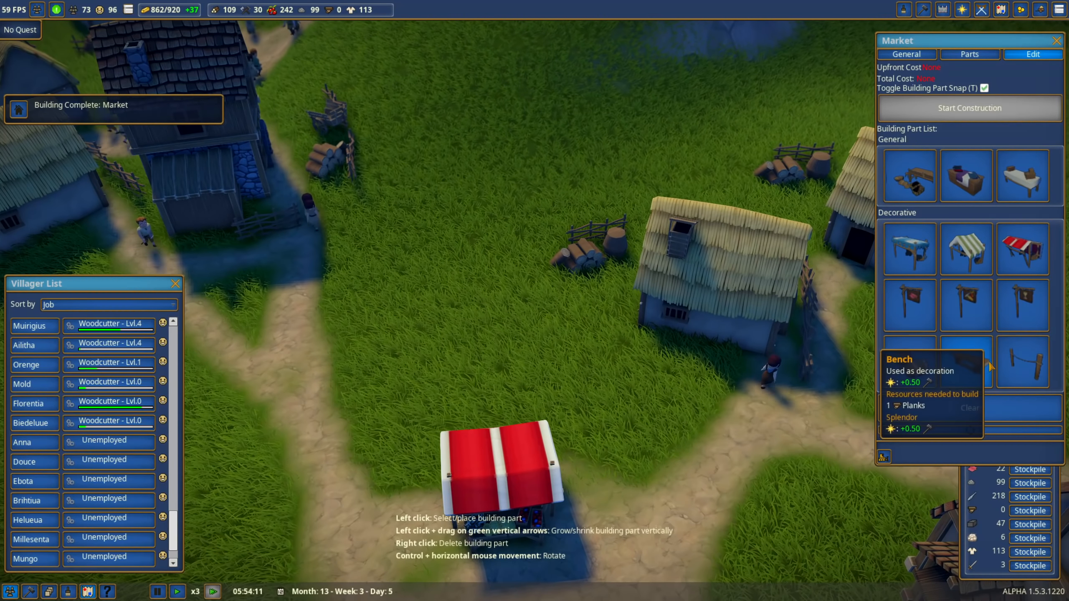